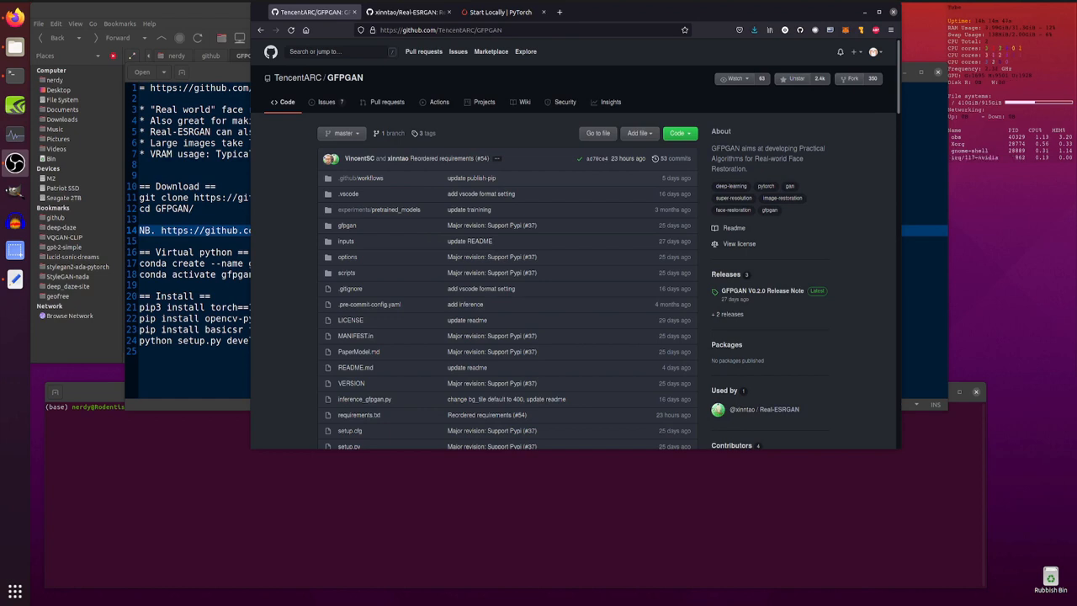
mouse_move(326, 103)
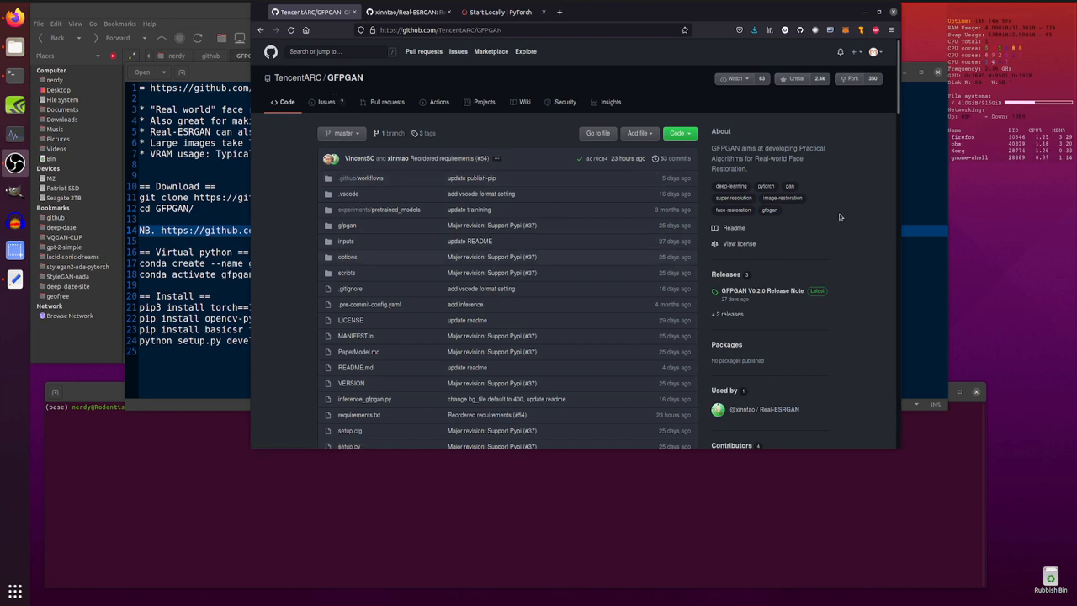
mouse_move(836, 297)
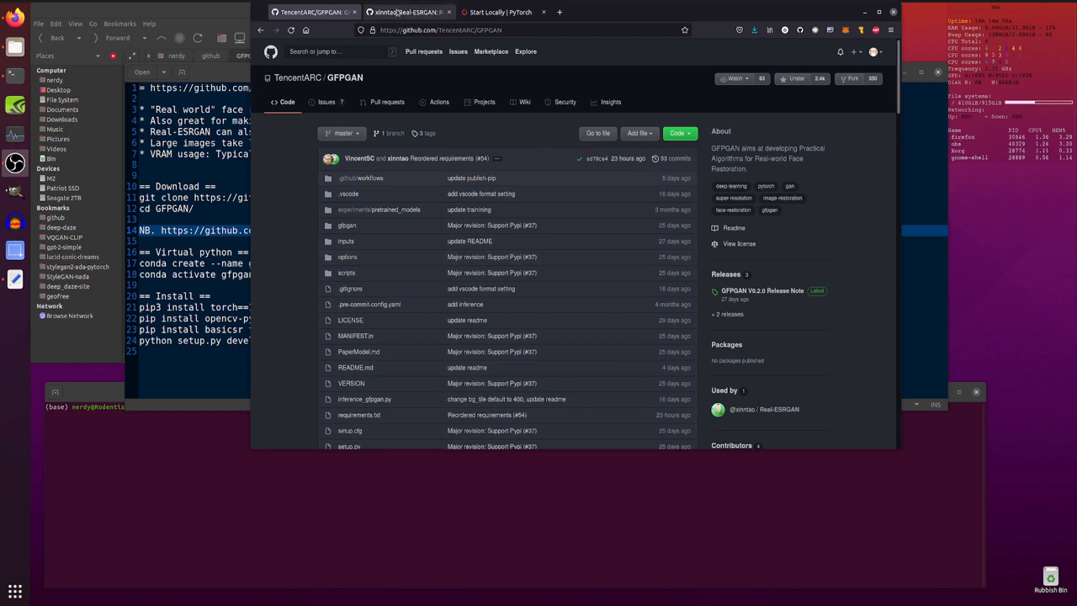
Glance at the Real-ESRGAN page, then scroll the GFPGAN README to its comparison figure and Dependencies section.
left_click(407, 12)
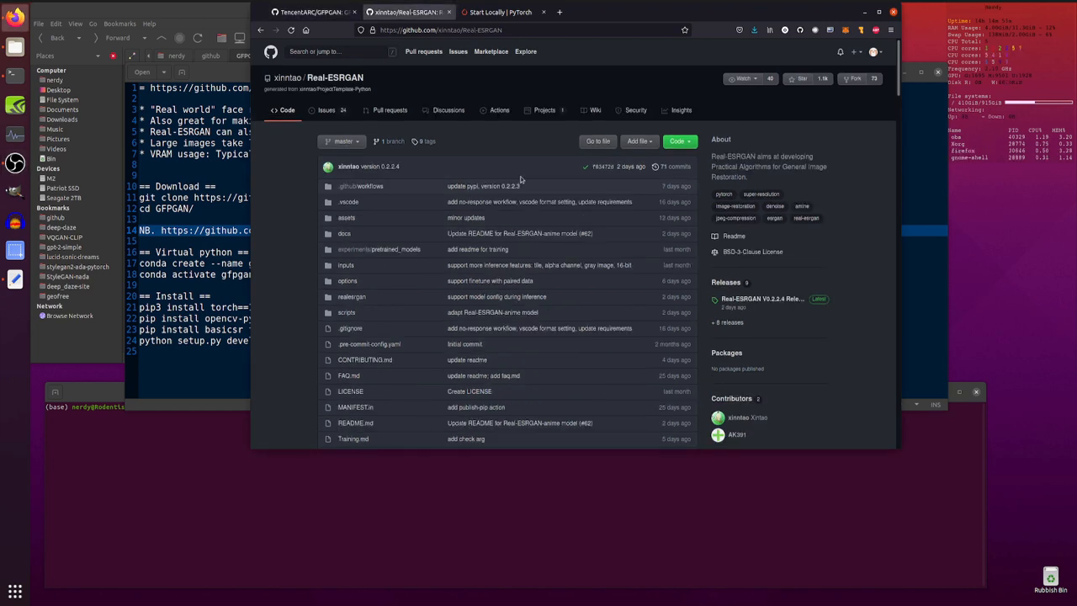
mouse_move(753, 181)
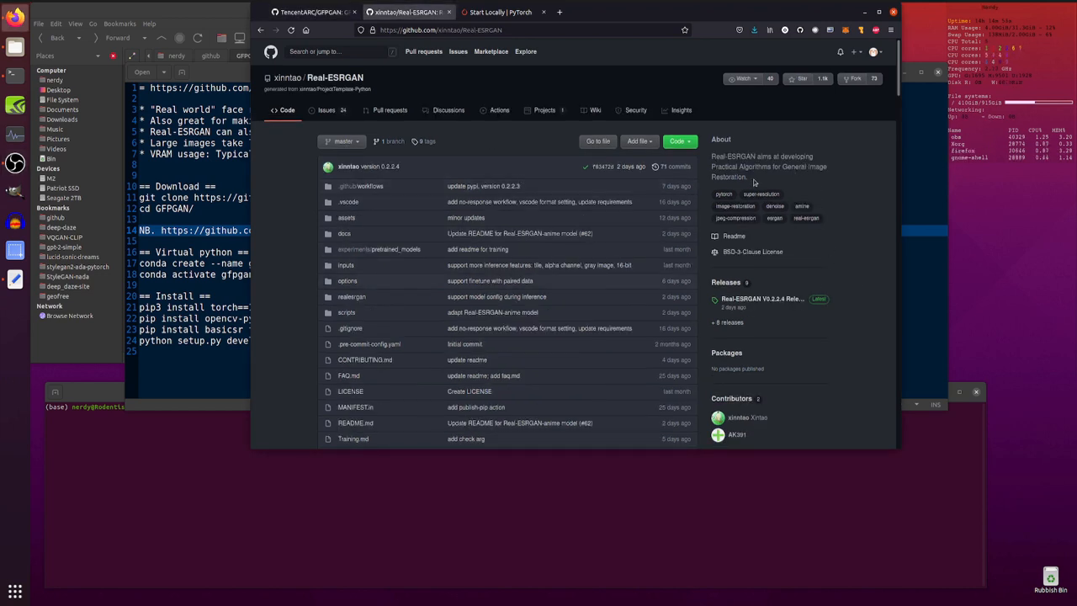
left_click(311, 11)
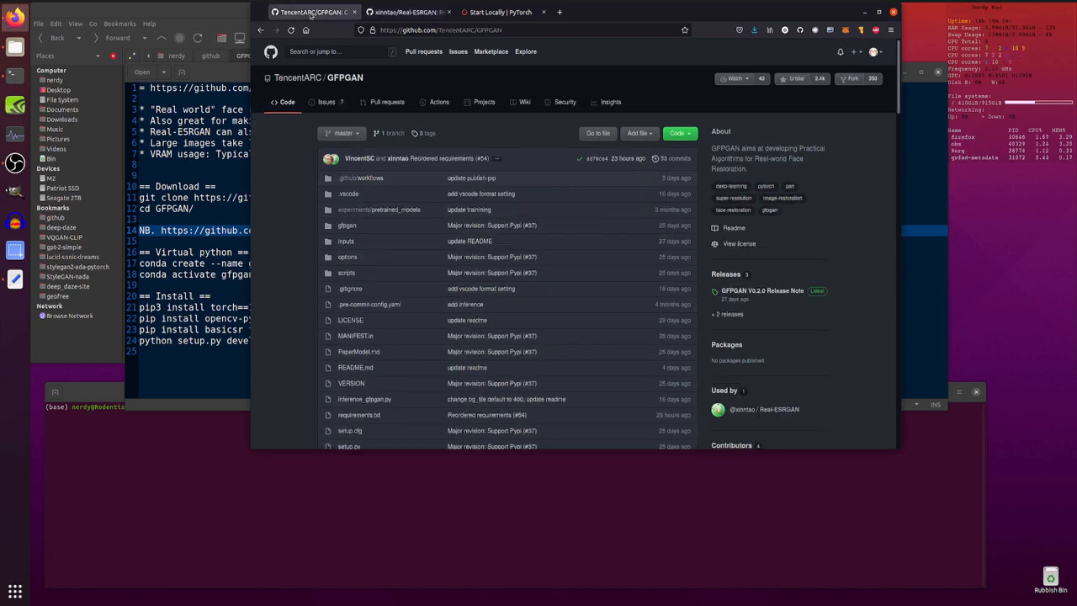
scroll("down", 3)
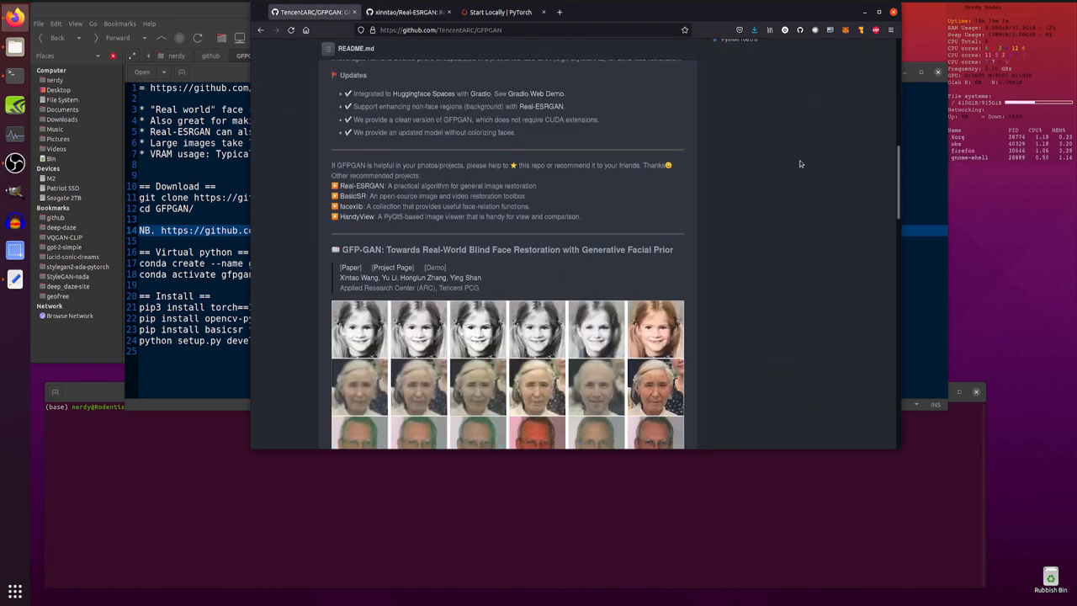
scroll("down", 3)
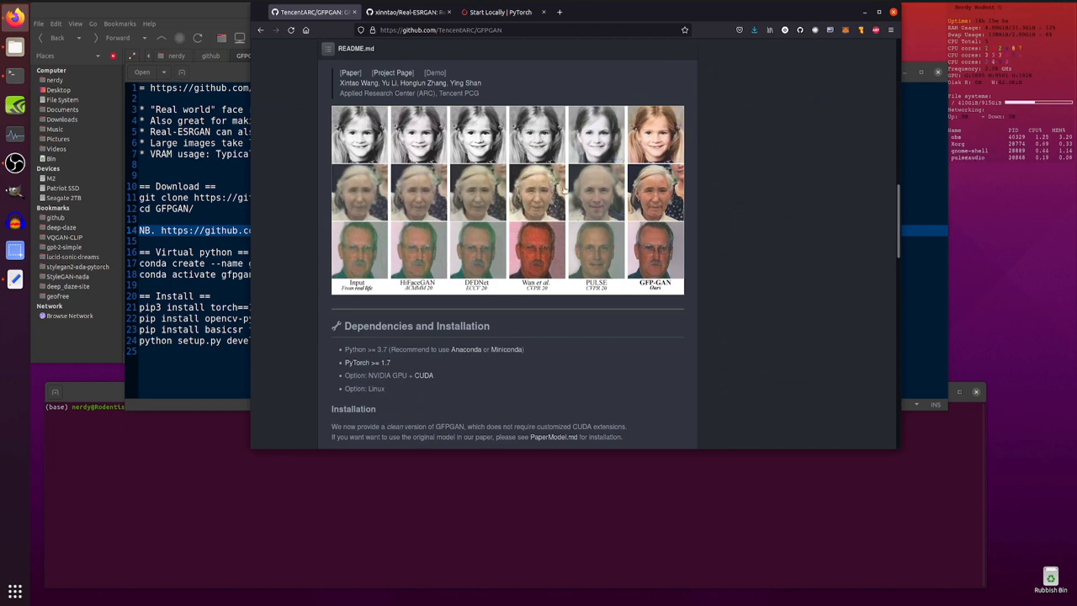
mouse_move(666, 269)
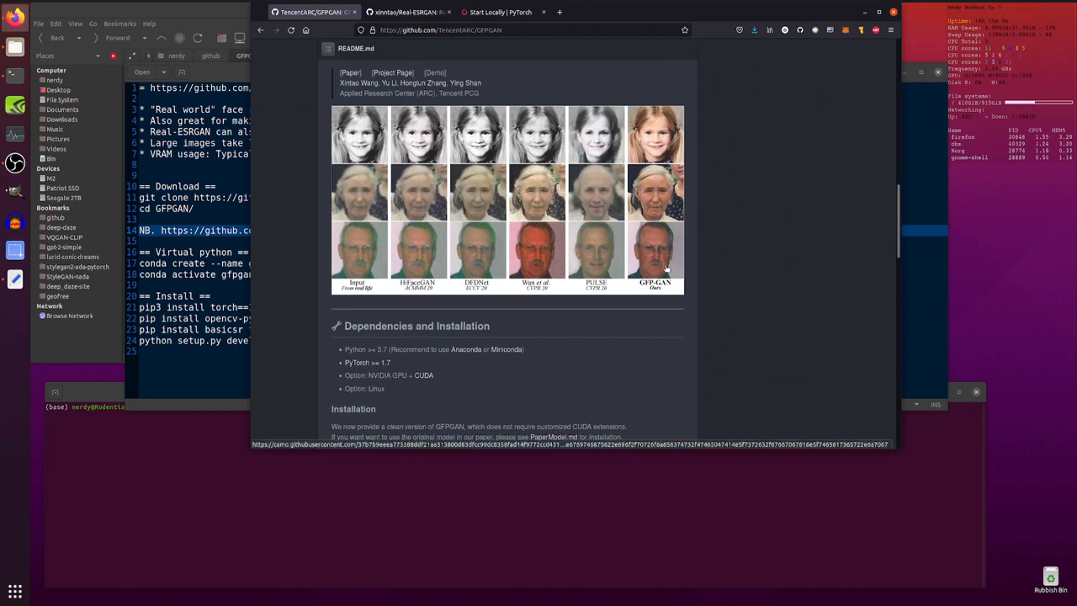
mouse_move(670, 148)
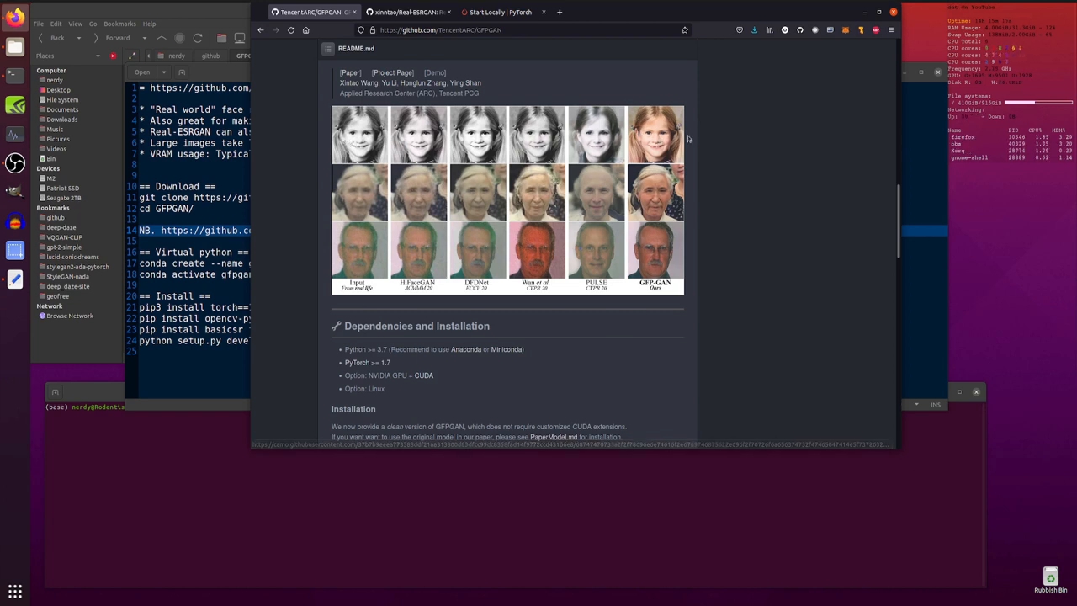
mouse_move(384, 286)
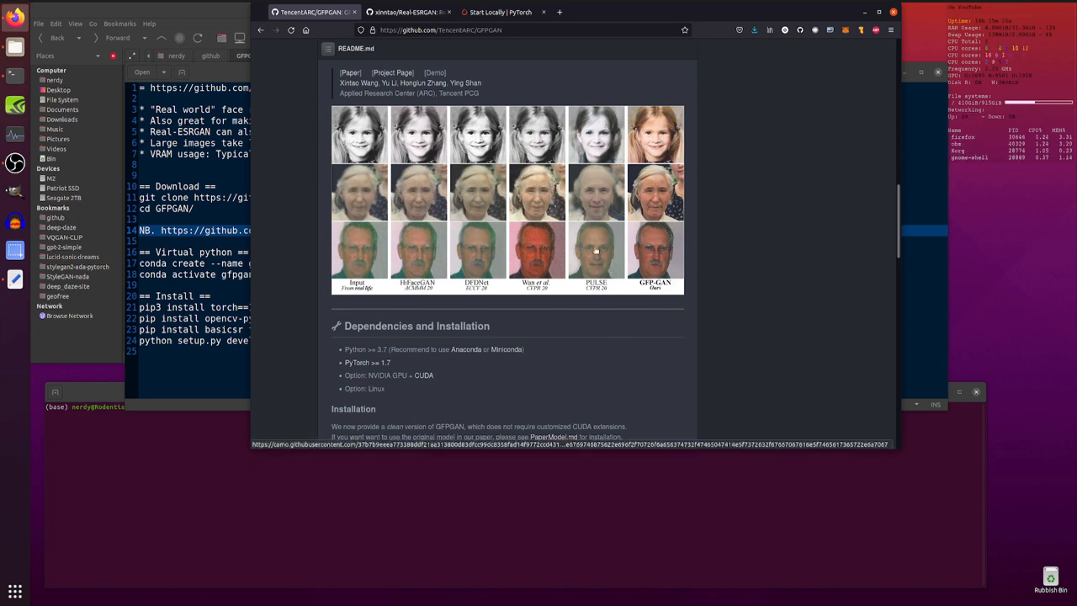
mouse_move(596, 212)
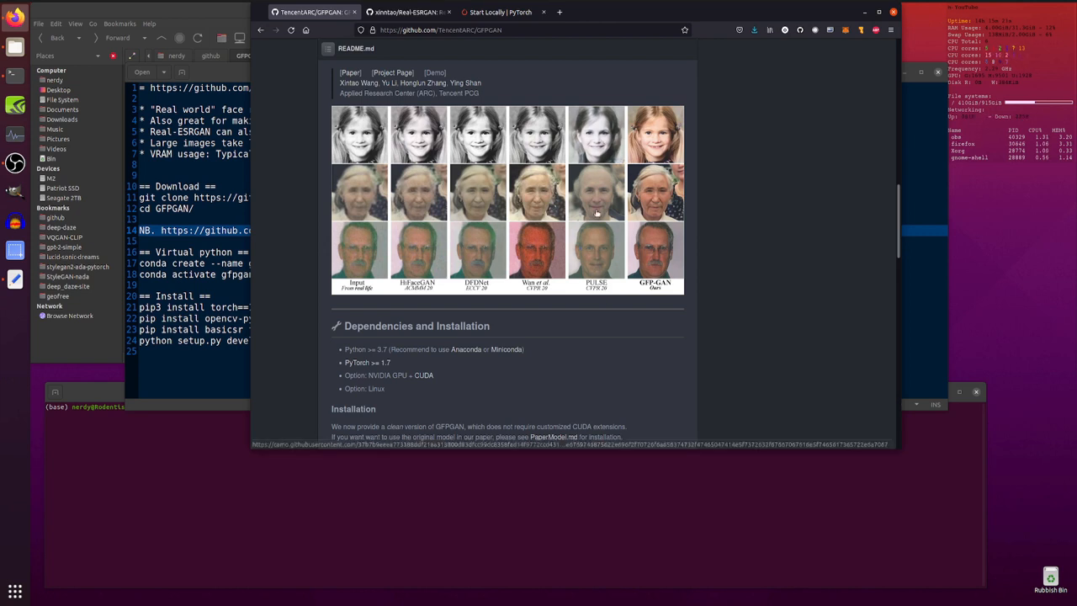
mouse_move(612, 293)
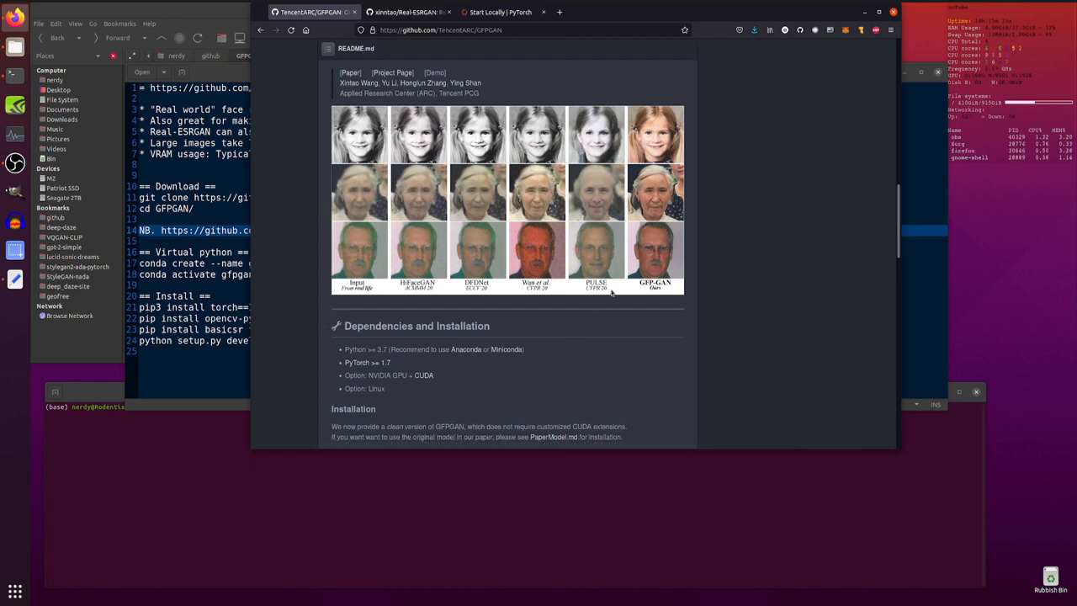
mouse_move(601, 330)
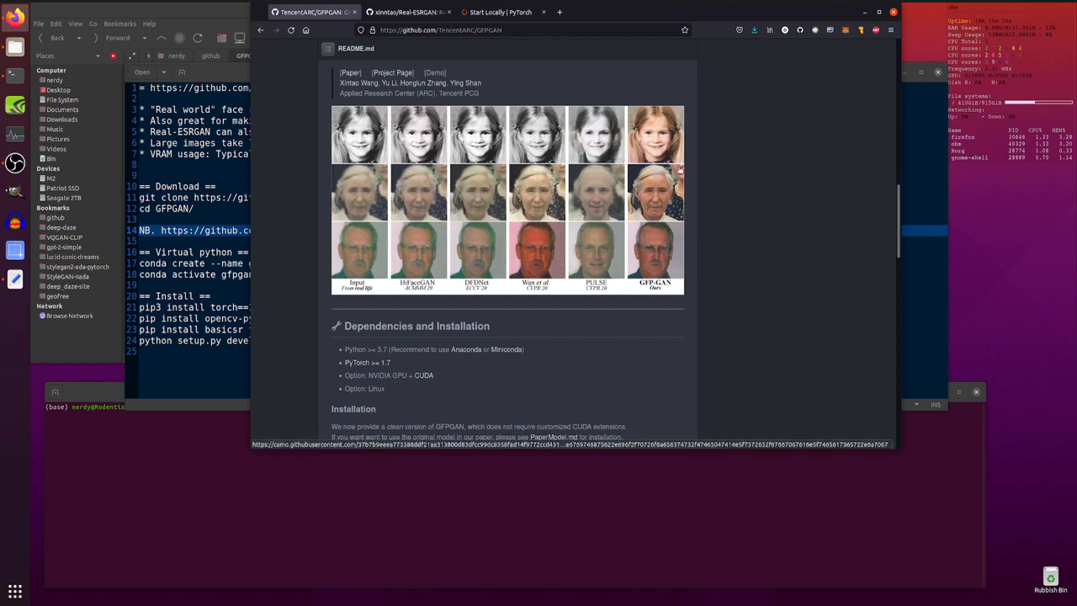
mouse_move(441, 242)
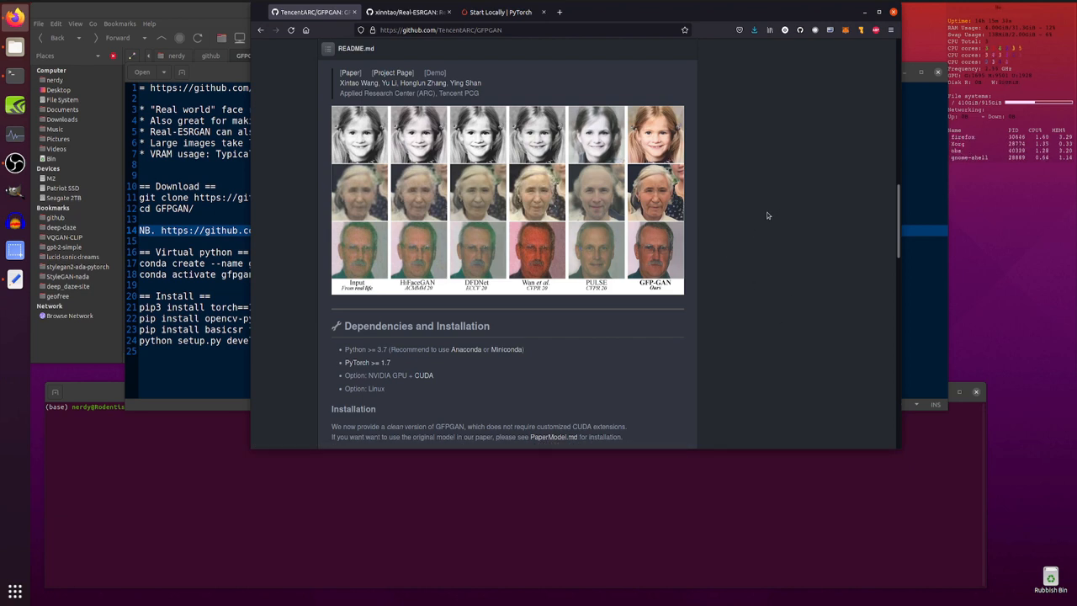
Read through the Real-ESRGAN README's Quick Inference, Model Zoo and training sections.
left_click(407, 11)
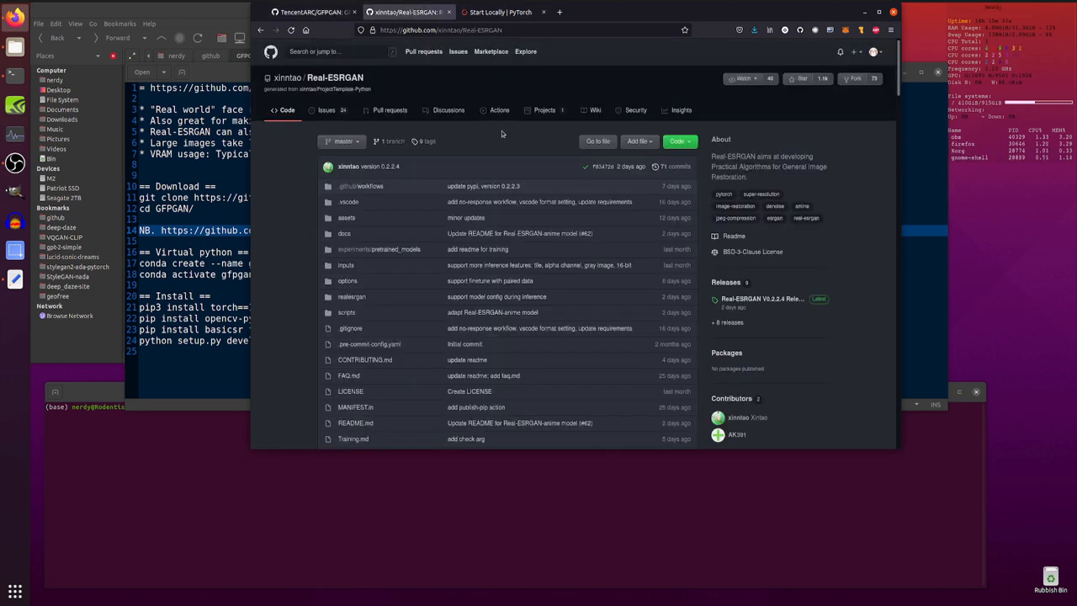
scroll("down", 3)
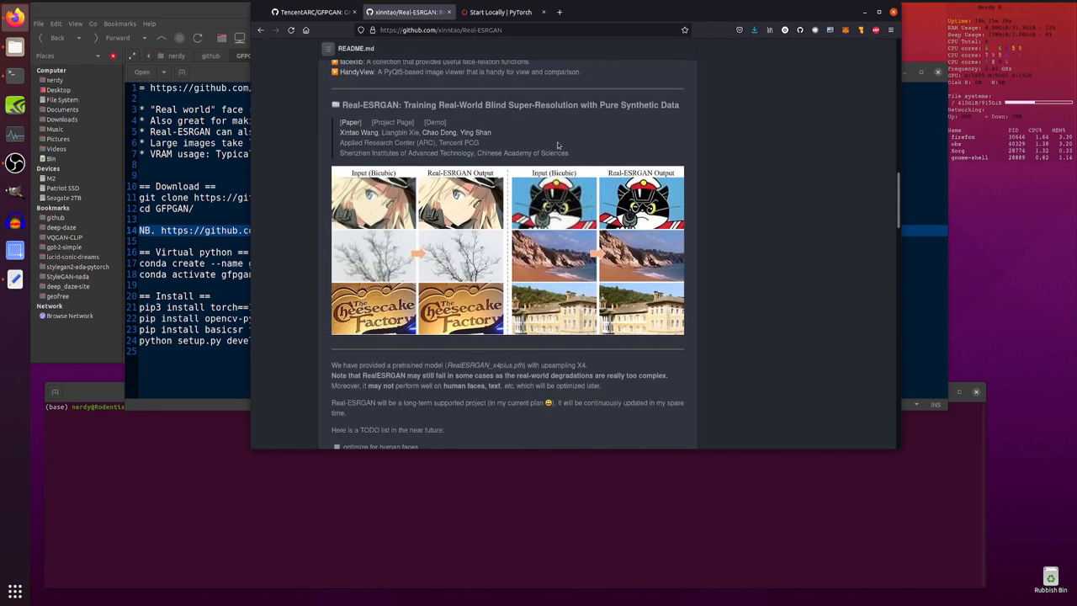
scroll("down", 3)
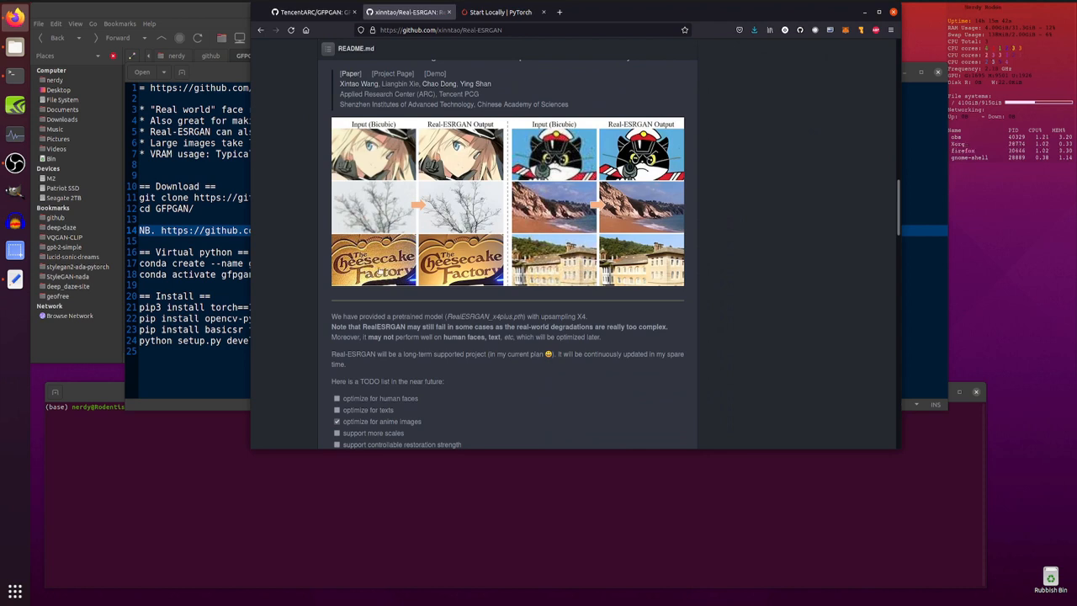
mouse_move(515, 354)
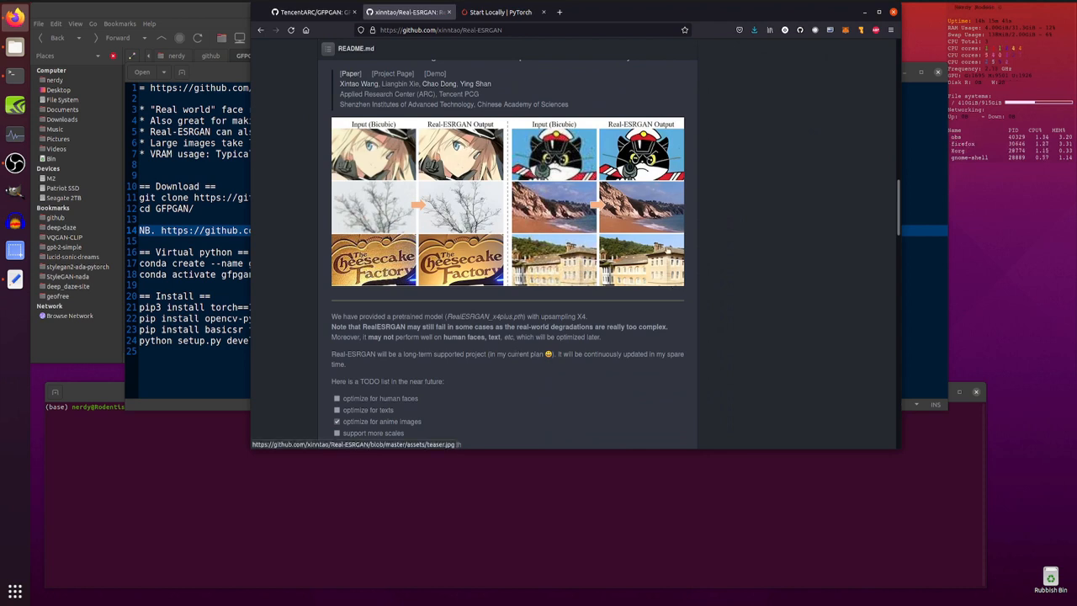
scroll("down", 3)
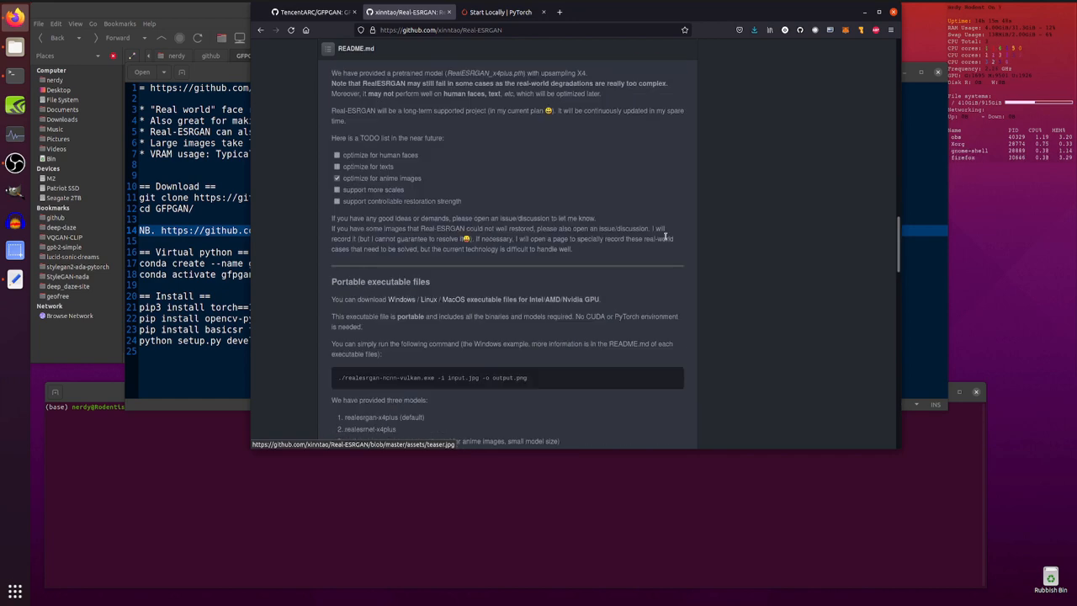
scroll("down", 3)
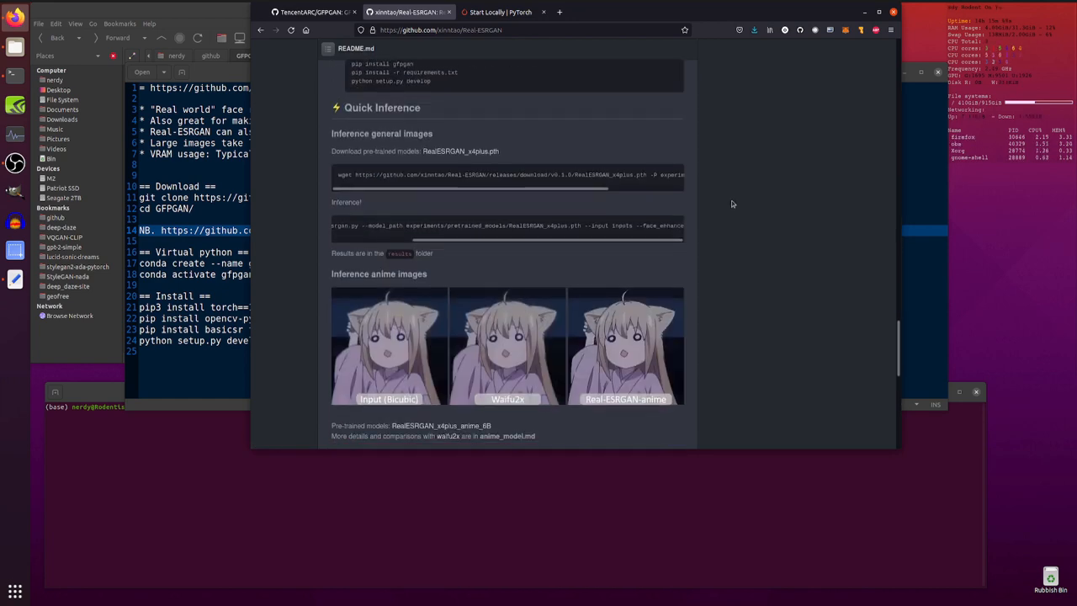
scroll("down", 3)
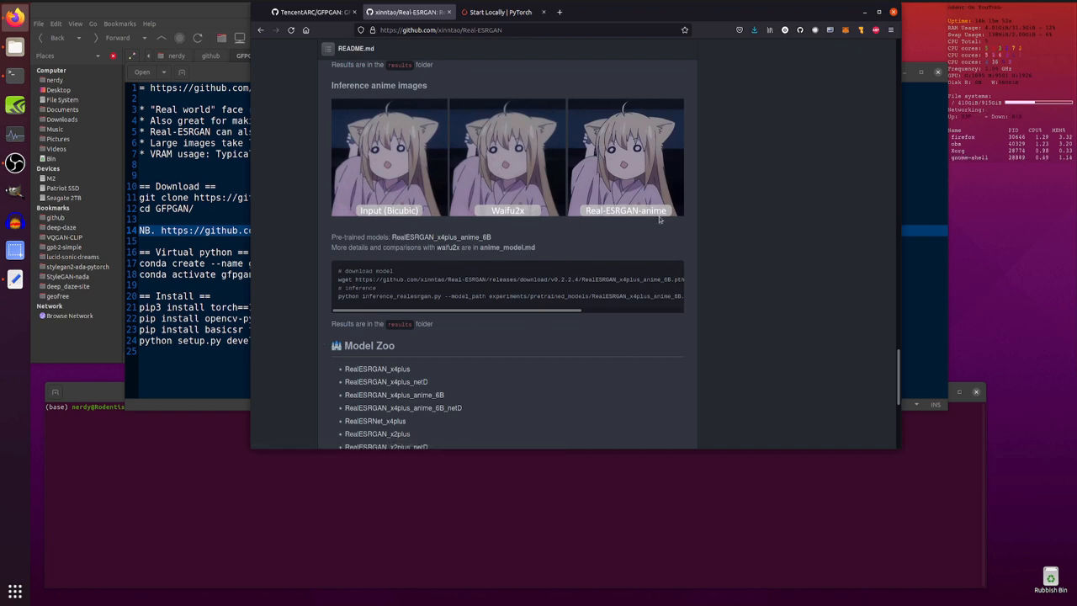
mouse_move(616, 235)
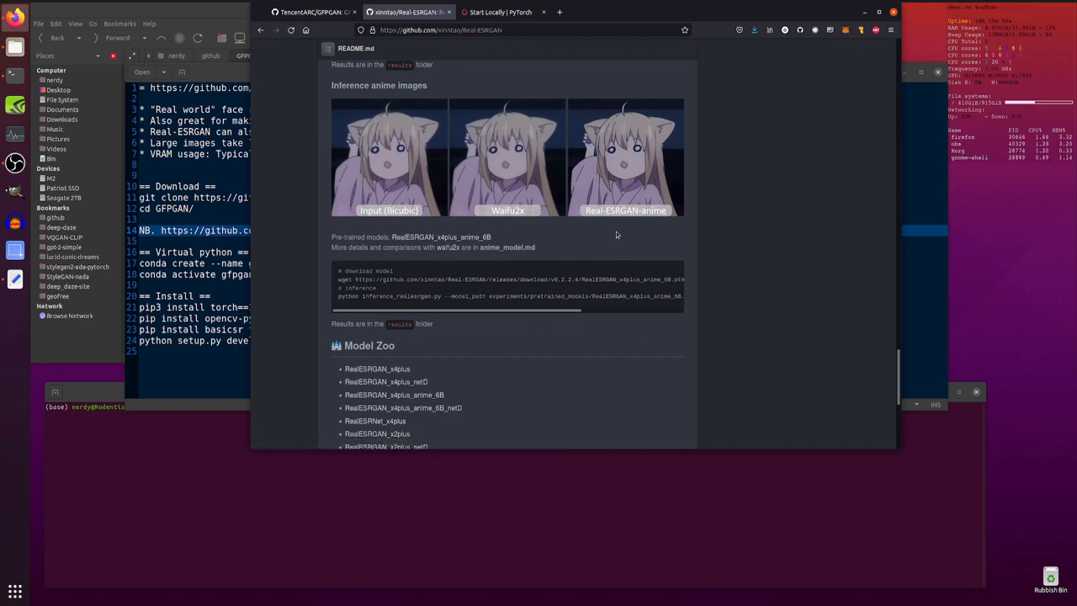
mouse_move(635, 156)
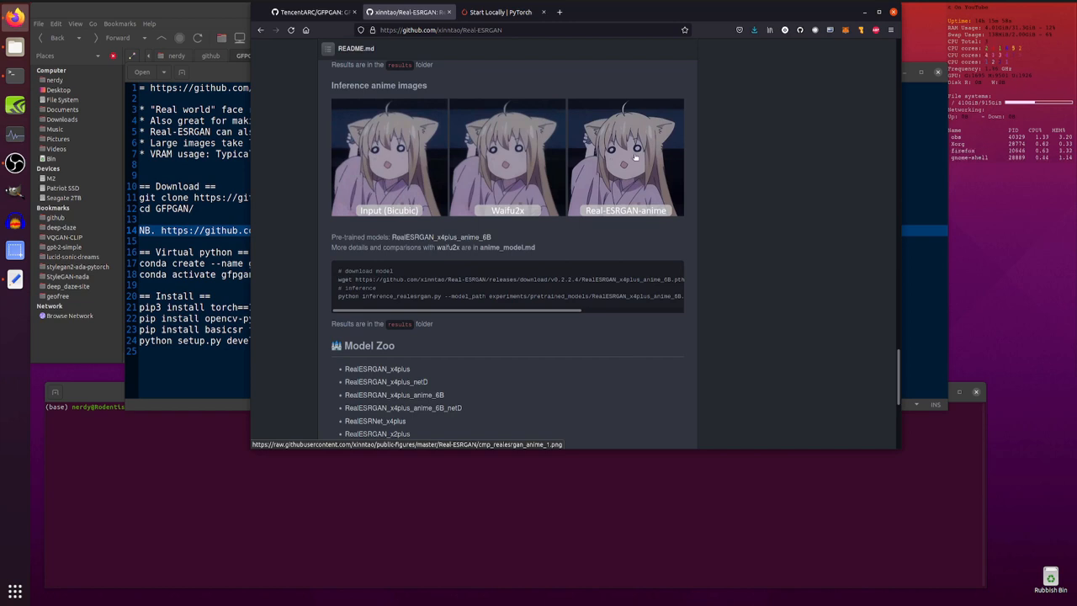
scroll("down", 3)
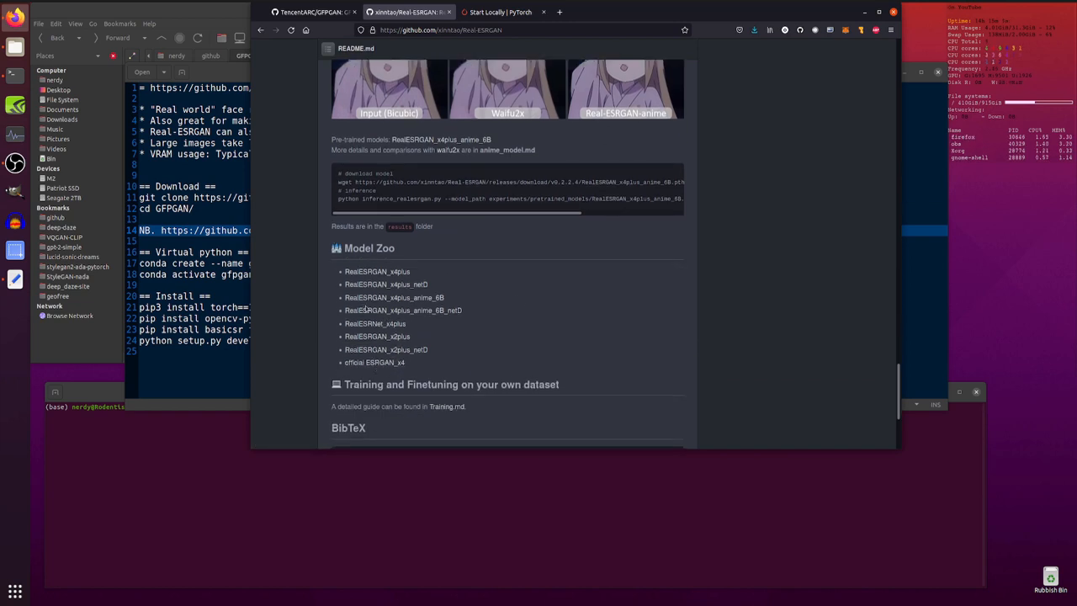
scroll("up", 3)
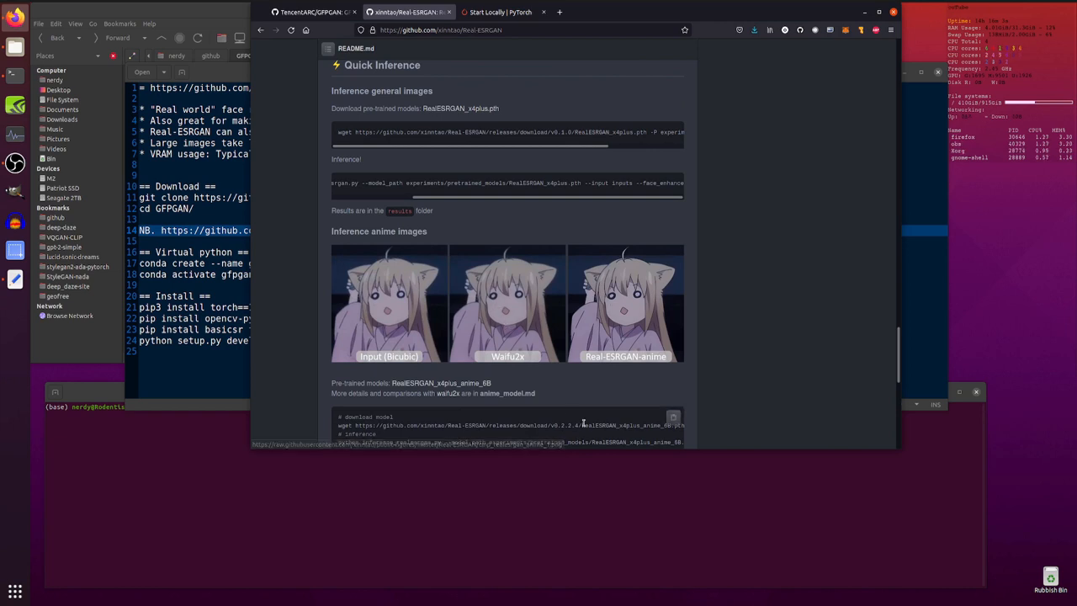
mouse_move(636, 334)
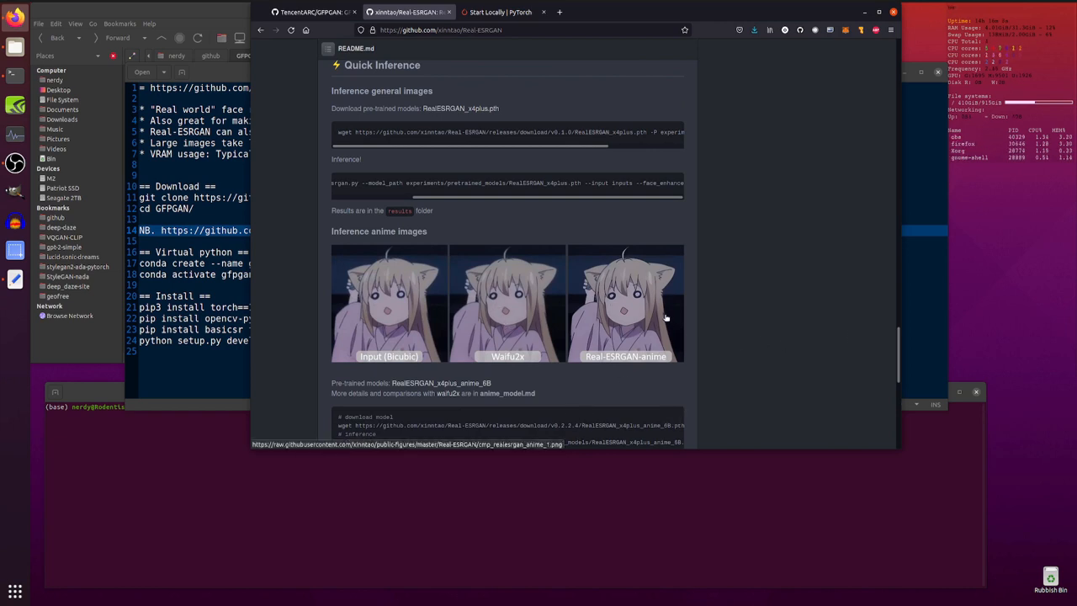
mouse_move(922, 323)
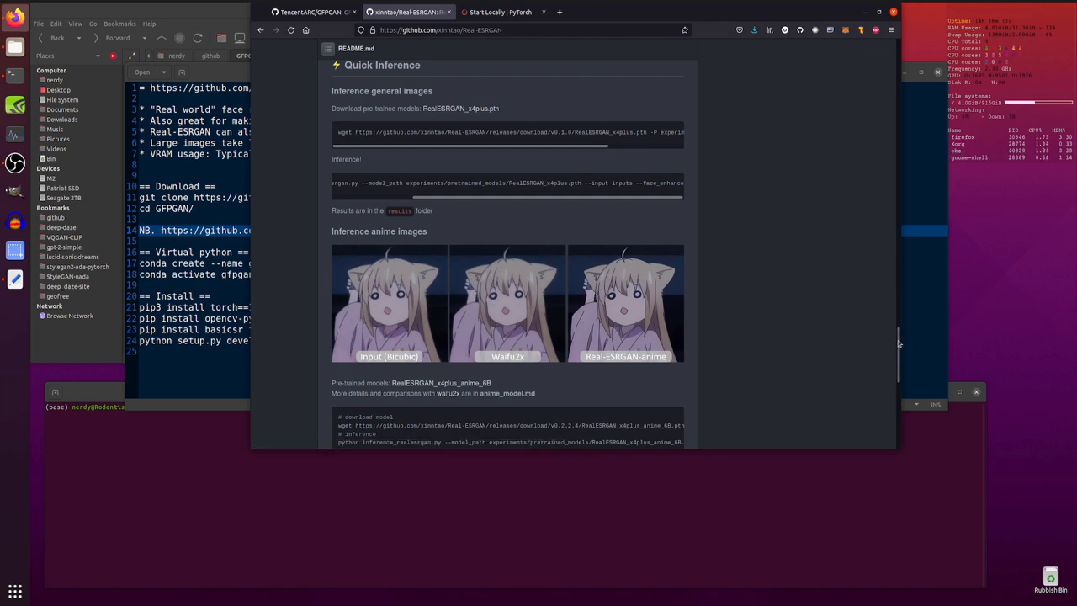
Return to the GFPGAN README and scroll to its Installation steps with the clone command.
left_click(311, 12)
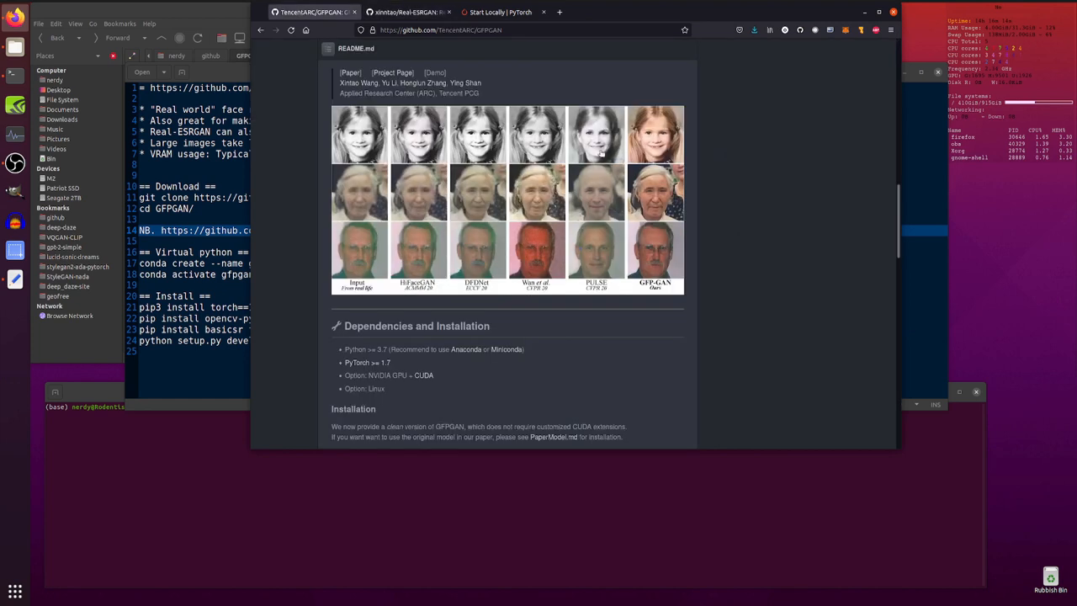
scroll("down", 3)
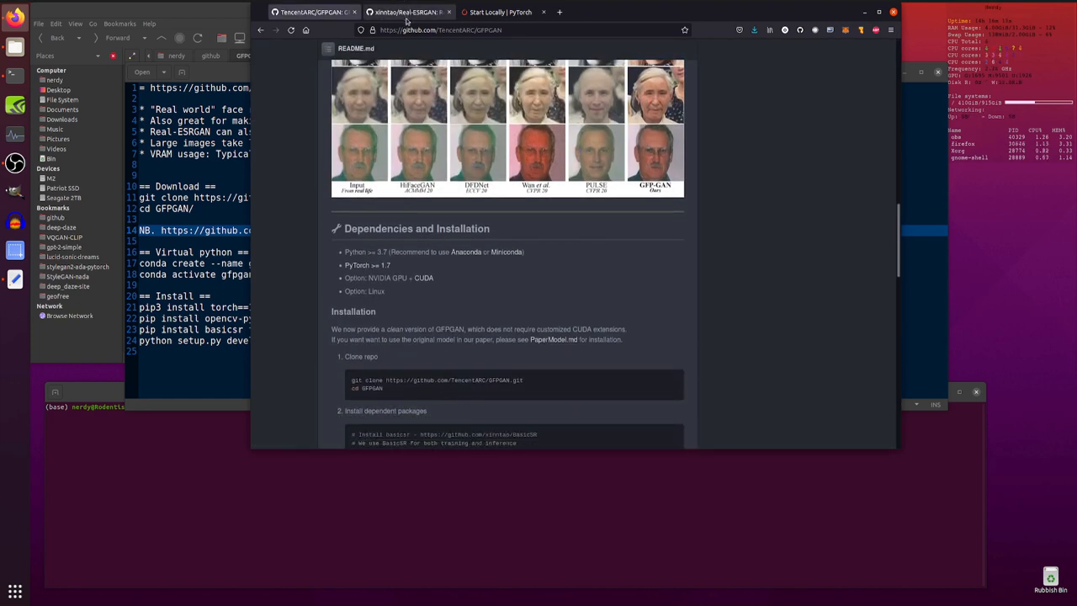
scroll("down", 3)
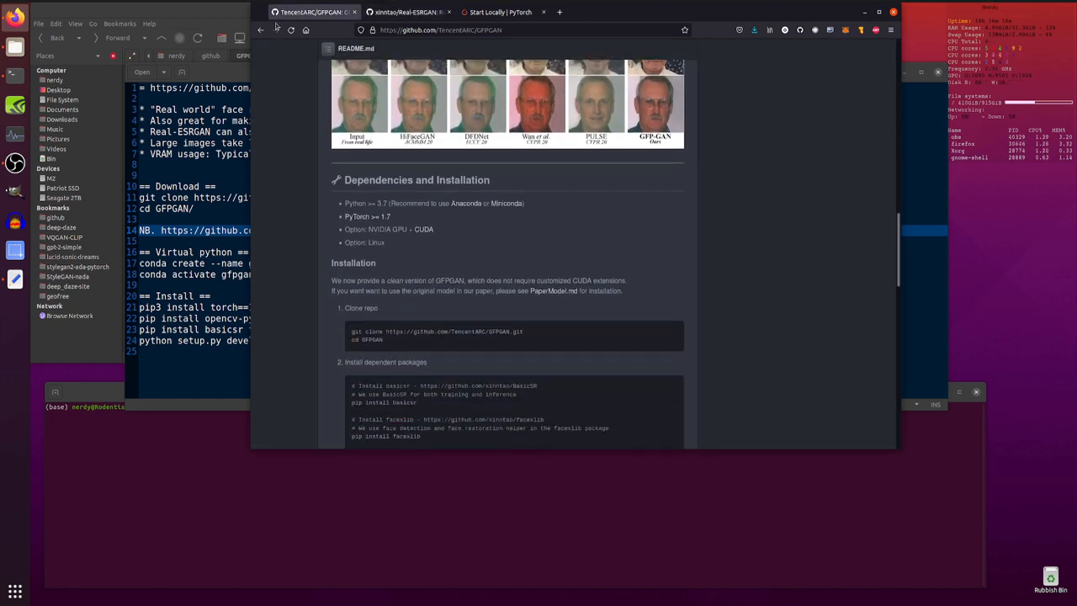
Look over the remainder of the Real-ESRGAN README.
left_click(404, 12)
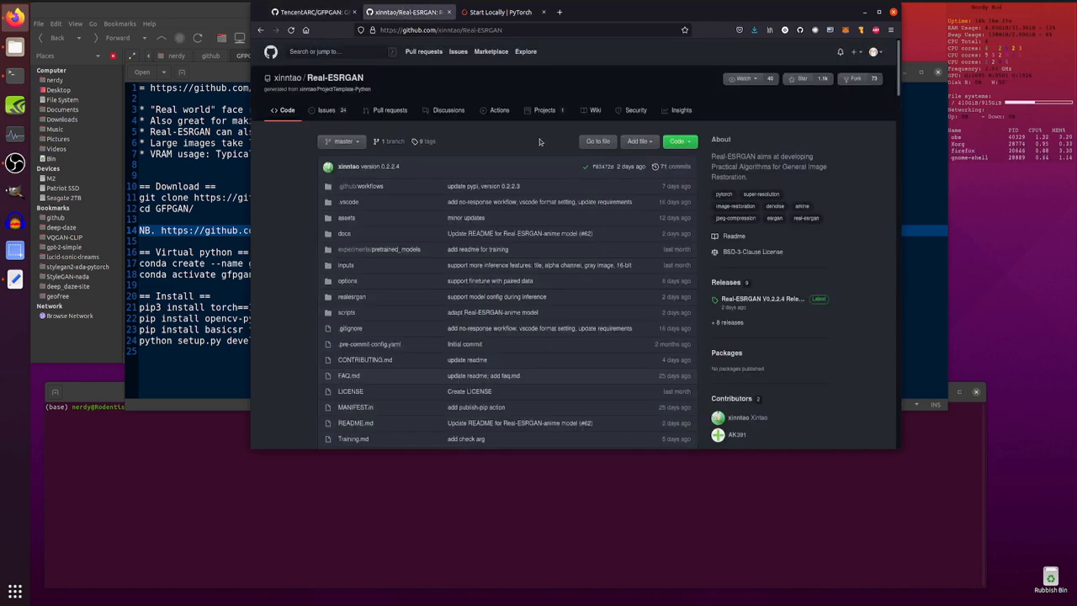
mouse_move(552, 175)
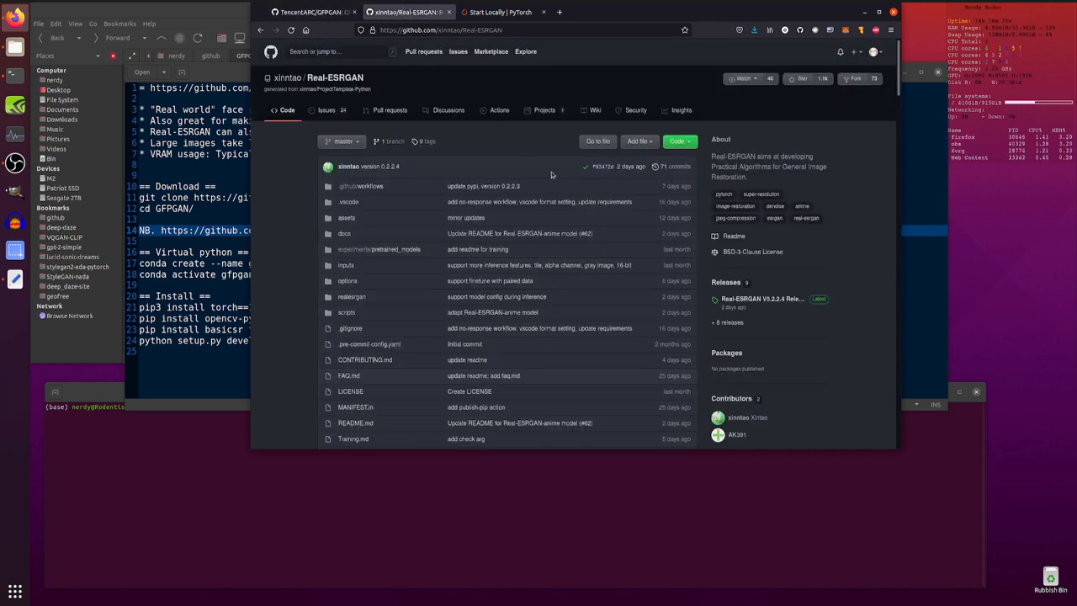
scroll("down", 3)
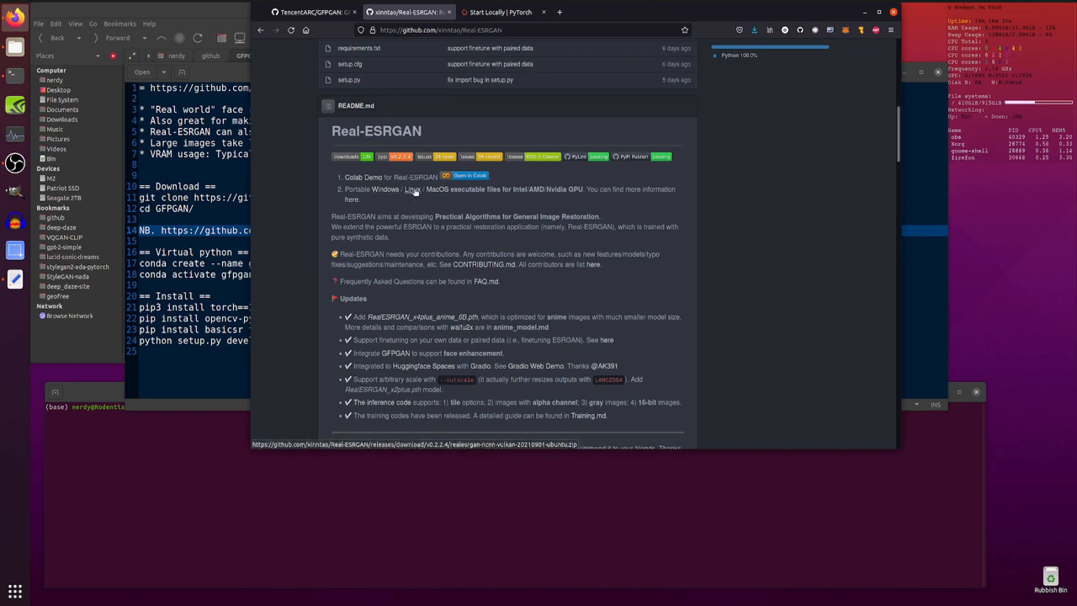
mouse_move(437, 188)
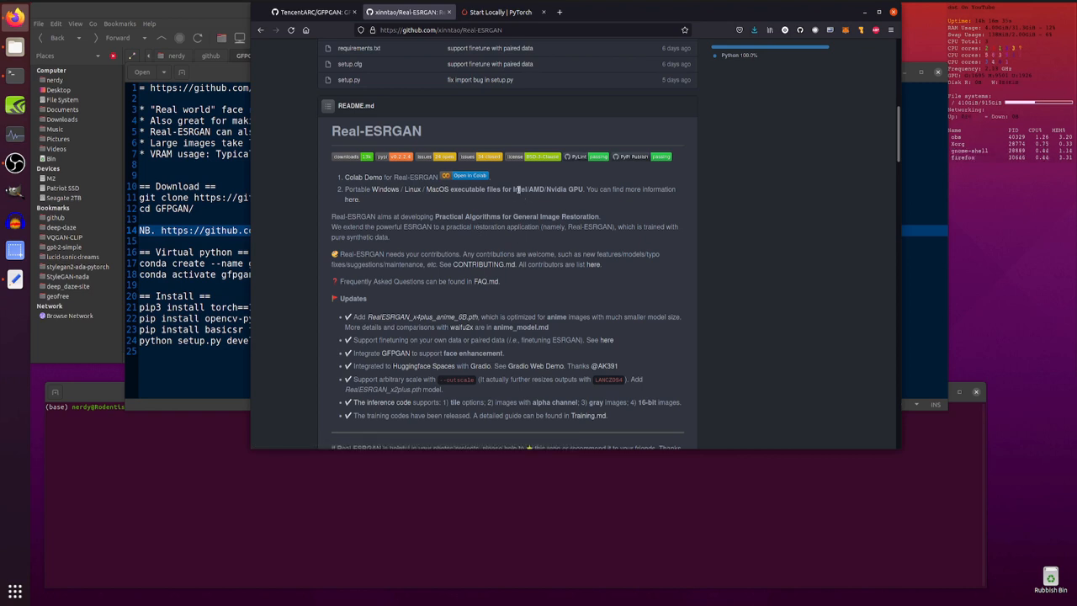
mouse_move(560, 205)
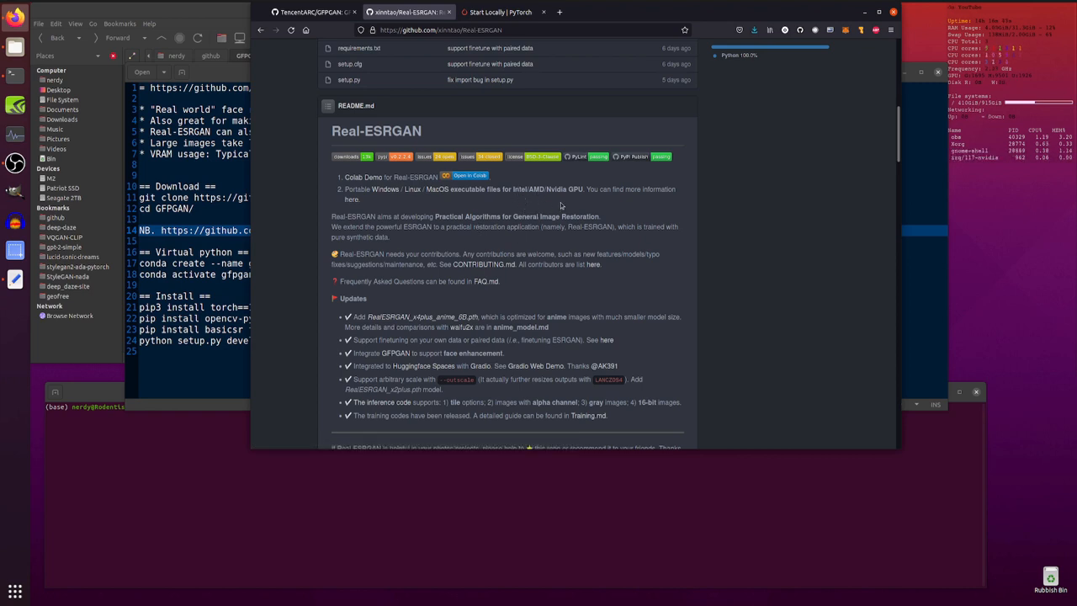
mouse_move(354, 196)
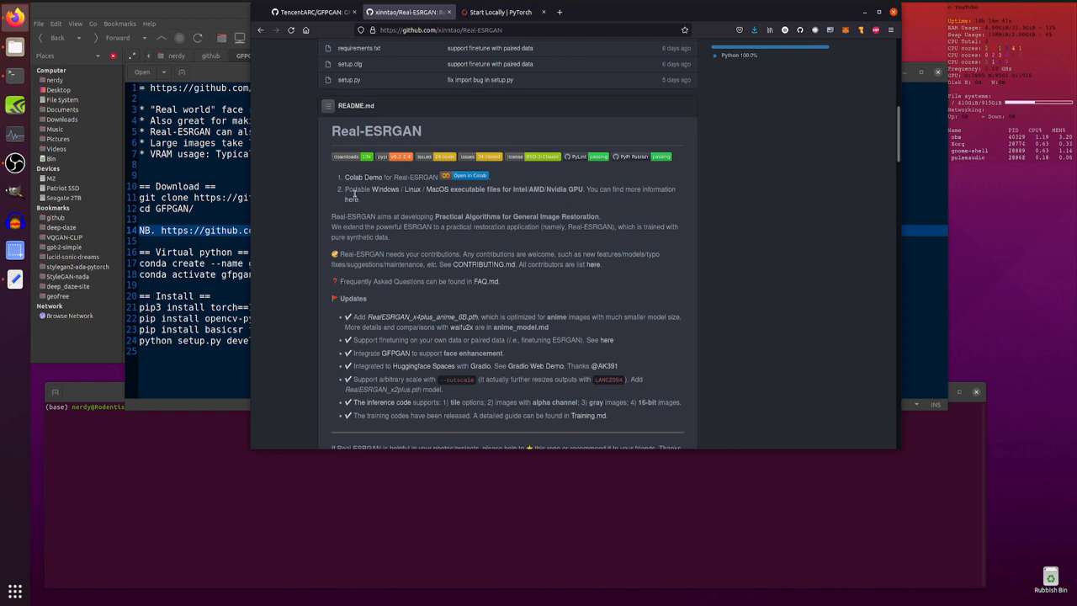
mouse_move(384, 188)
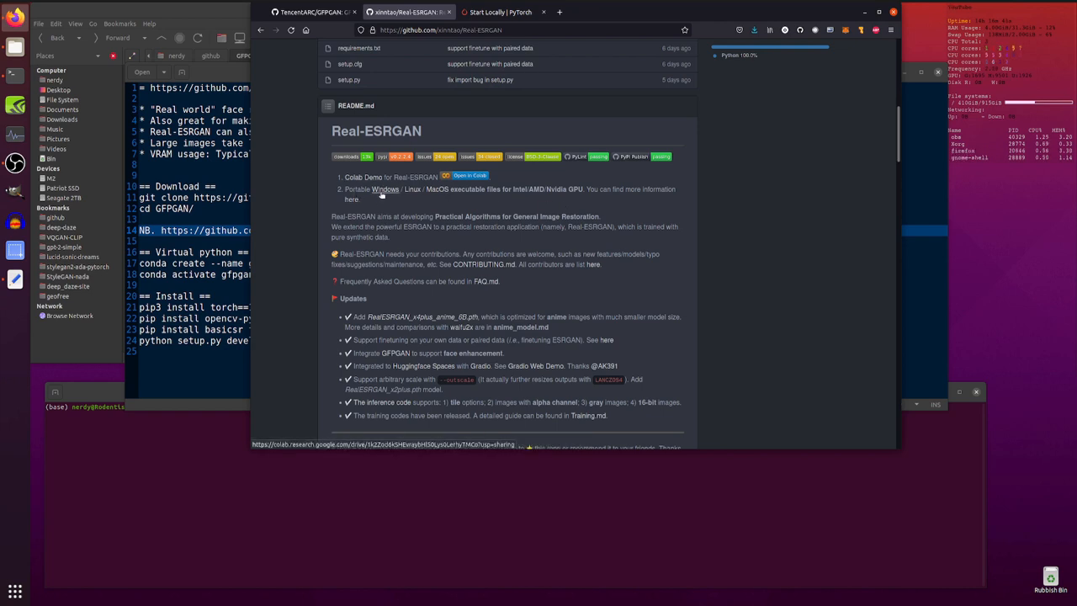
mouse_move(629, 211)
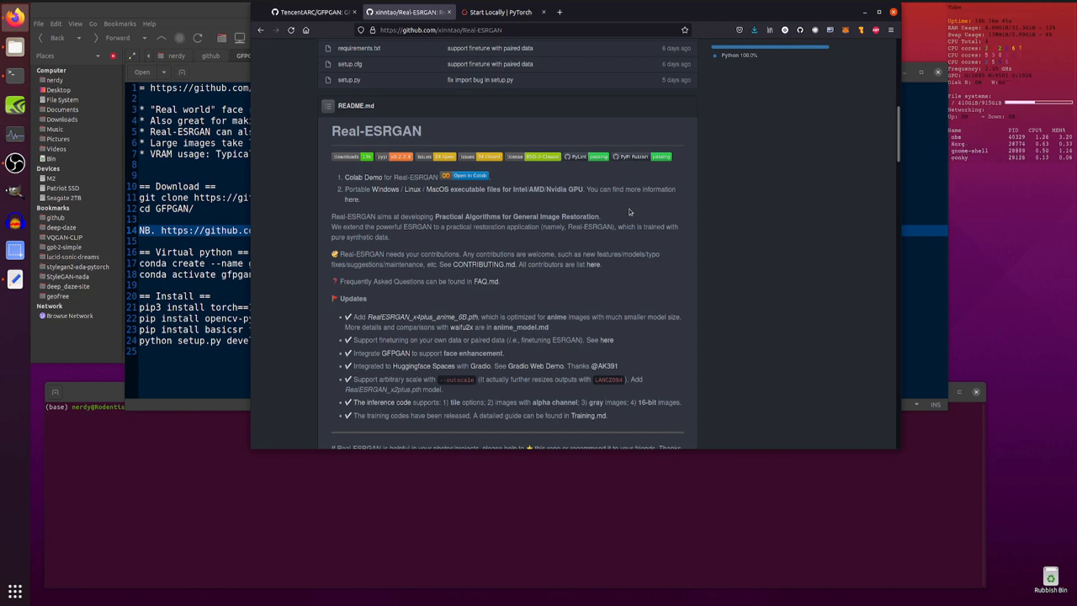
mouse_move(407, 236)
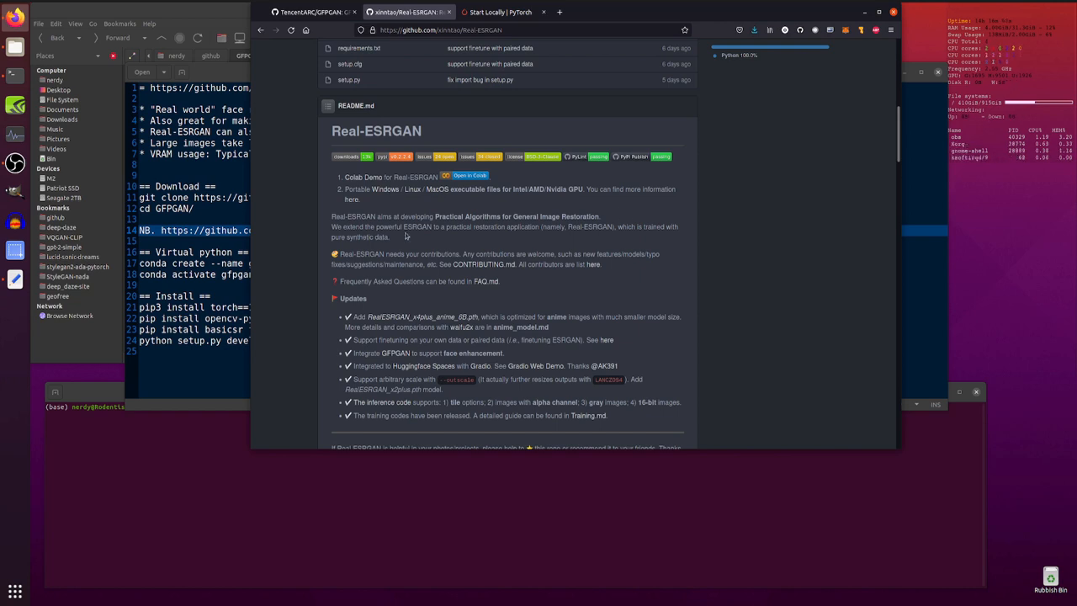
scroll("down", 3)
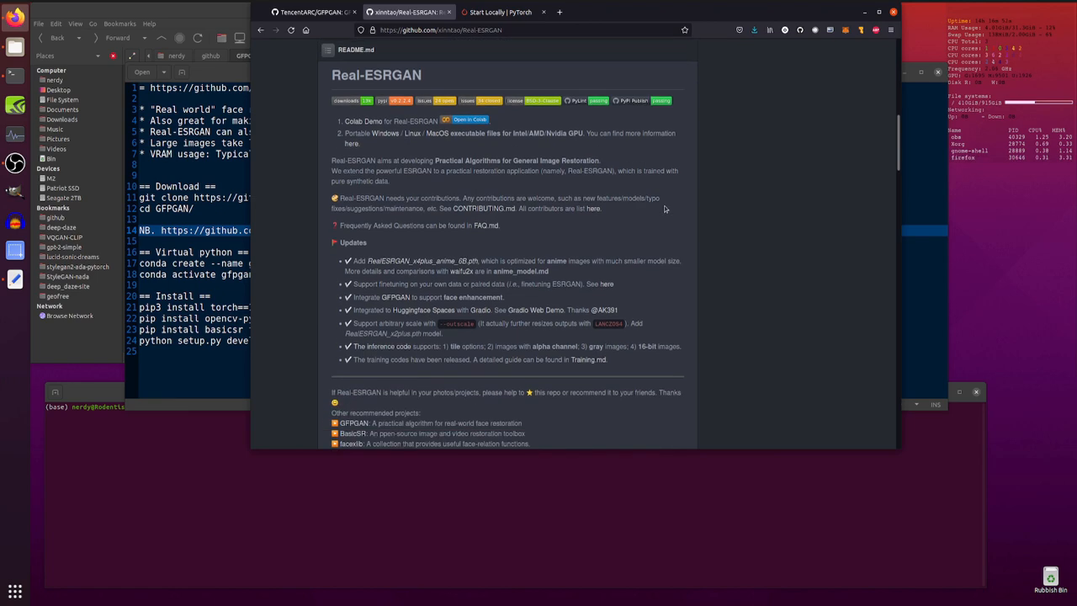
scroll("down", 3)
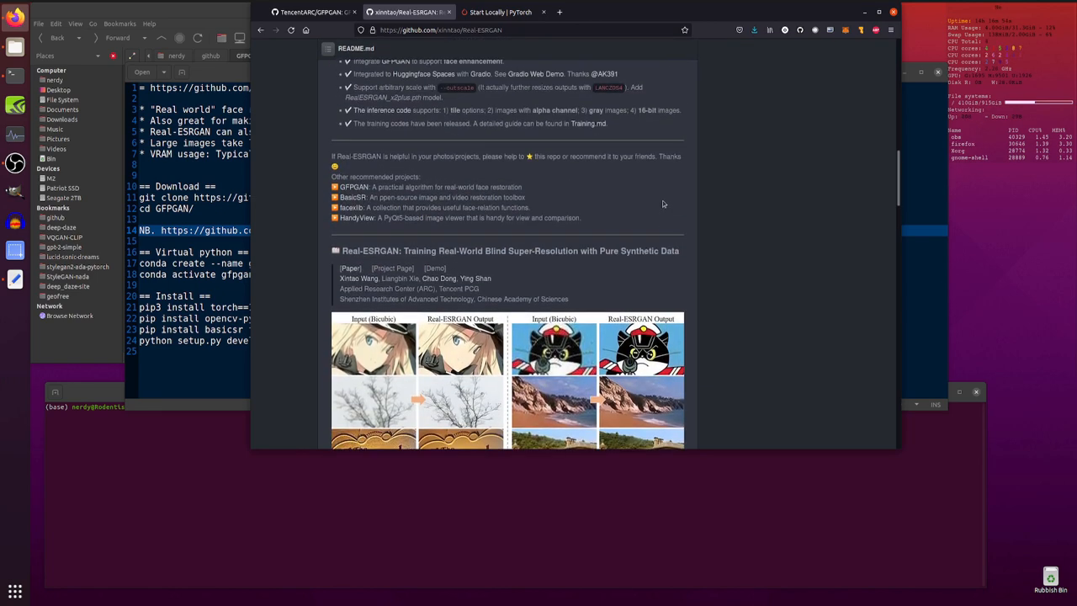
Scroll the GFPGAN README to the full install commands and start of Quick Inference.
left_click(313, 11)
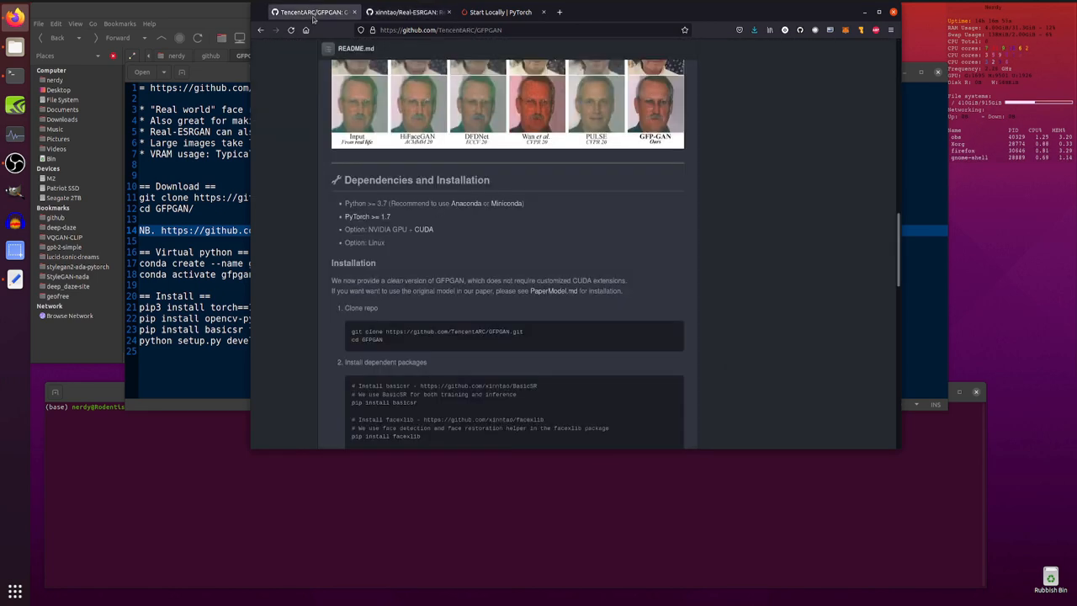
mouse_move(608, 231)
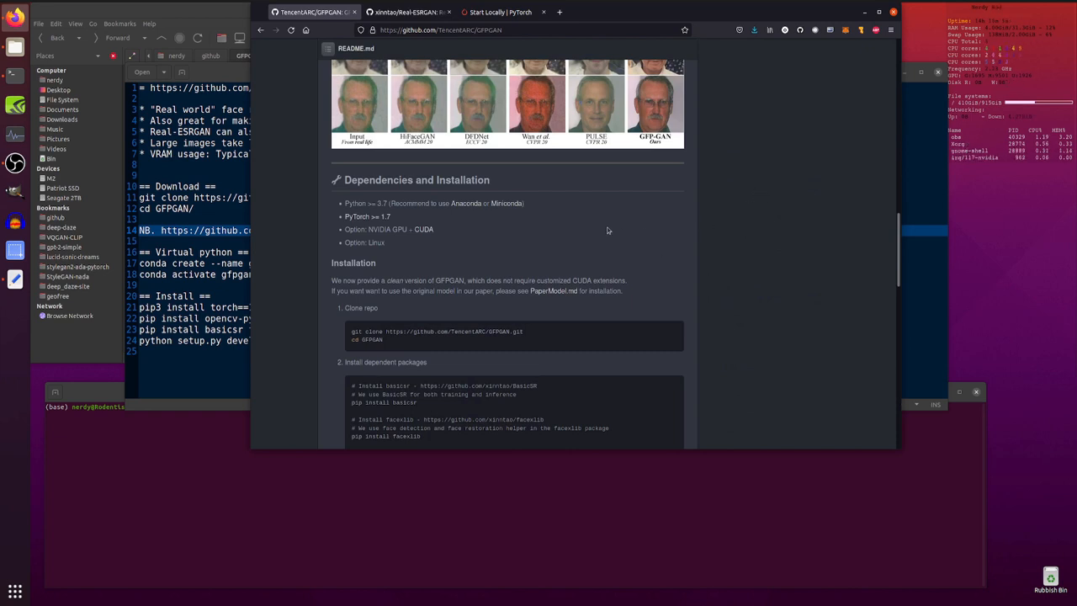
scroll("down", 3)
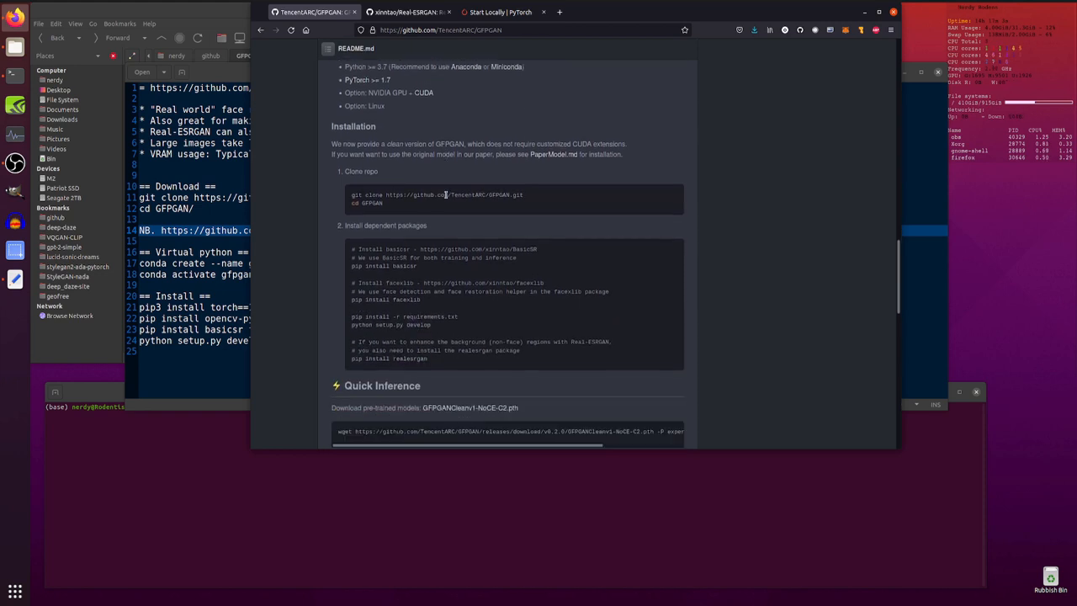
scroll("down", 3)
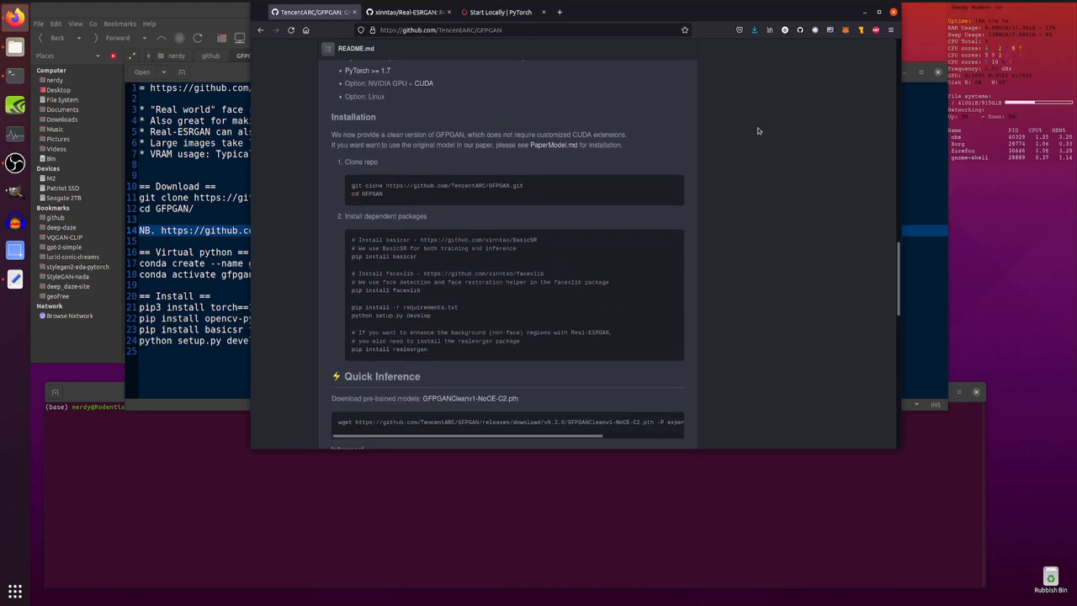
mouse_move(847, 134)
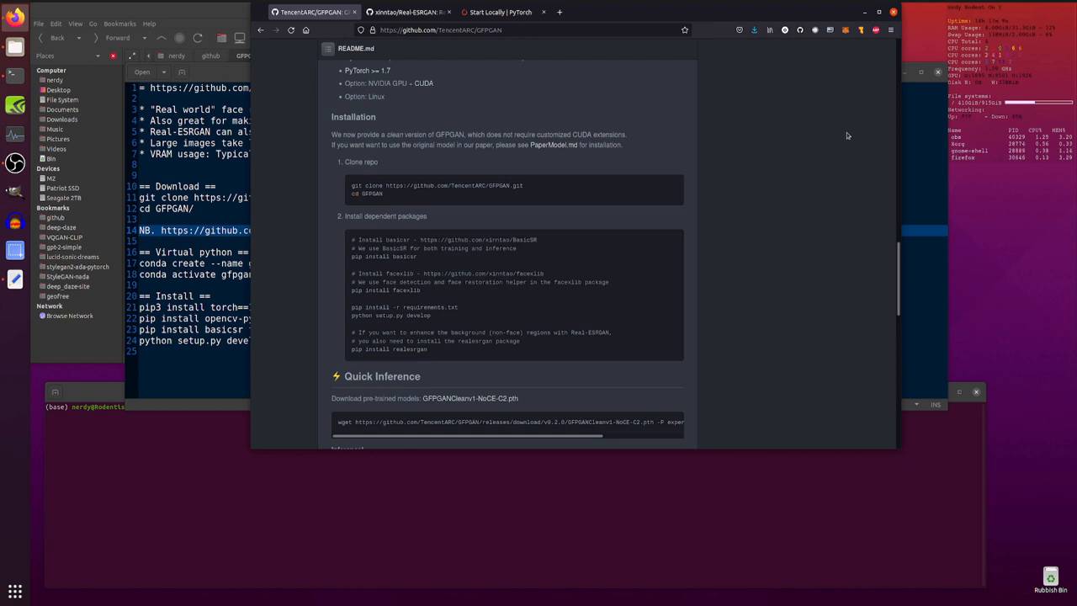
mouse_move(682, 169)
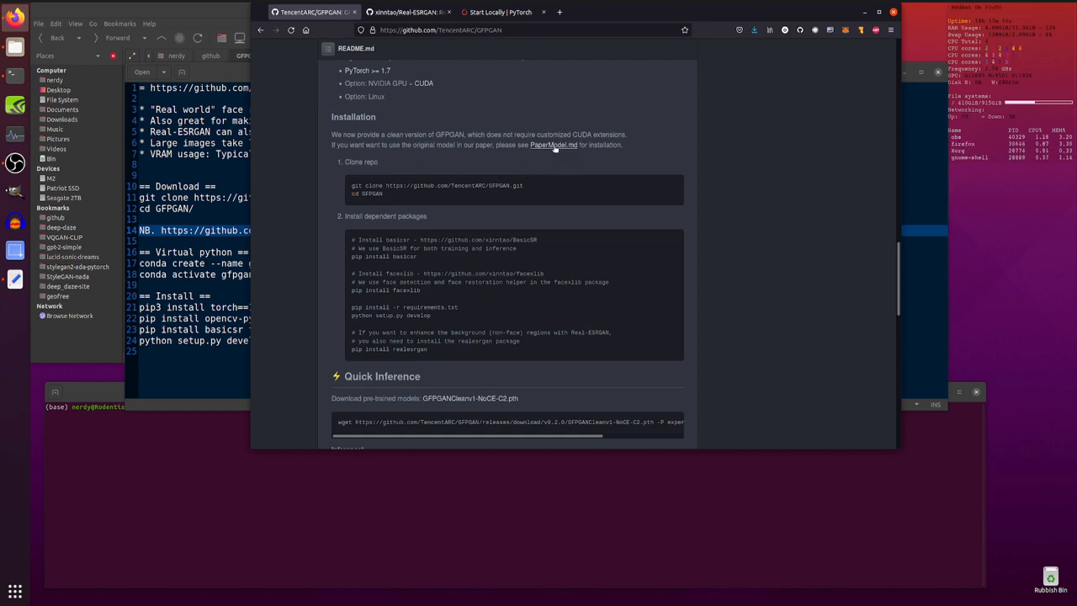
left_click(553, 145)
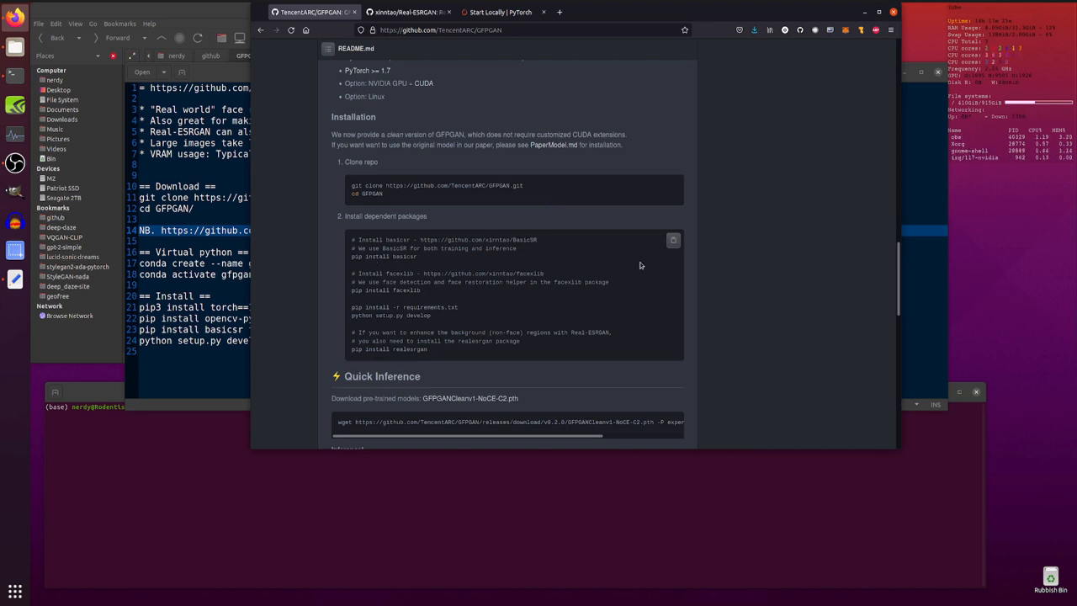
mouse_move(393, 265)
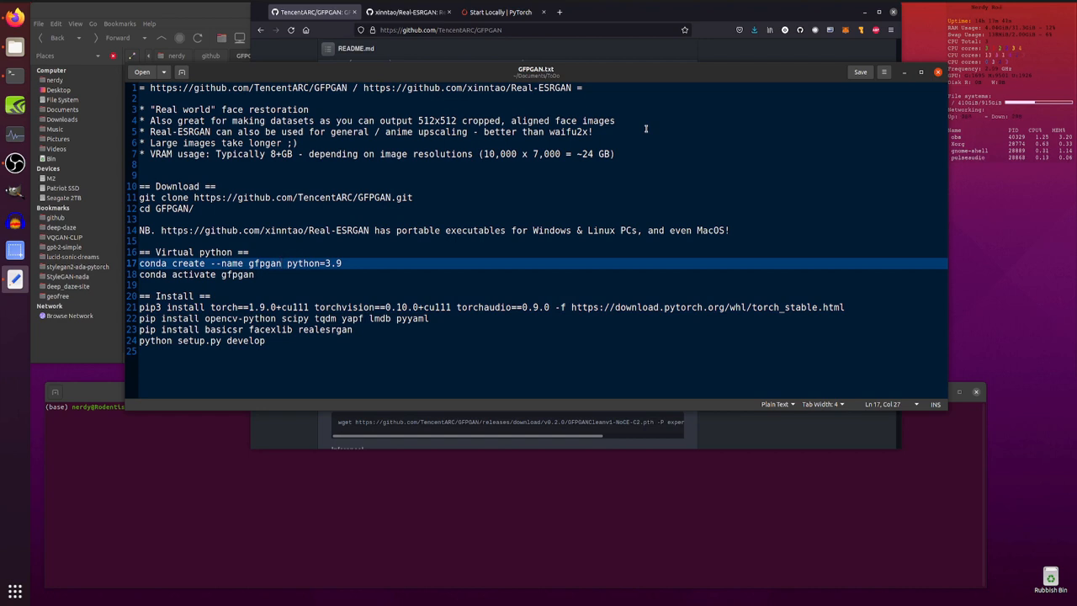
Run the noted pip3 install torch==1.9.0+cu111 torchvision torchaudio command in the gfpgan terminal.
left_click(283, 263)
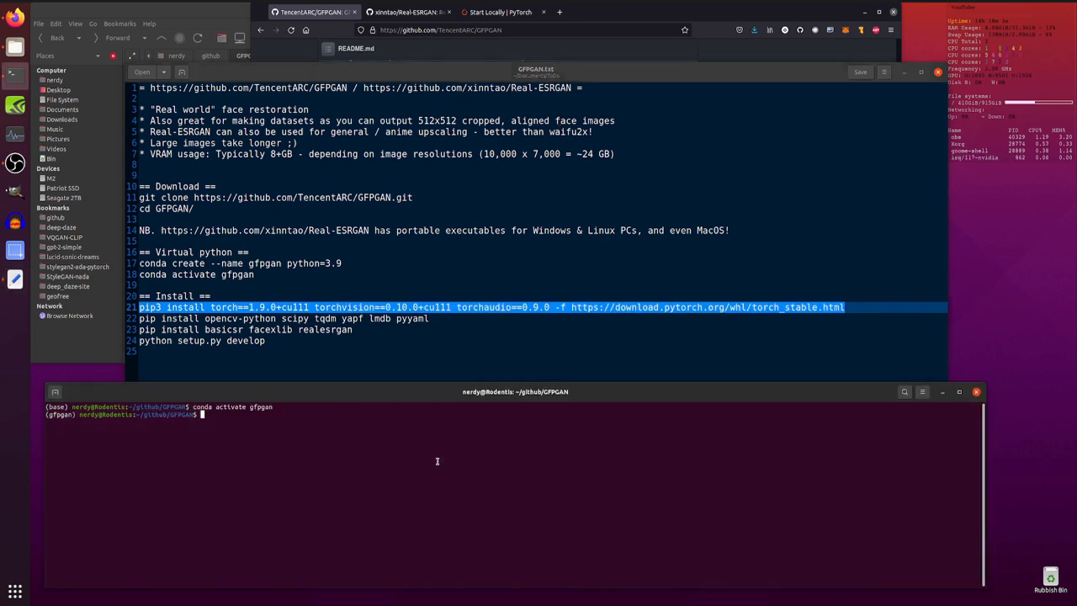
type("pip3 install torch==1.9.0+cu111 torchvision==0.10.0+cu111 torchaudio==0.9.0 -f https://download.pytorch.org/whl/torch_stable.html")
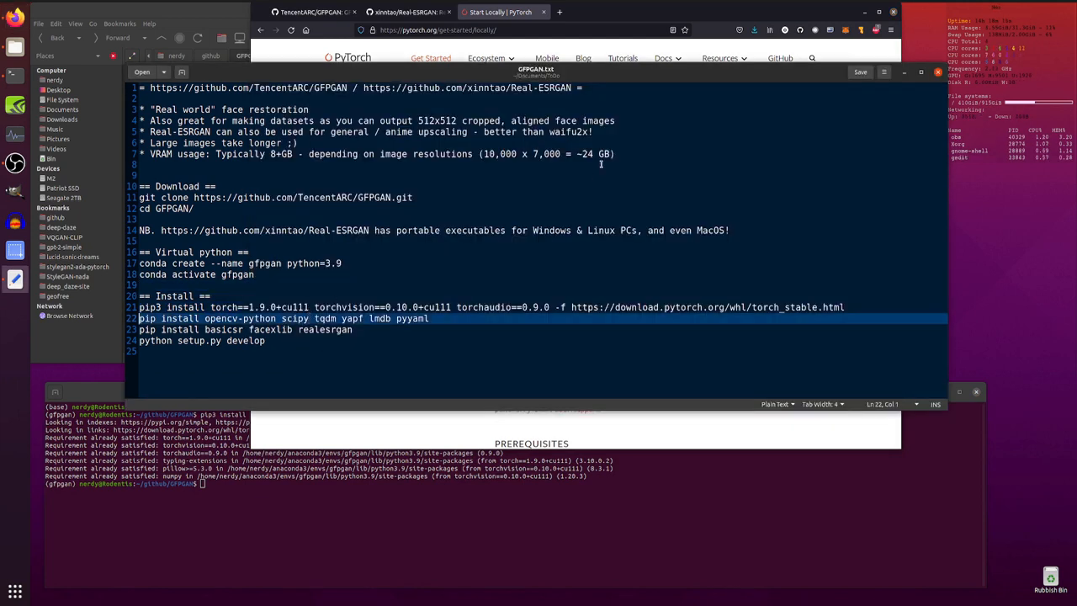
right_click(484, 504)
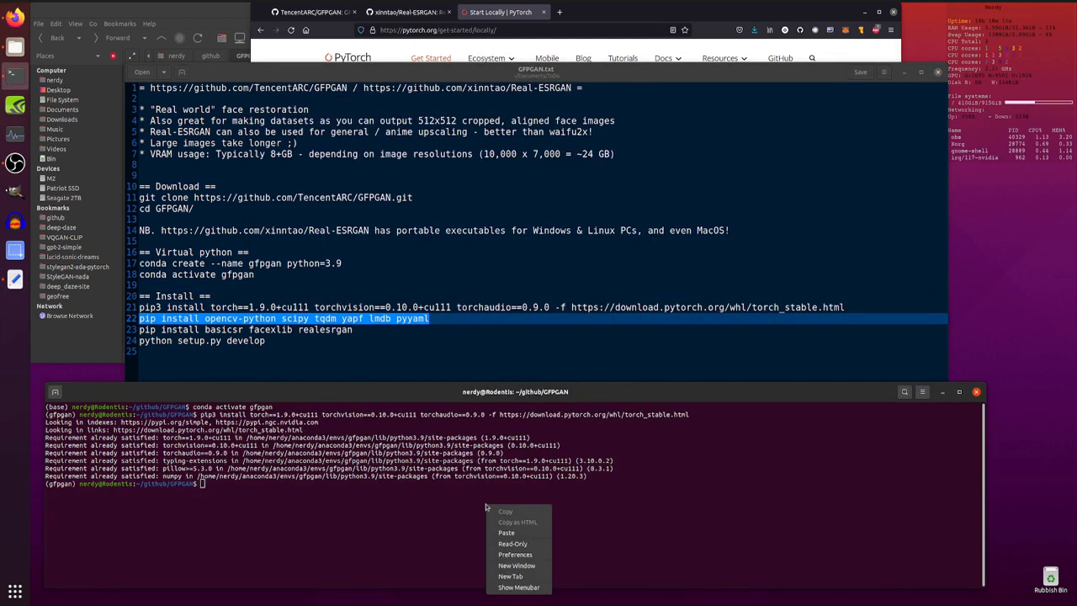
left_click(504, 532)
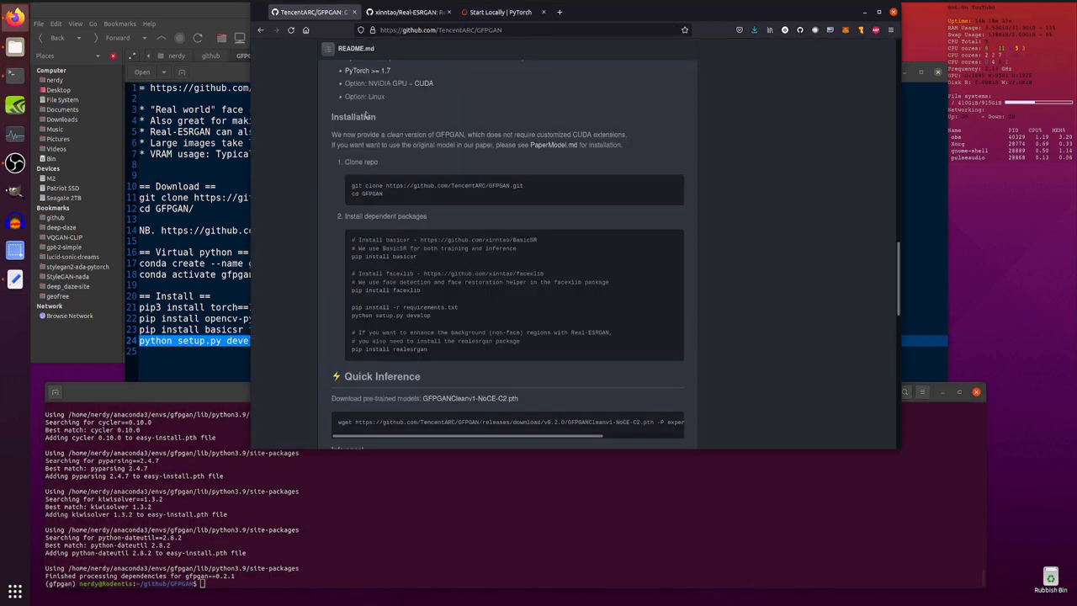
Scroll the GFPGAN README to the Quick Inference model download and inference commands.
scroll("down", 3)
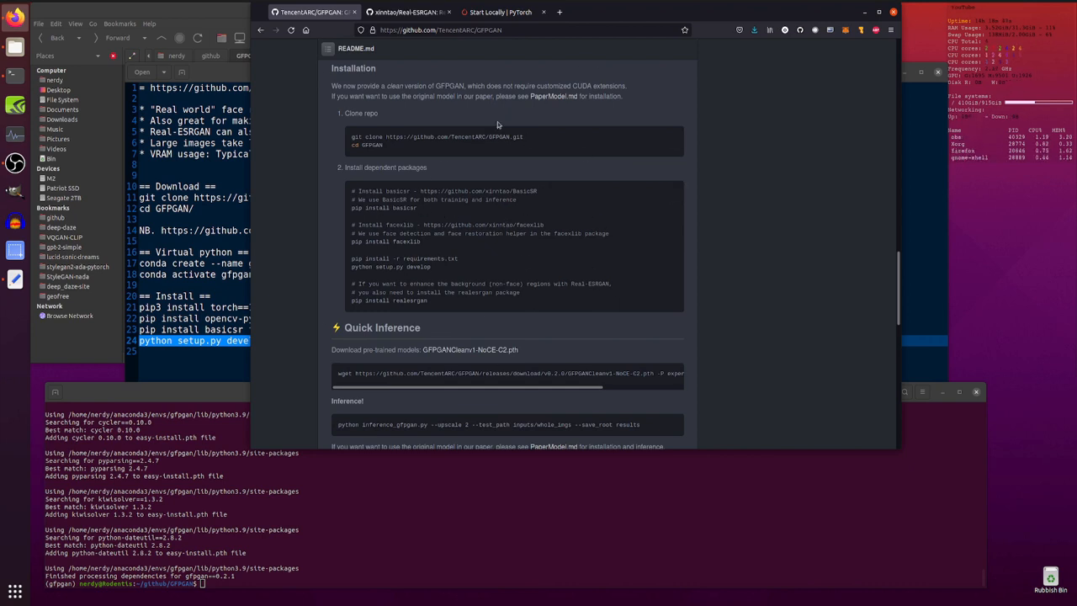
mouse_move(703, 290)
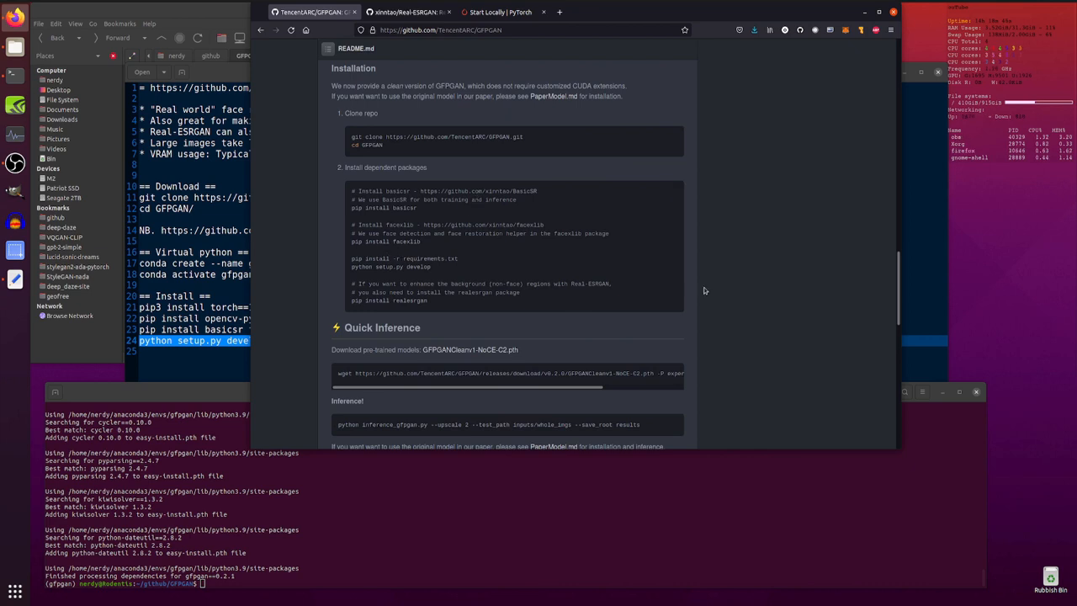
scroll("down", 3)
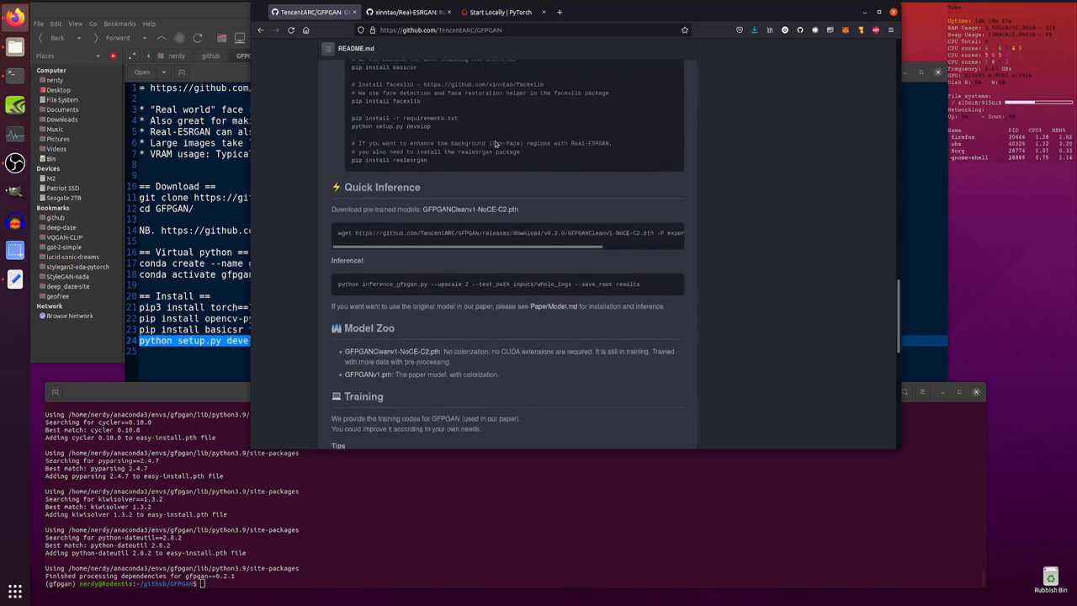
scroll("down", 3)
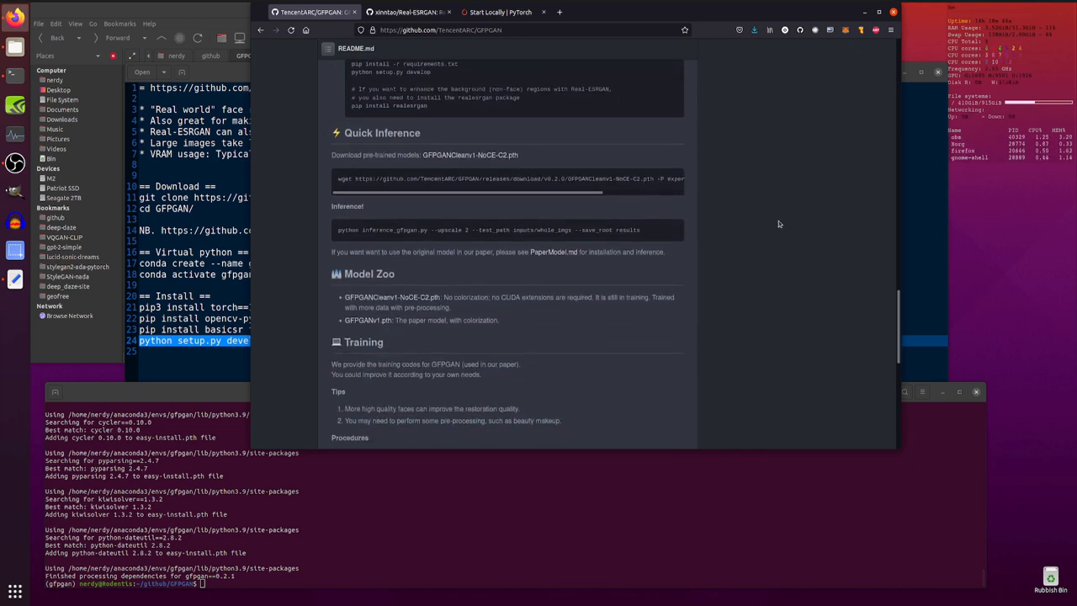
mouse_move(368, 168)
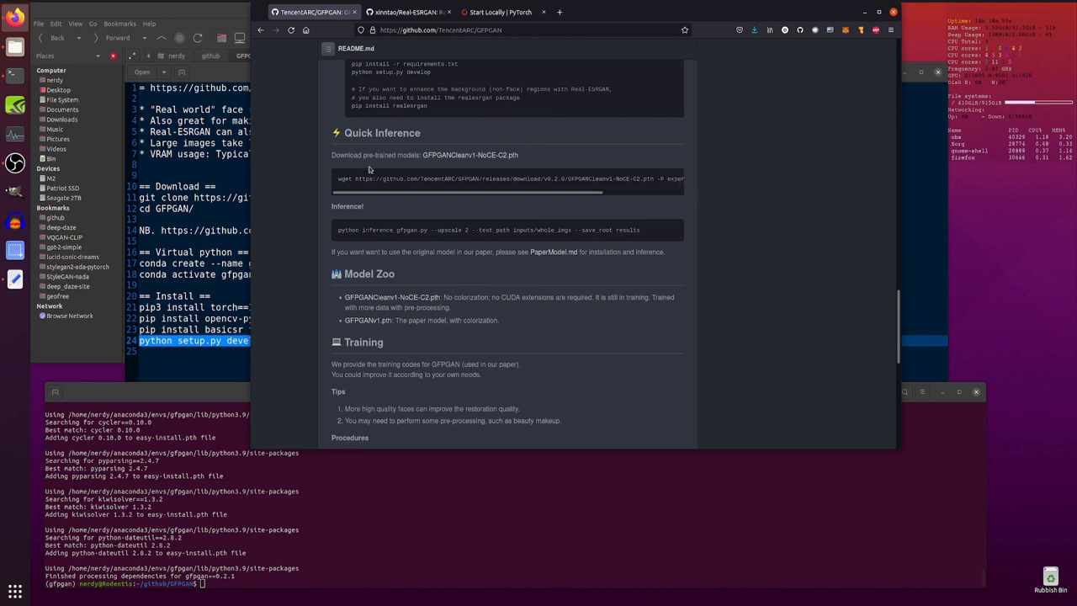
mouse_move(467, 165)
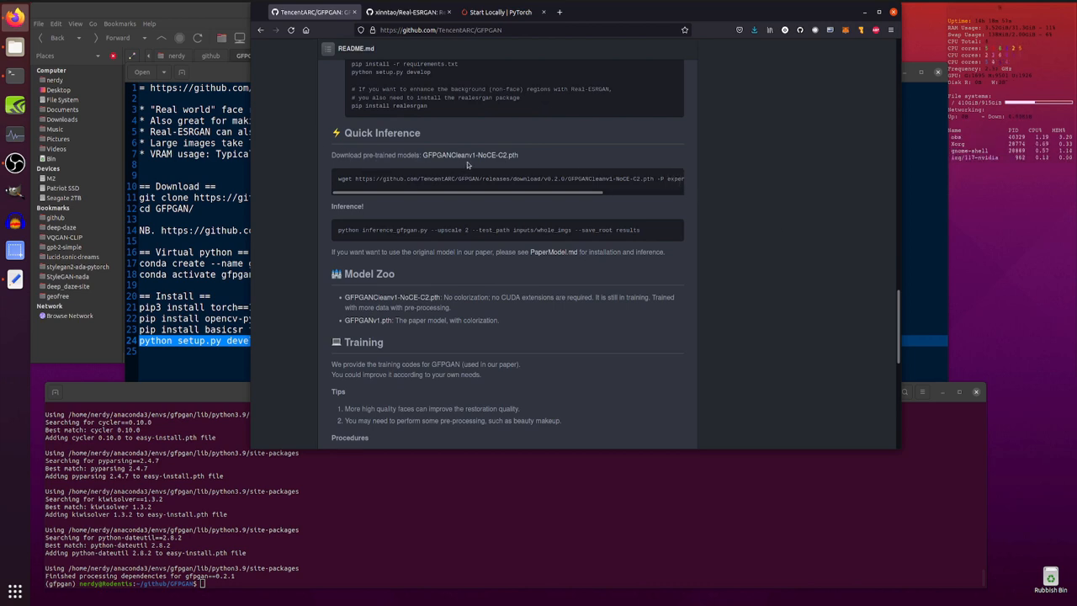
mouse_move(469, 154)
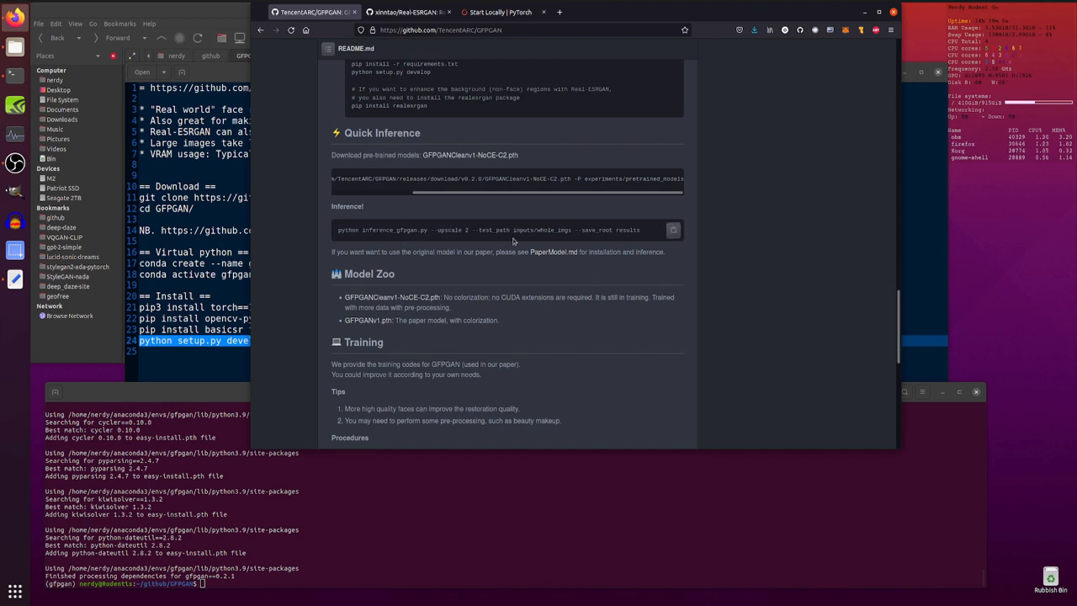
mouse_move(451, 269)
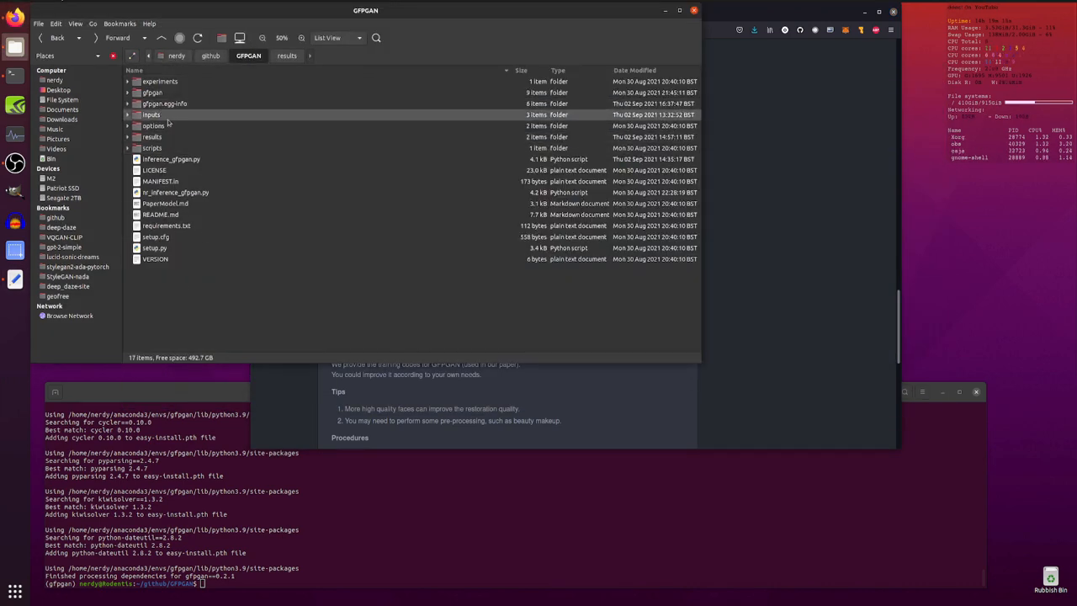
Open test image 00.jpg from inputs/whole_imgs and check its image properties.
double_click(151, 114)
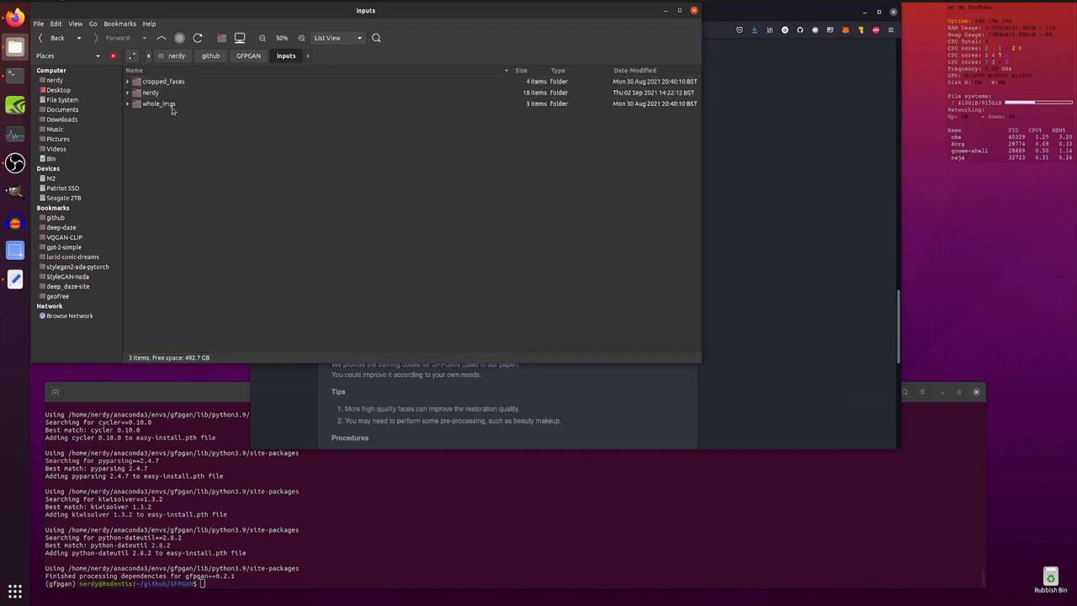
double_click(158, 102)
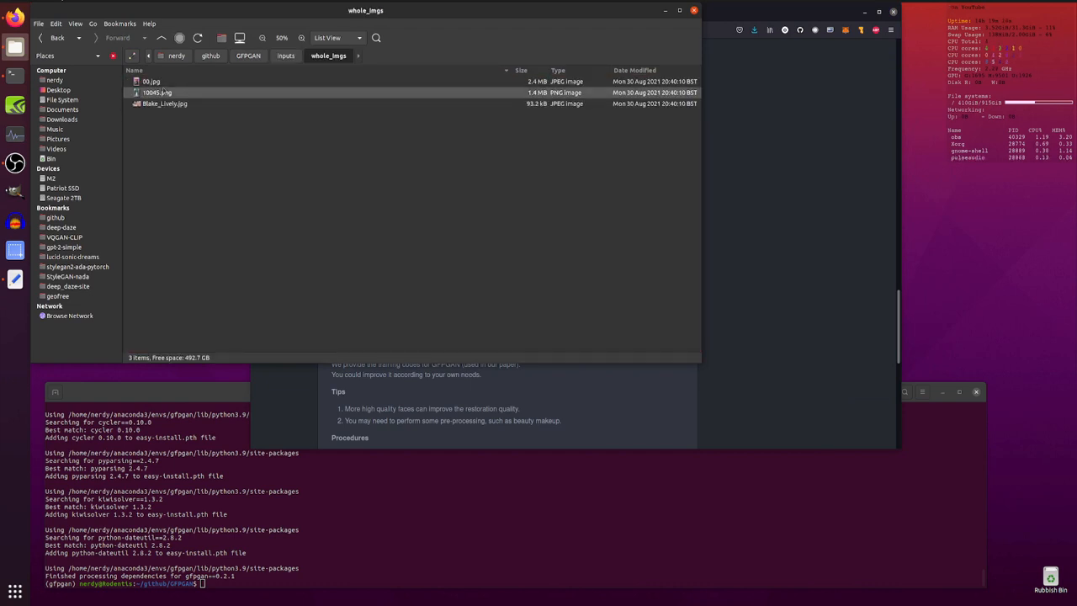
double_click(151, 80)
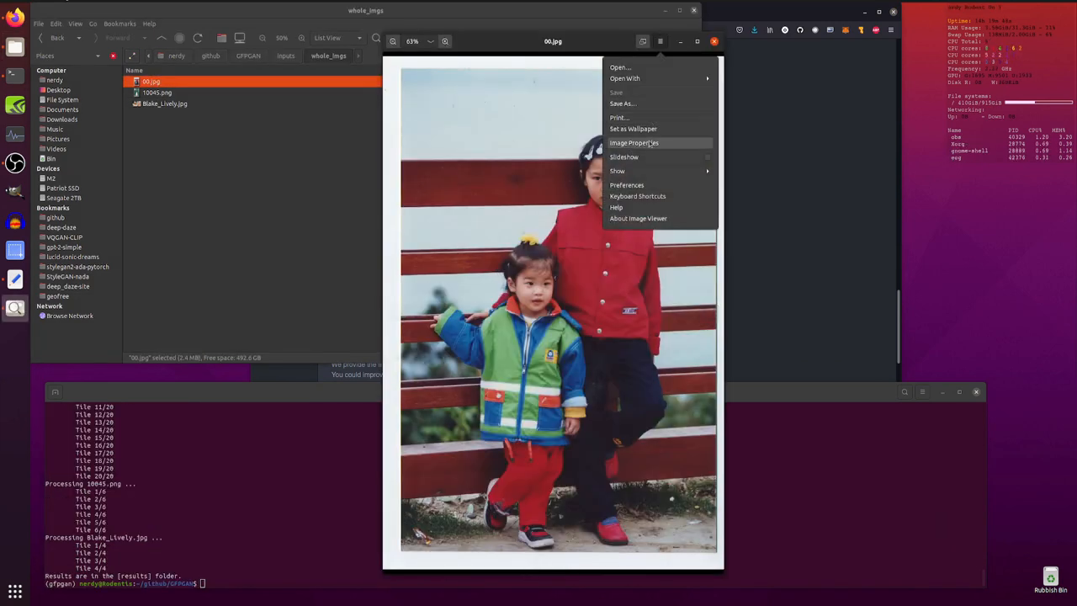
left_click(632, 141)
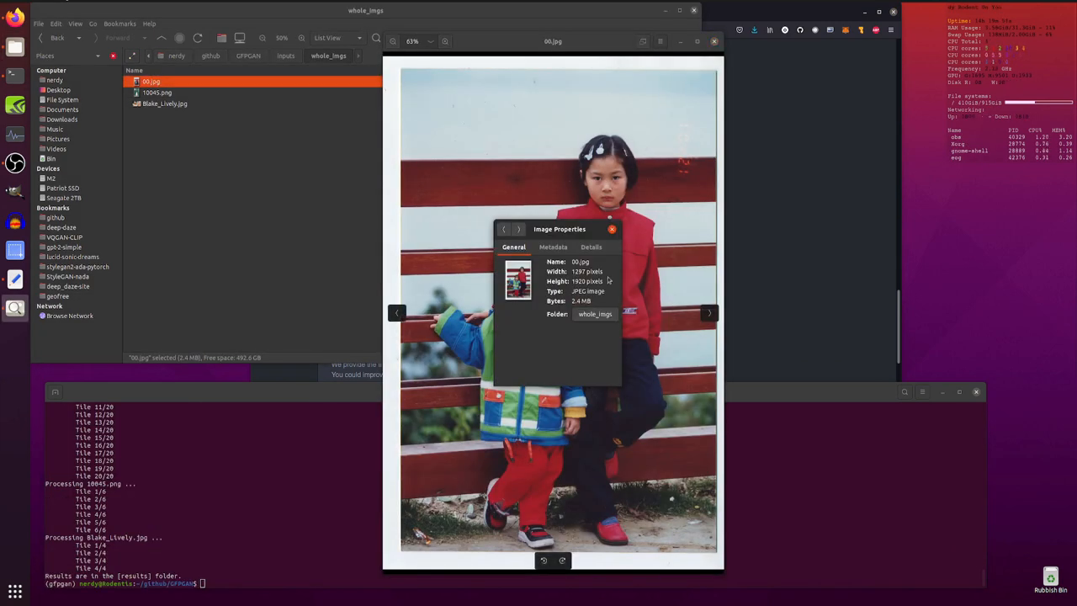
left_click(612, 229)
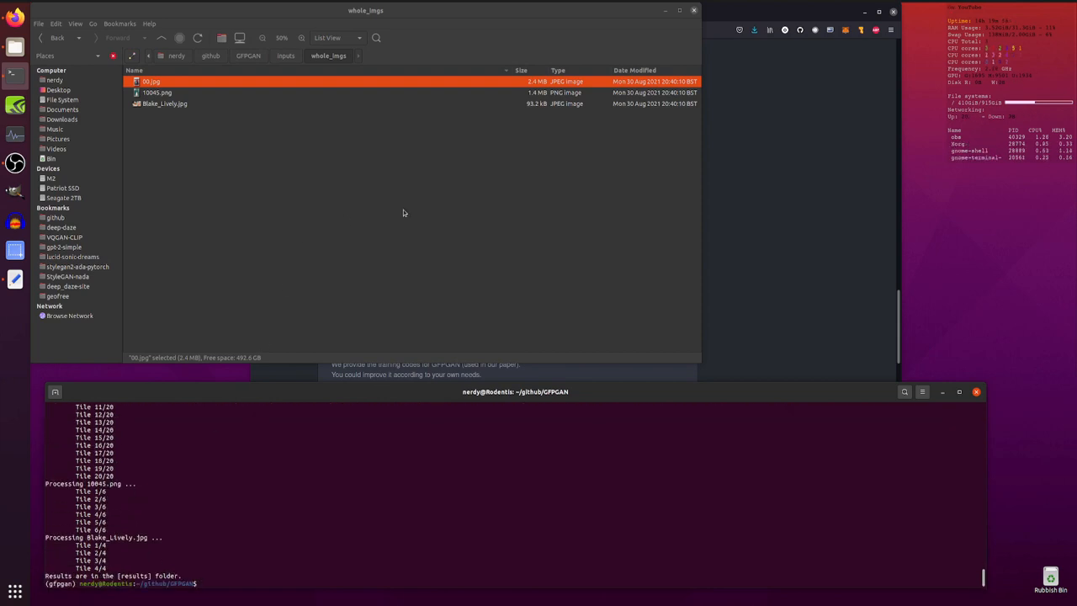
mouse_move(318, 222)
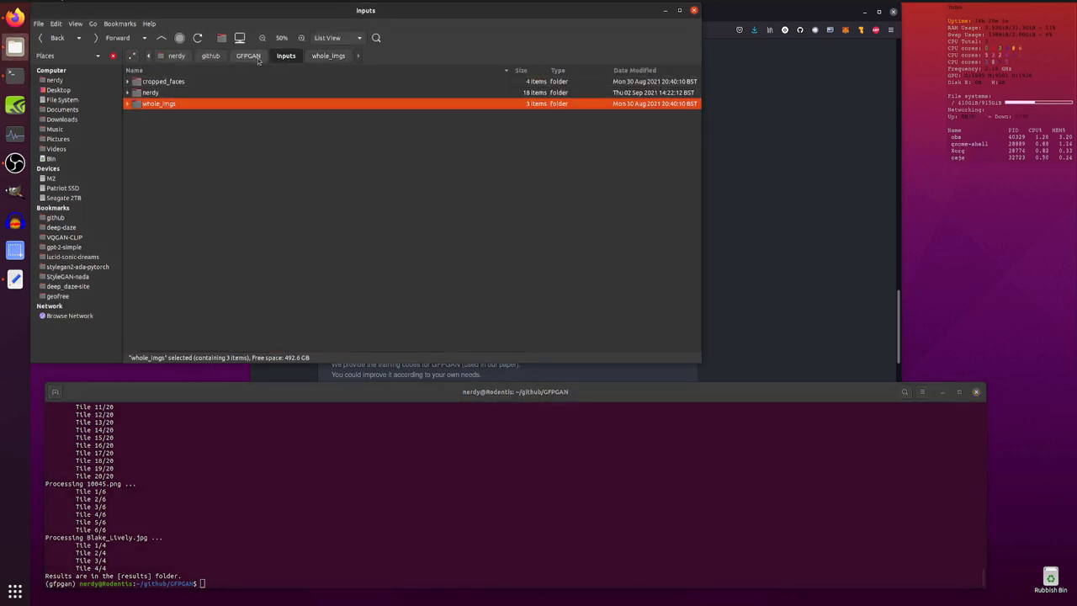
Open the first before-and-after comparison image from results/cmp.
left_click(248, 55)
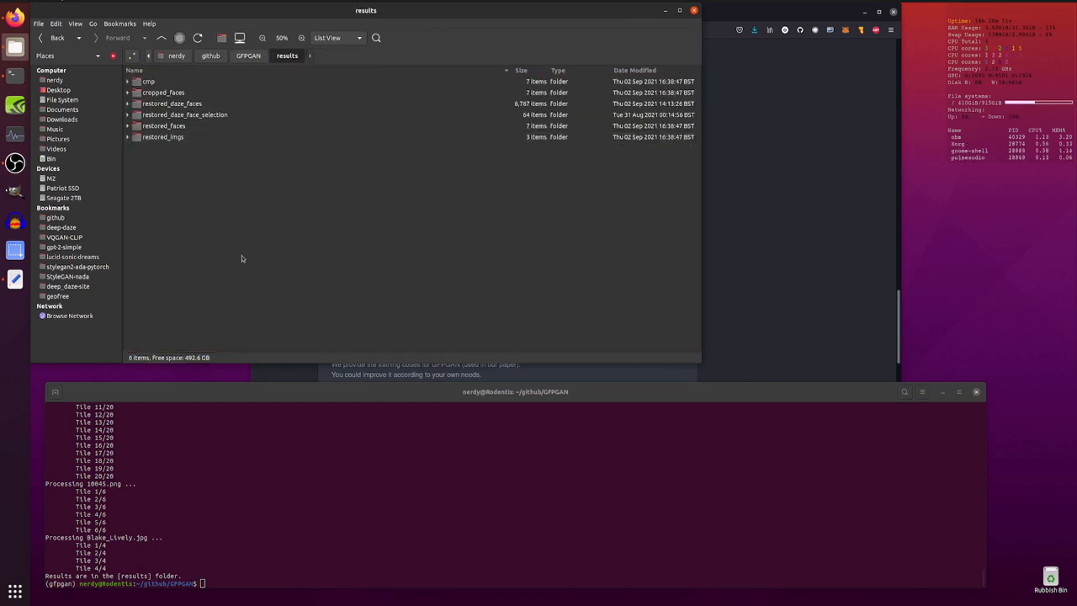
left_click(148, 80)
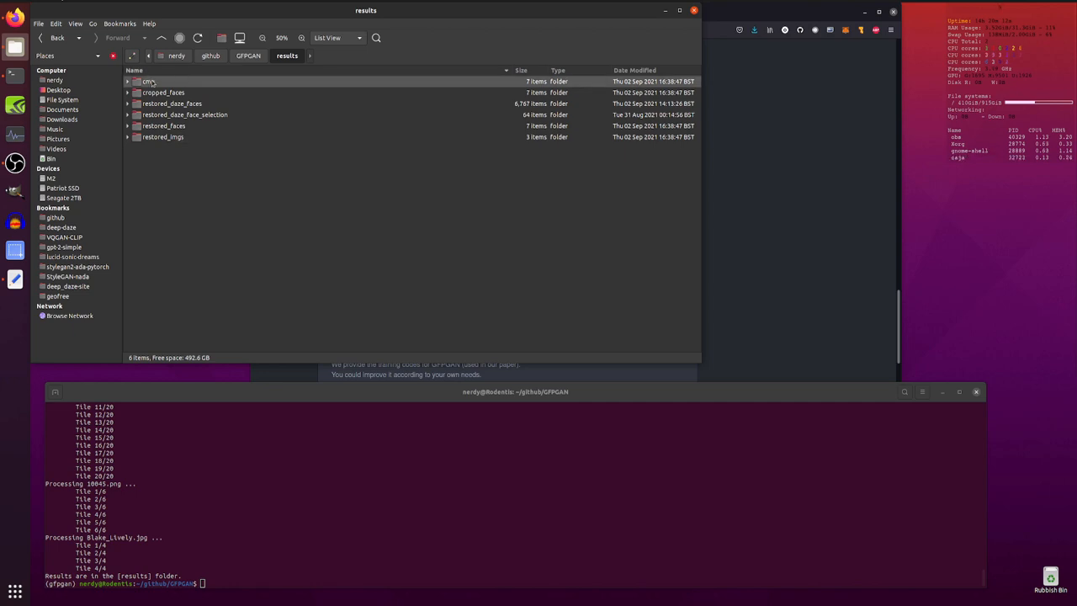
double_click(148, 81)
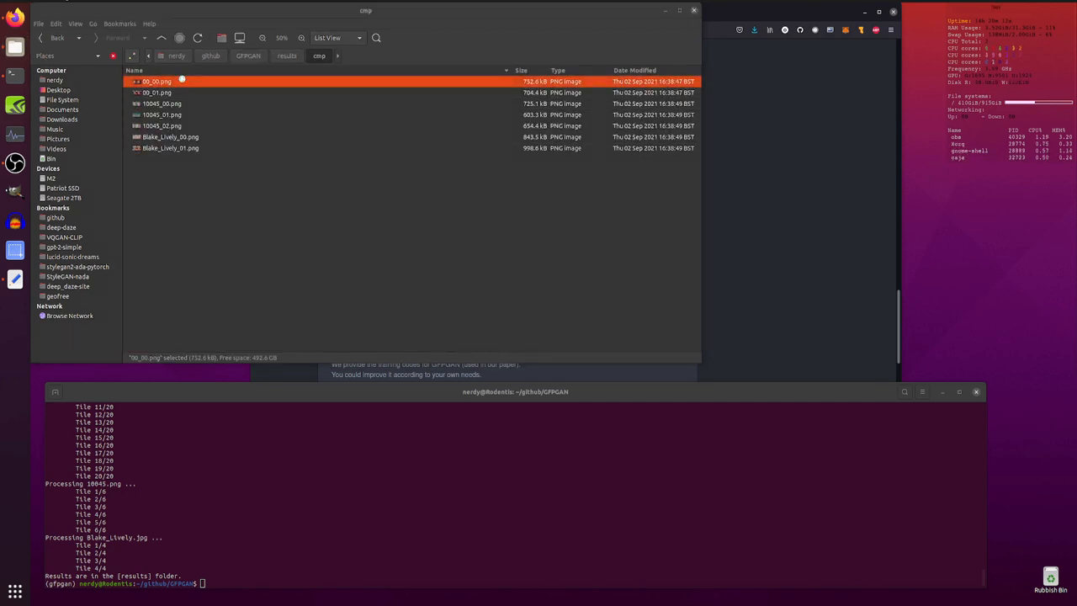
double_click(156, 81)
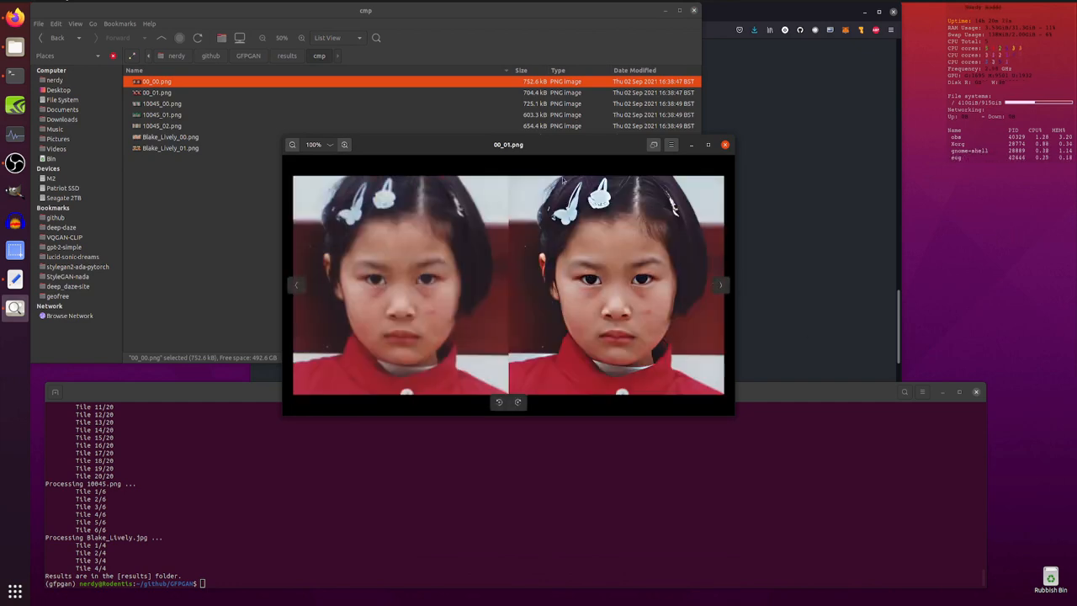
Flip through the comparison images up to 00_01.png and return to results.
left_click(719, 284)
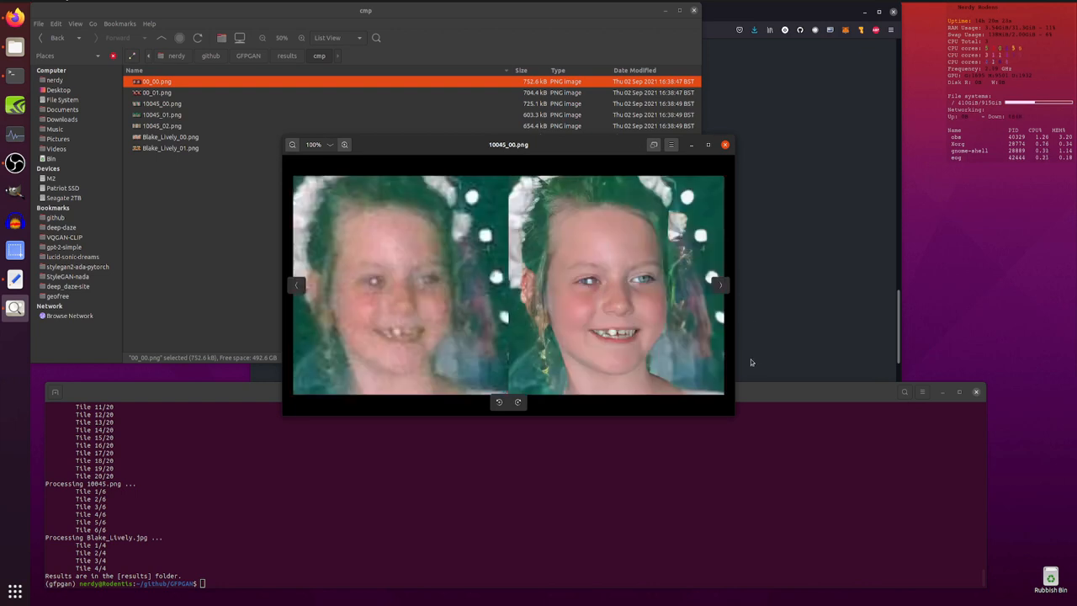
mouse_move(387, 303)
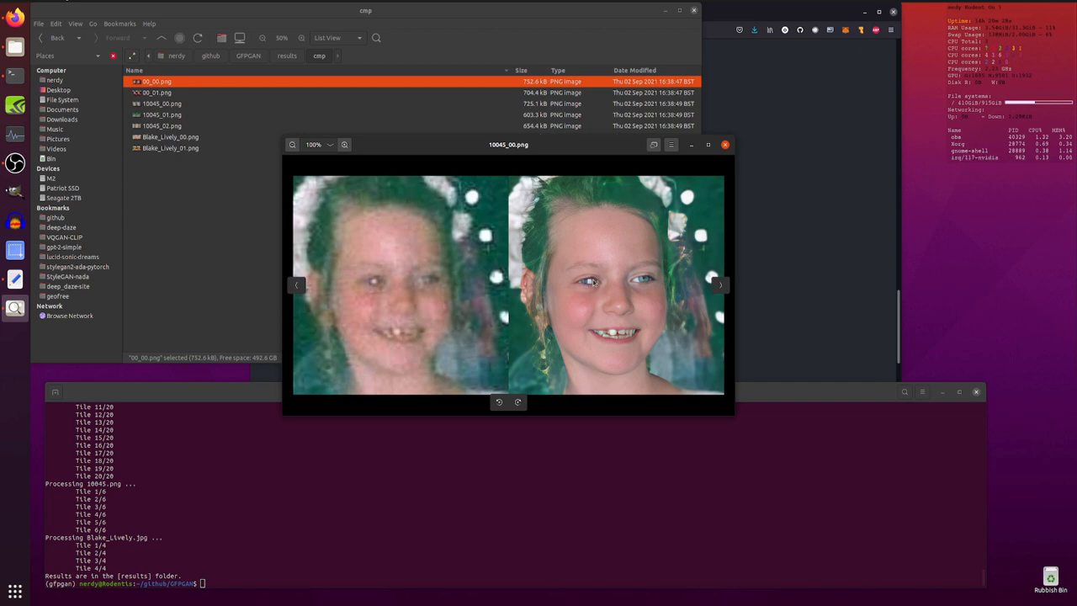
mouse_move(555, 234)
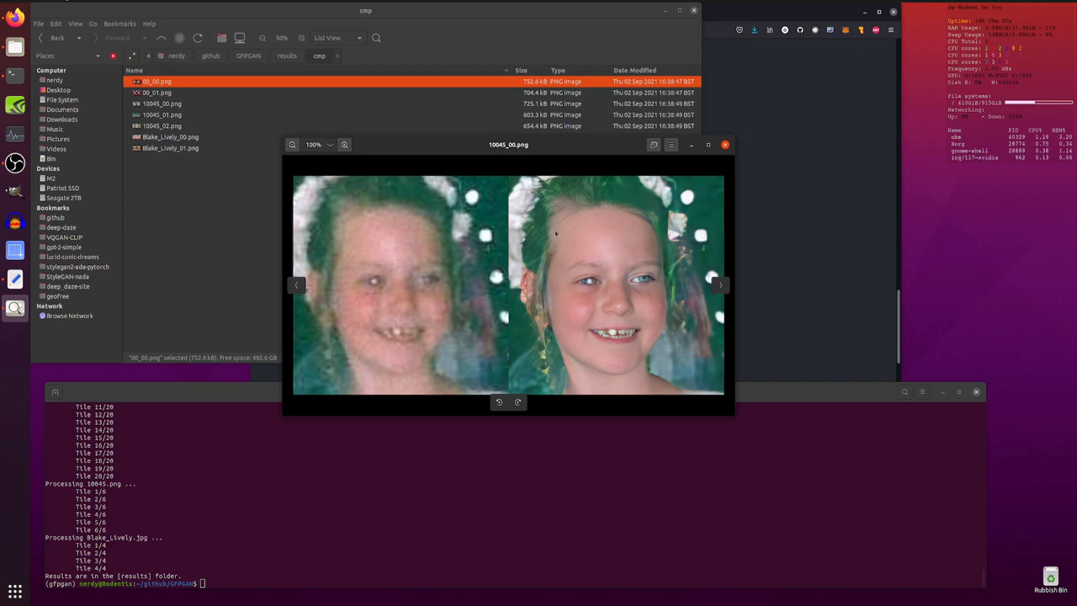
mouse_move(605, 221)
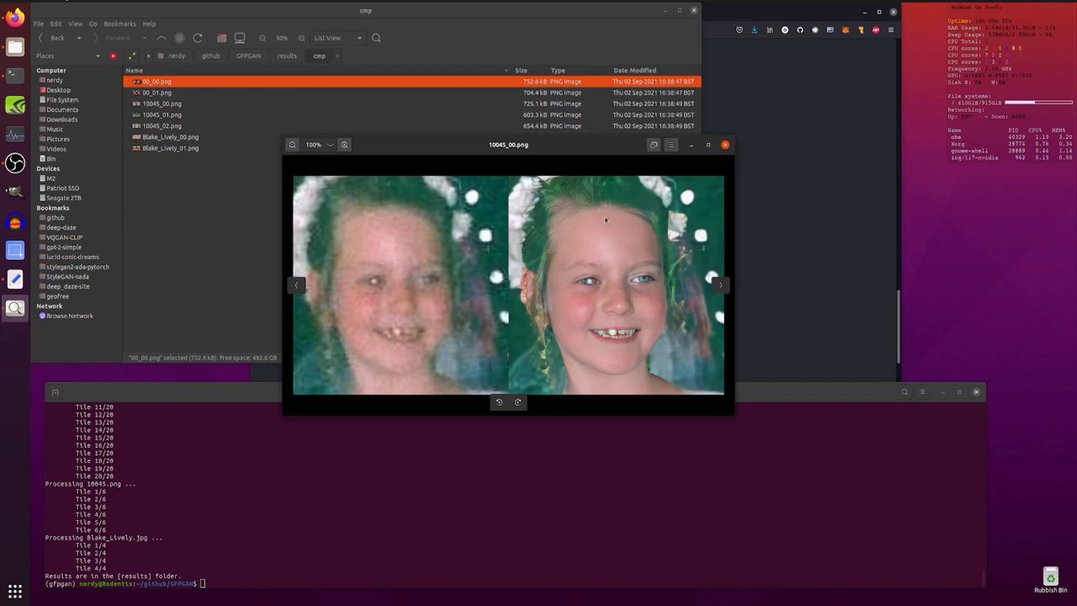
mouse_move(608, 195)
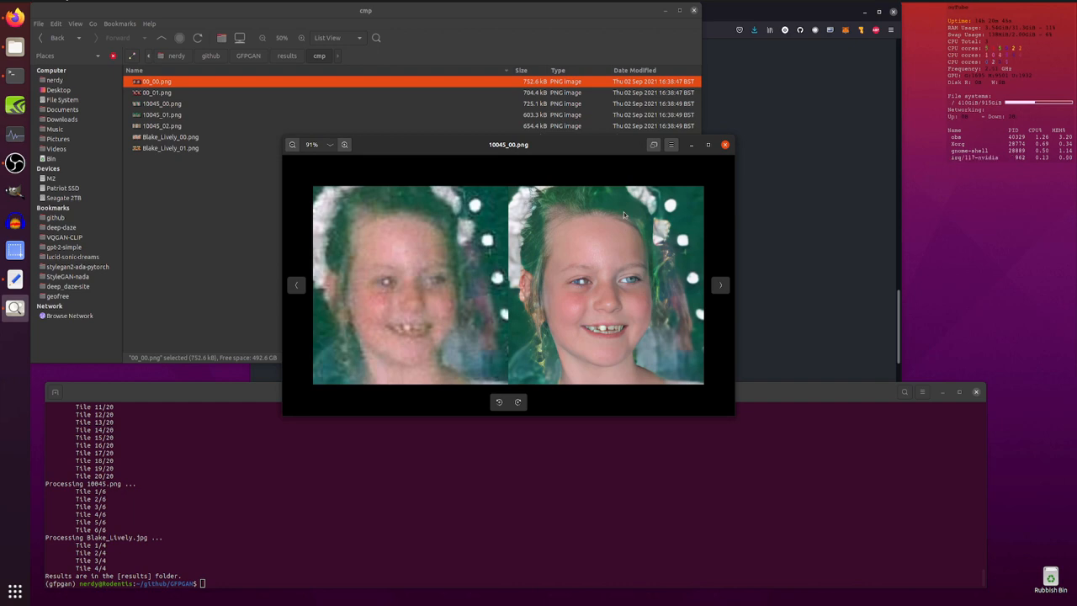
left_click(720, 285)
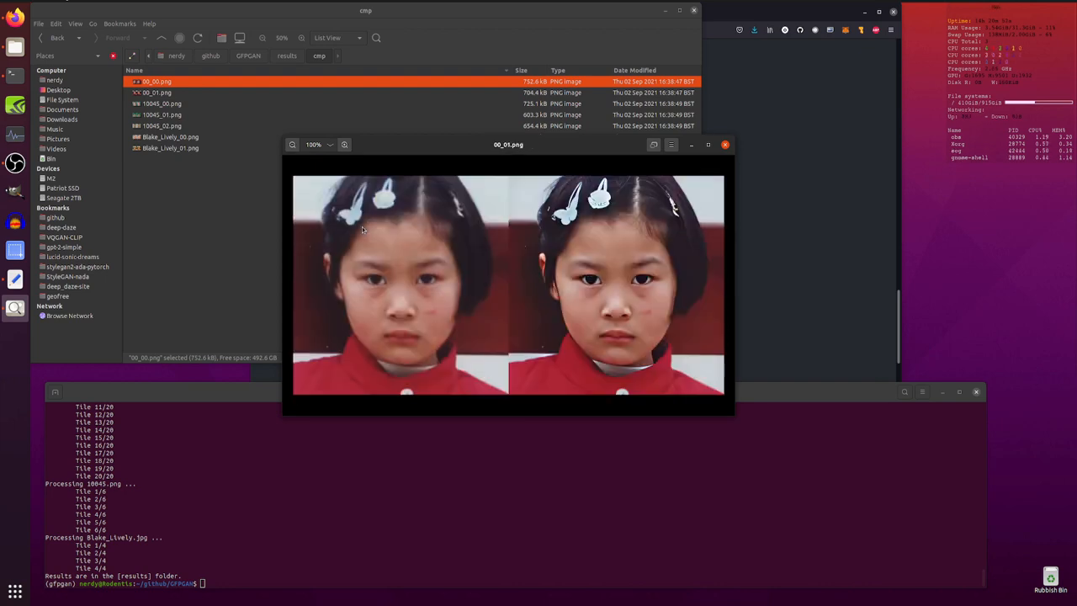
left_click(723, 145)
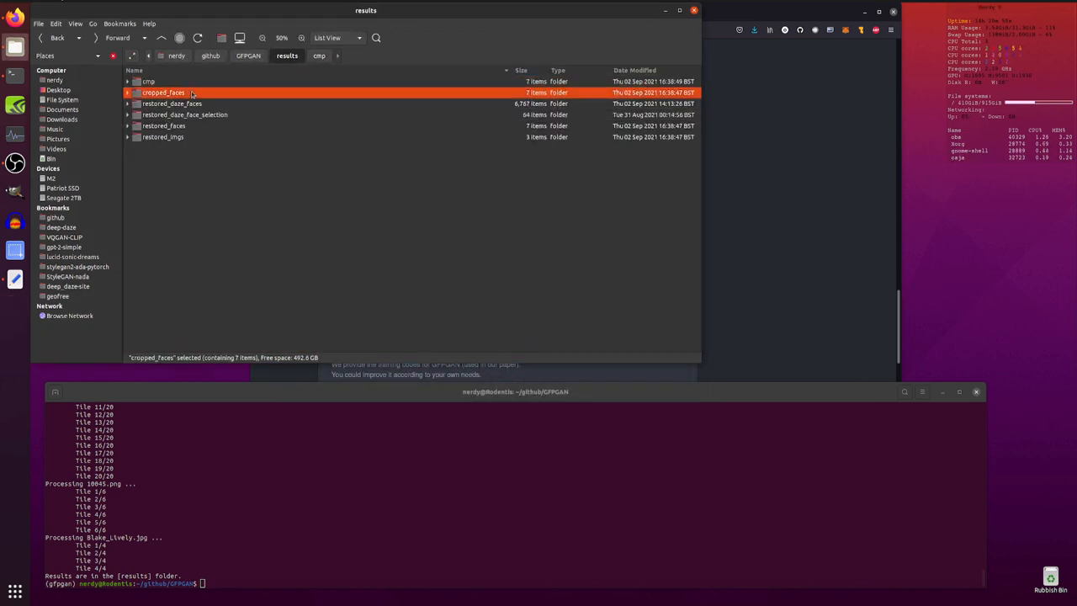
Browse cropped_faces and restored_faces, then view the restored 00.jpg photo.
double_click(165, 91)
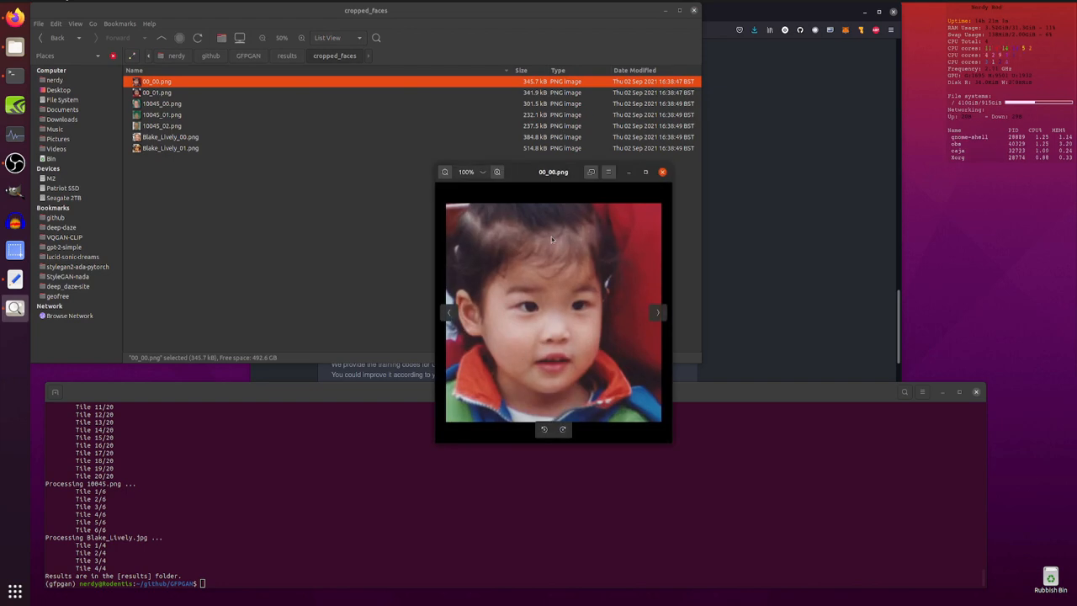
left_click(663, 171)
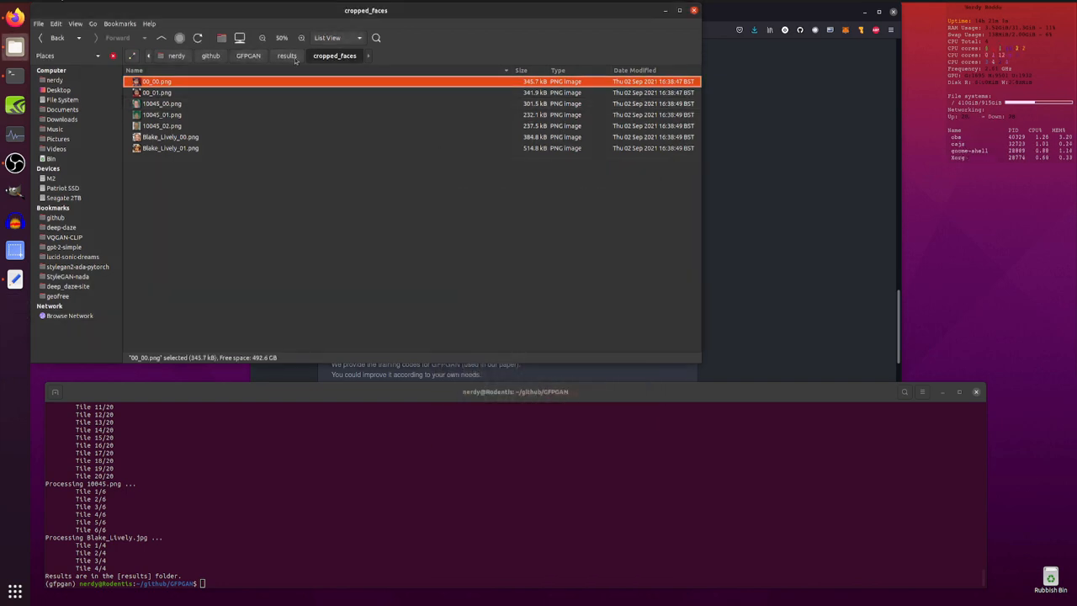
left_click(286, 56)
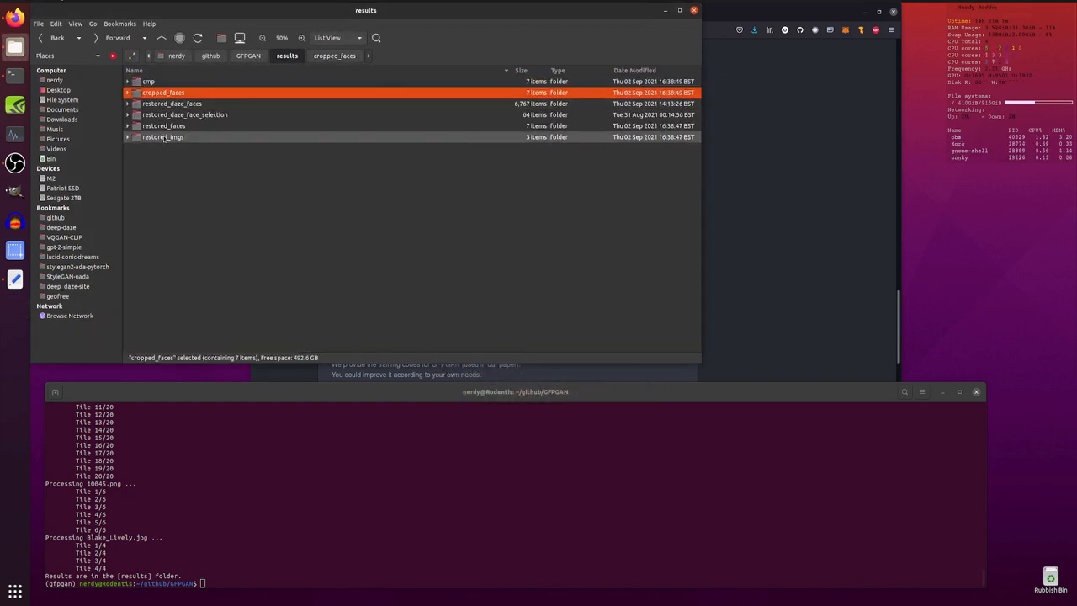
double_click(163, 125)
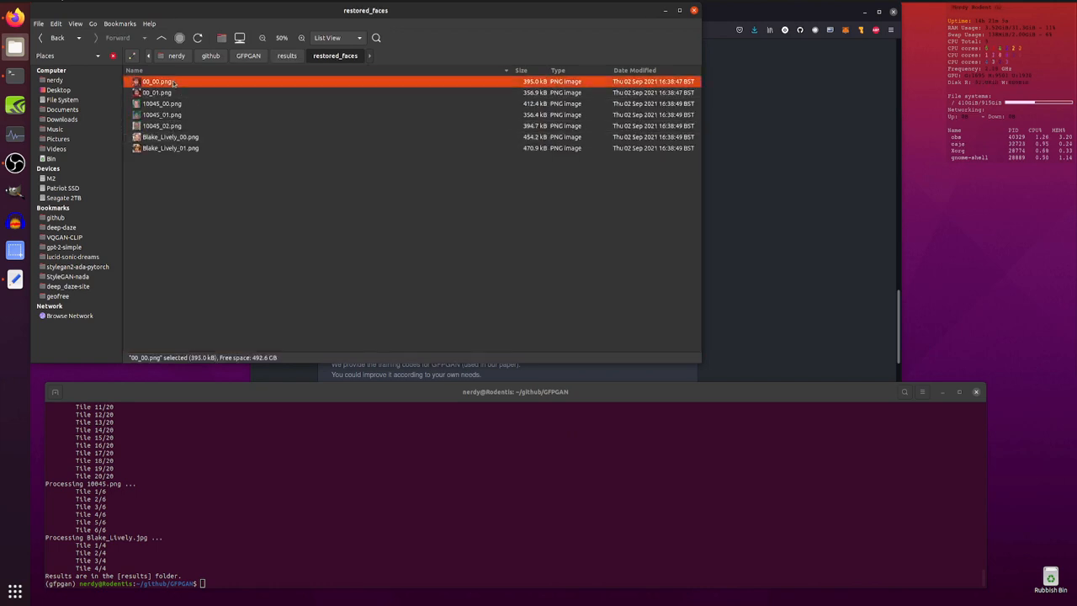
double_click(162, 125)
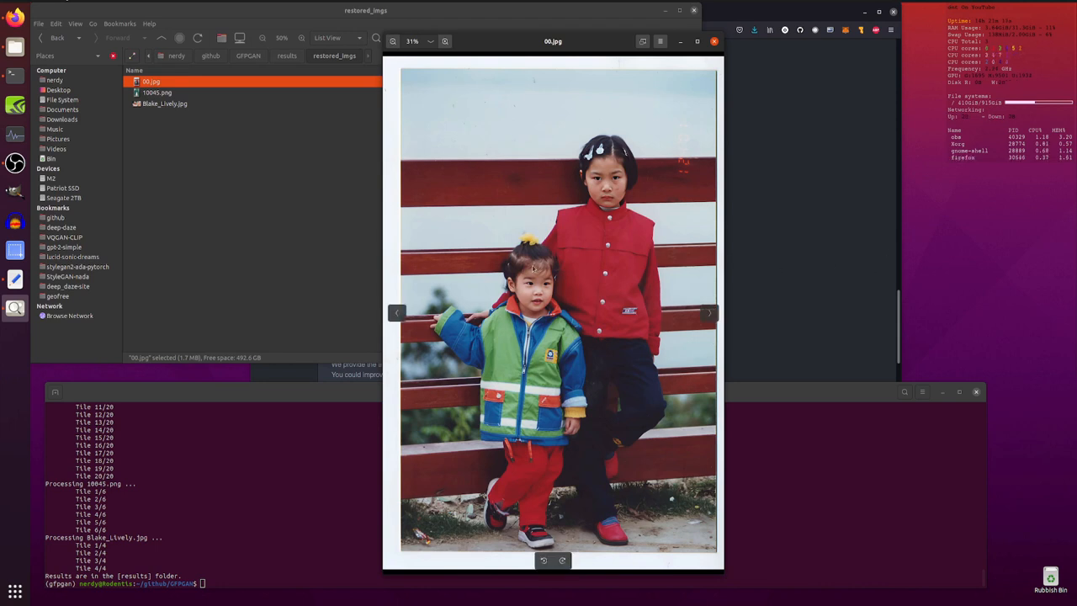
View the restored 10045.png and Blake_Lively.jpg photos, then close the viewer.
left_click(710, 311)
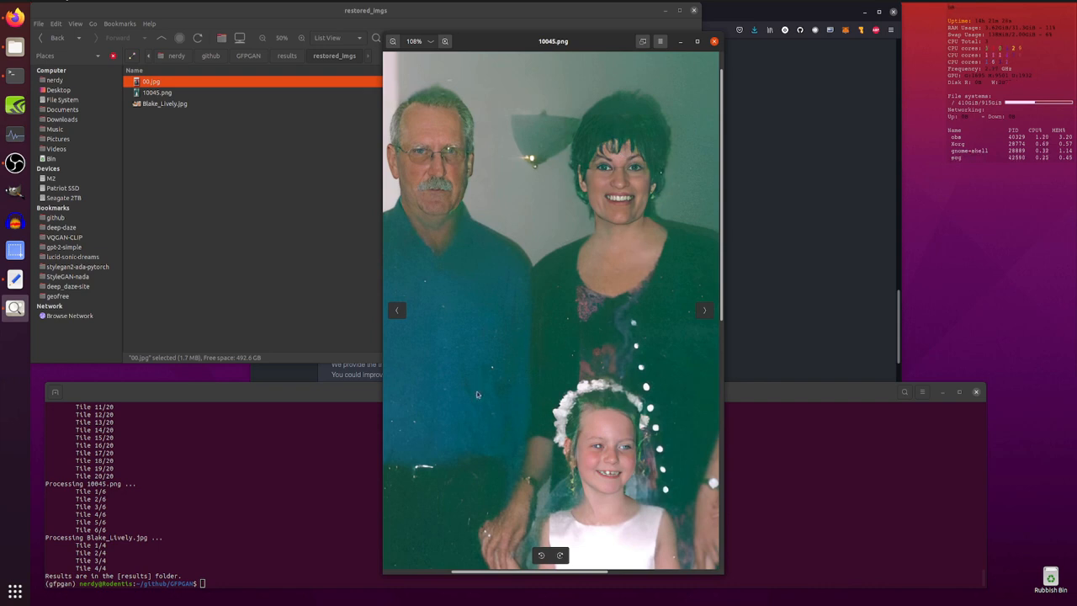
mouse_move(530, 236)
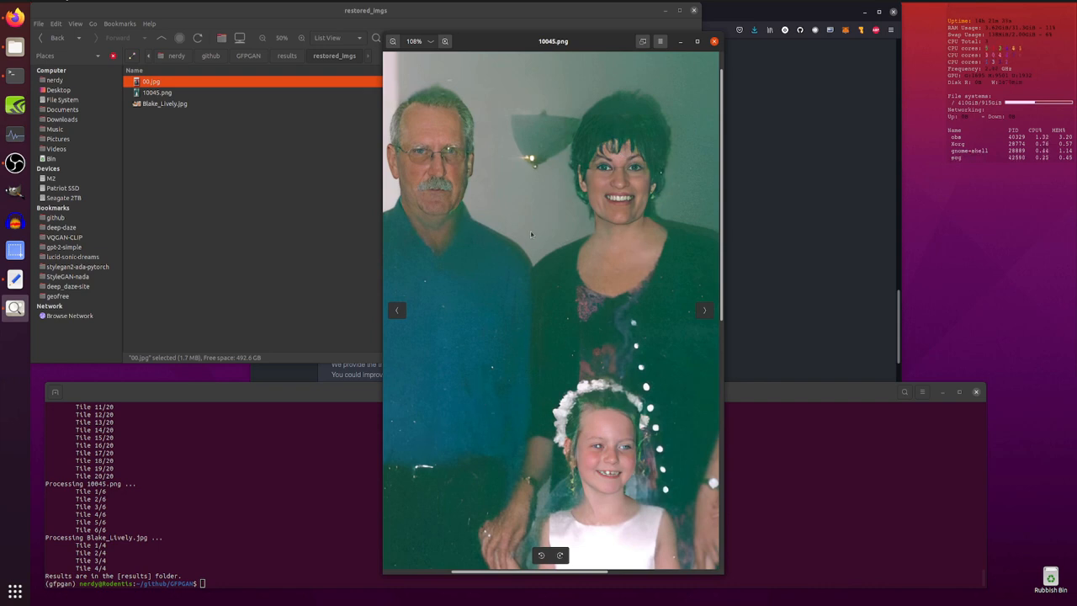
left_click(705, 310)
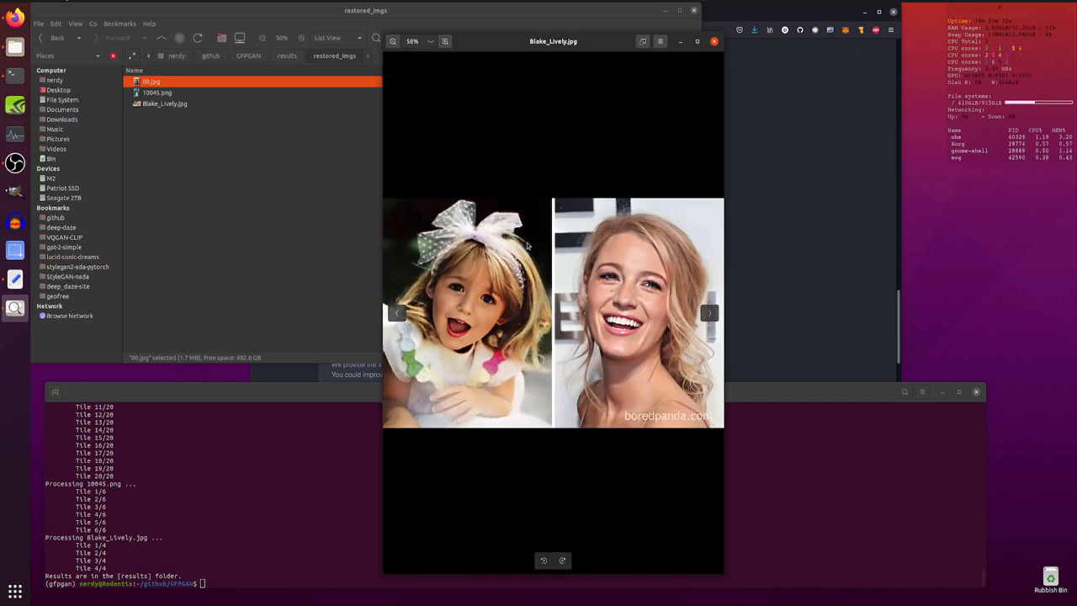
mouse_move(713, 47)
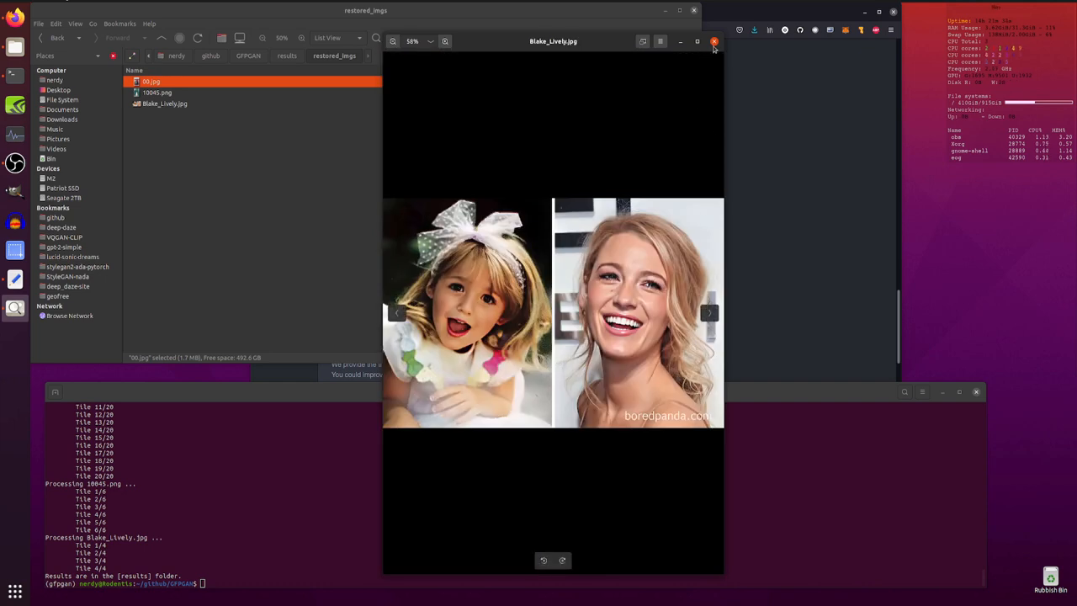
left_click(713, 40)
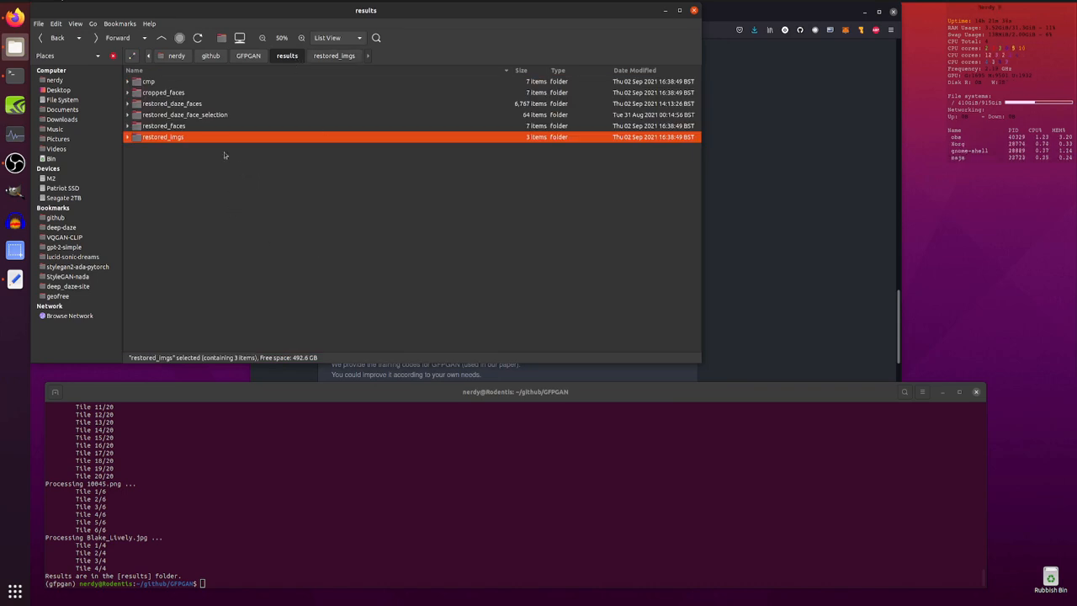
Preview the user's own test photos in inputs/nerdy and close the viewer.
left_click(185, 114)
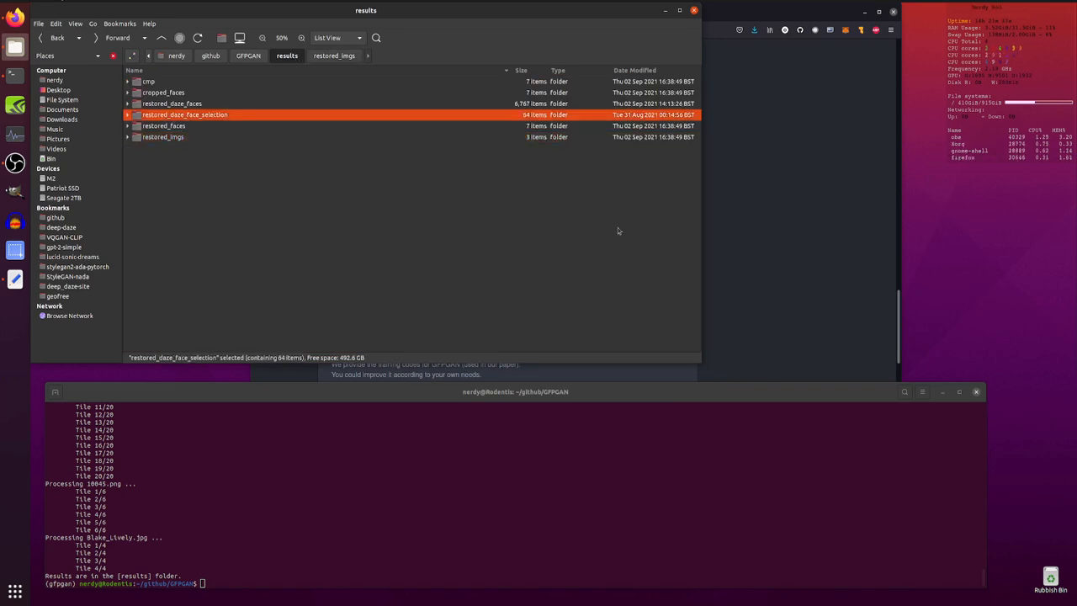
left_click(249, 55)
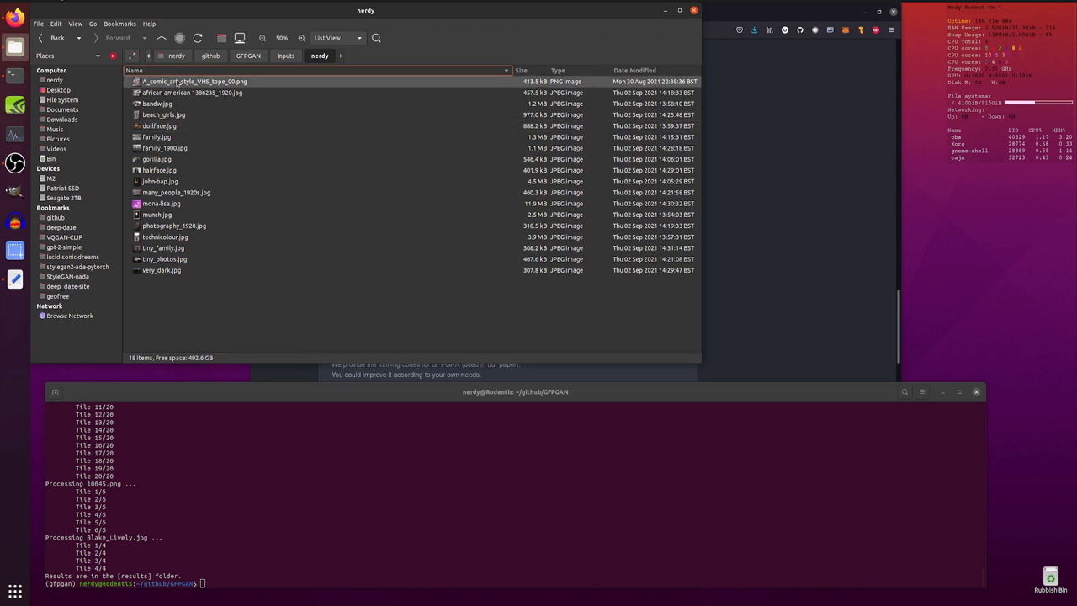
double_click(196, 81)
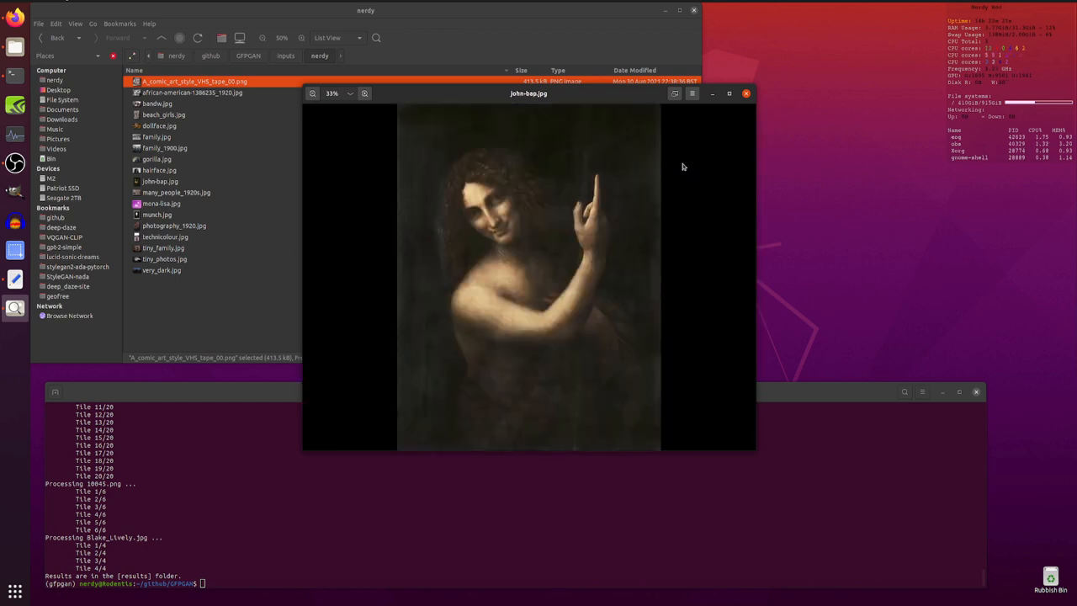
left_click(175, 192)
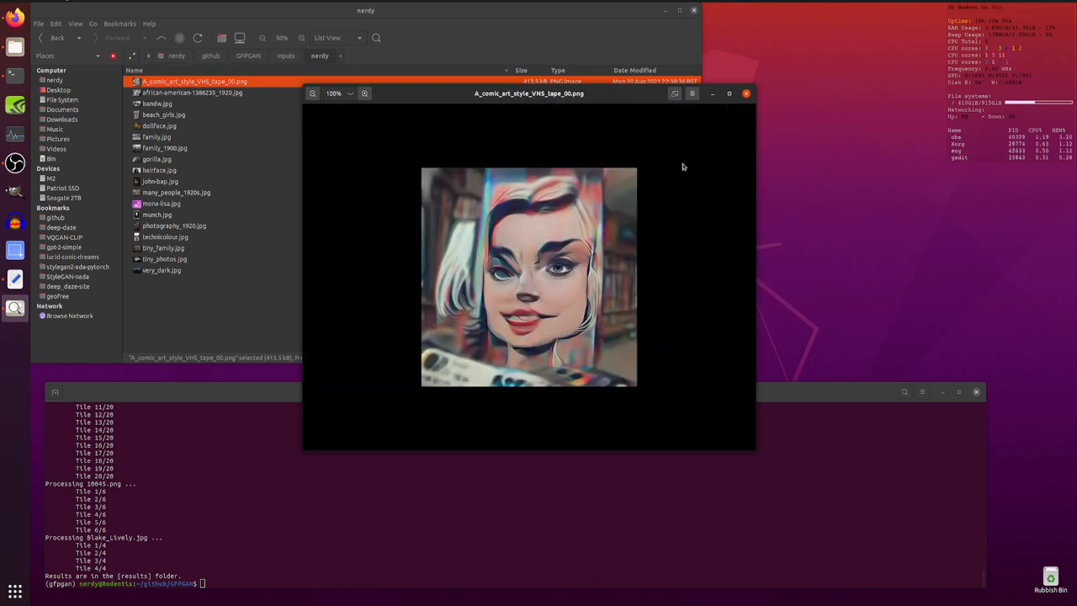
left_click(745, 93)
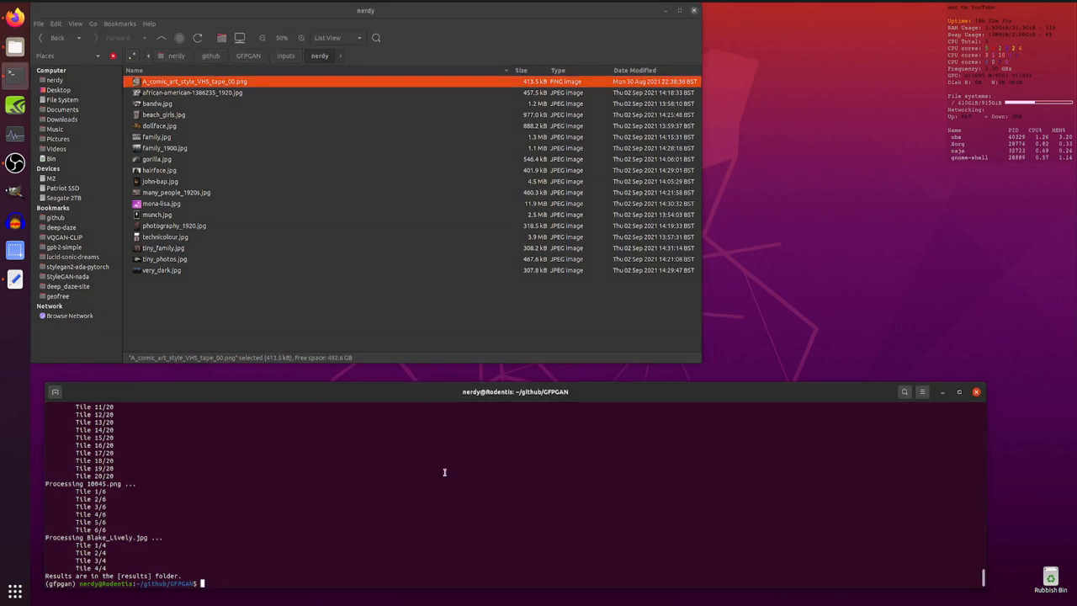
Run inference_gfpgan.py with --upscale 2 on inputs/nerdy saving to results/nerdy_results, then go to the results folder.
type("python inference_gfpgan.py --upscale 2 --test_path inputs/whole_imgs --save_root results")
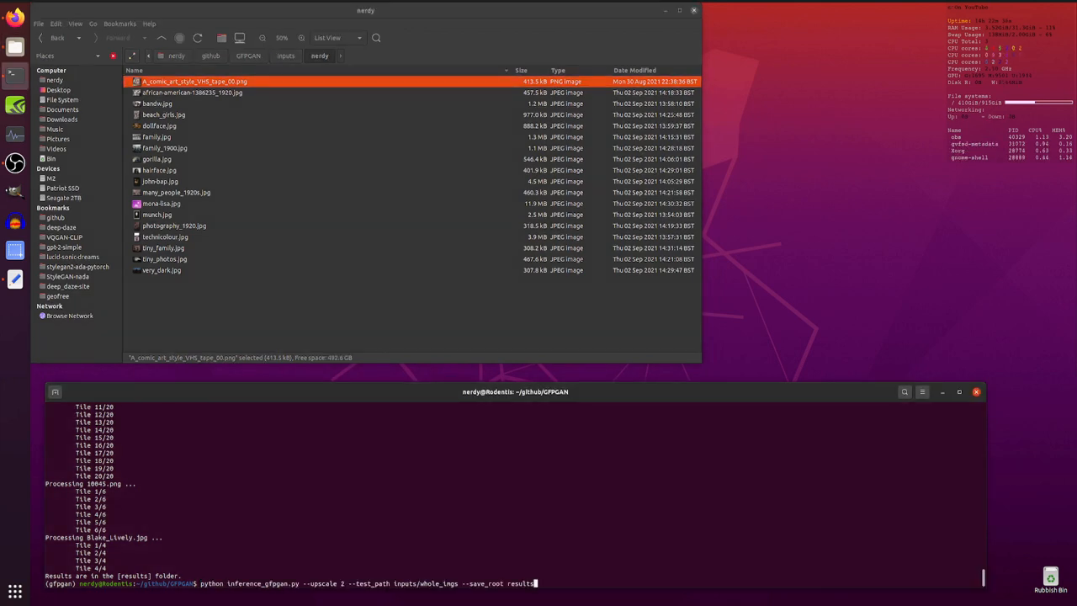
type("/")
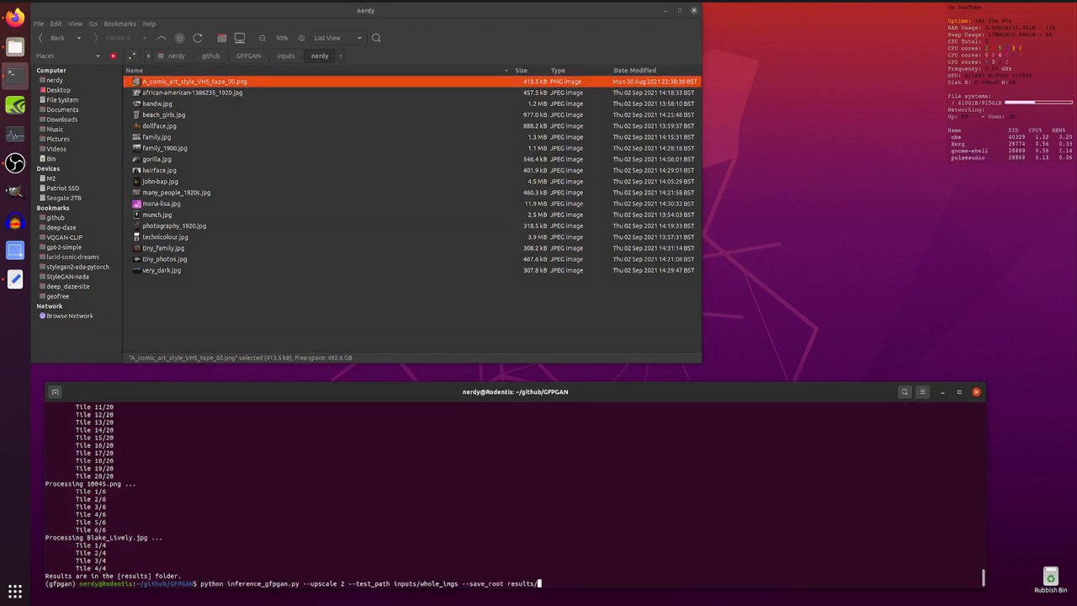
type("nerdy")
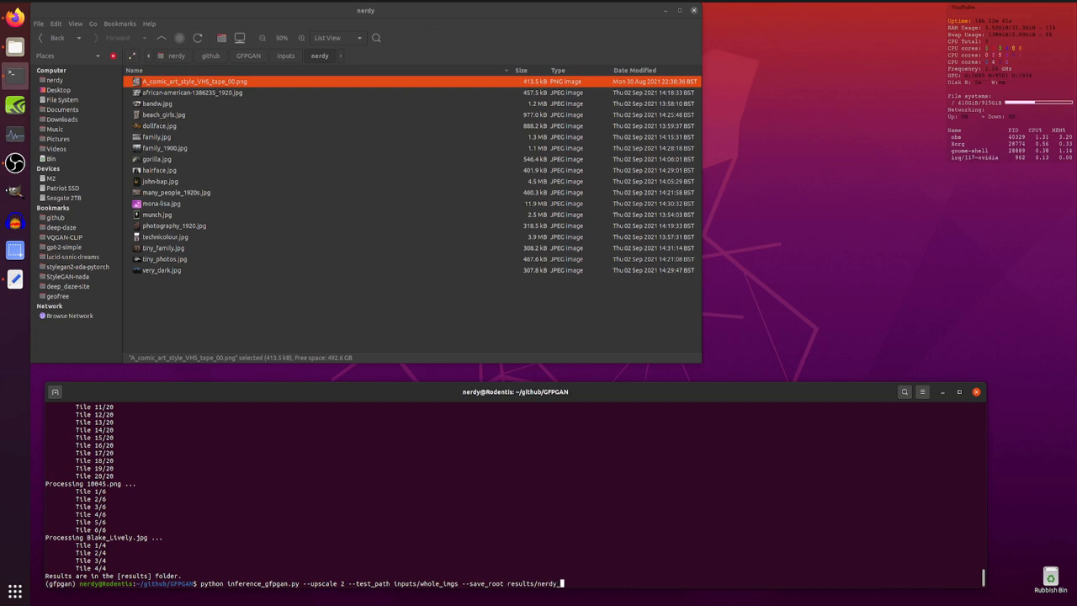
type("_results")
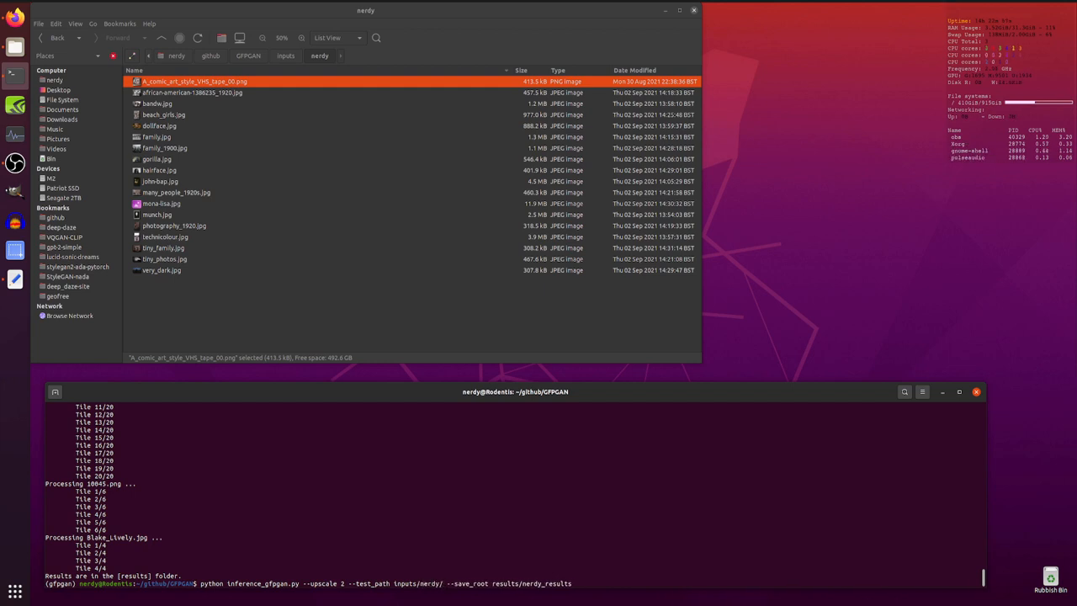
left_click(249, 56)
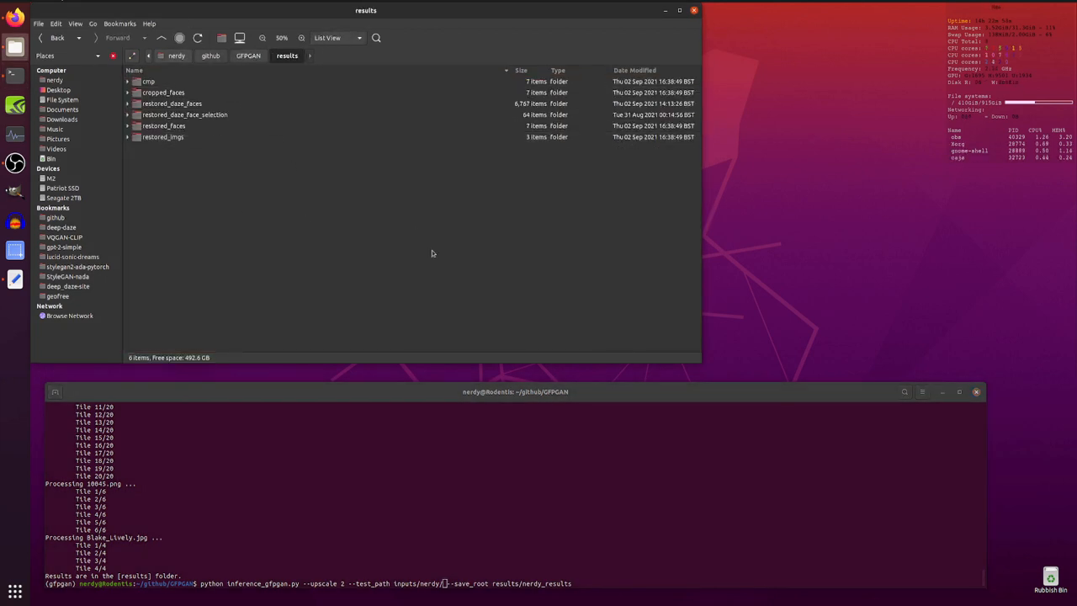
mouse_move(599, 476)
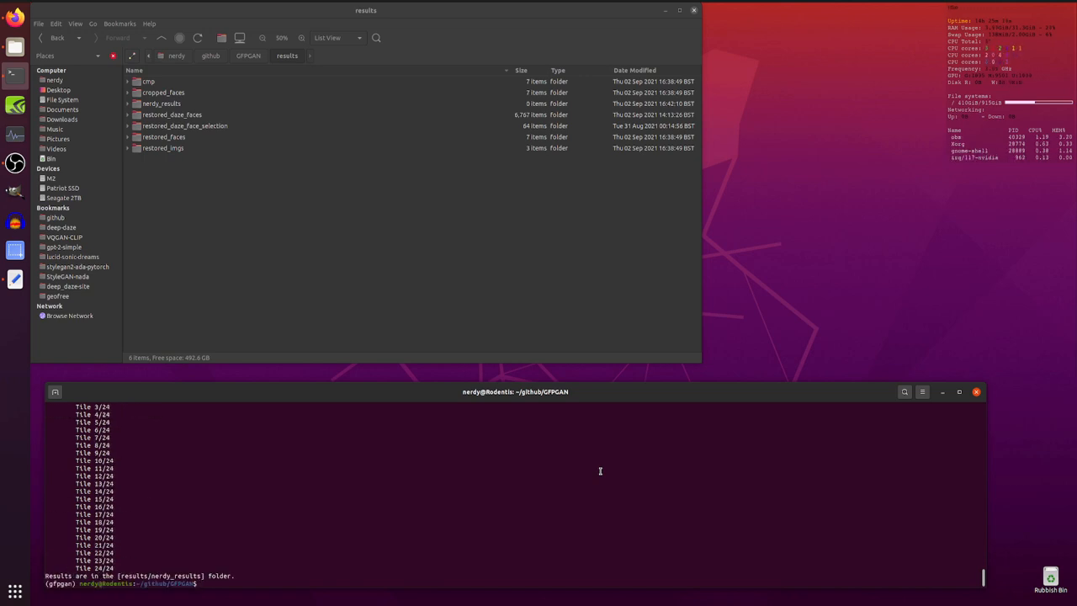
Open the first nerdy_results comparison PNG in Image Viewer and zoom into the restored portrait.
double_click(162, 104)
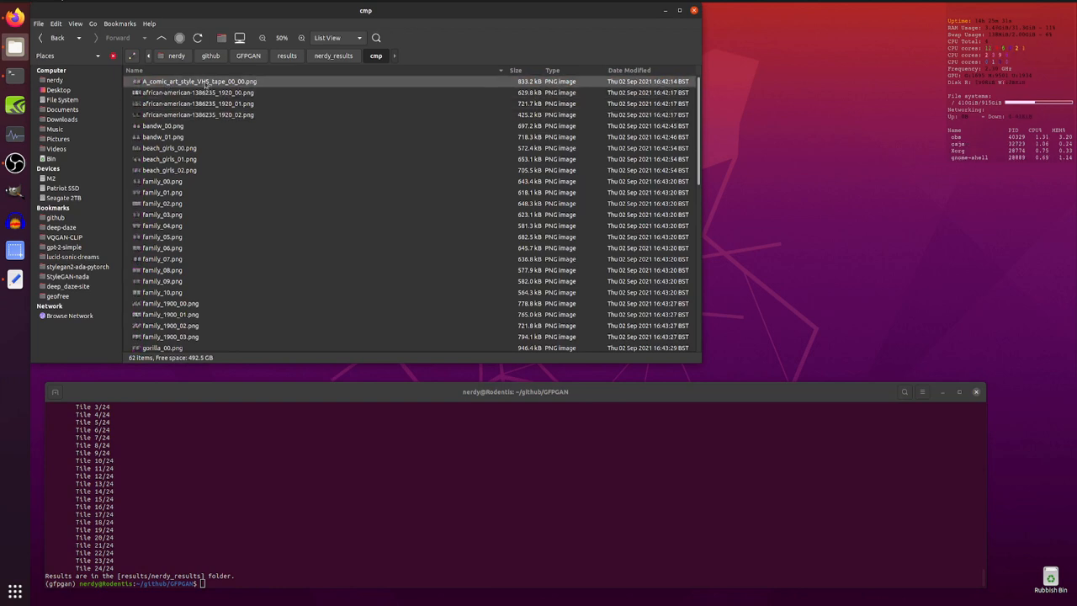
double_click(199, 80)
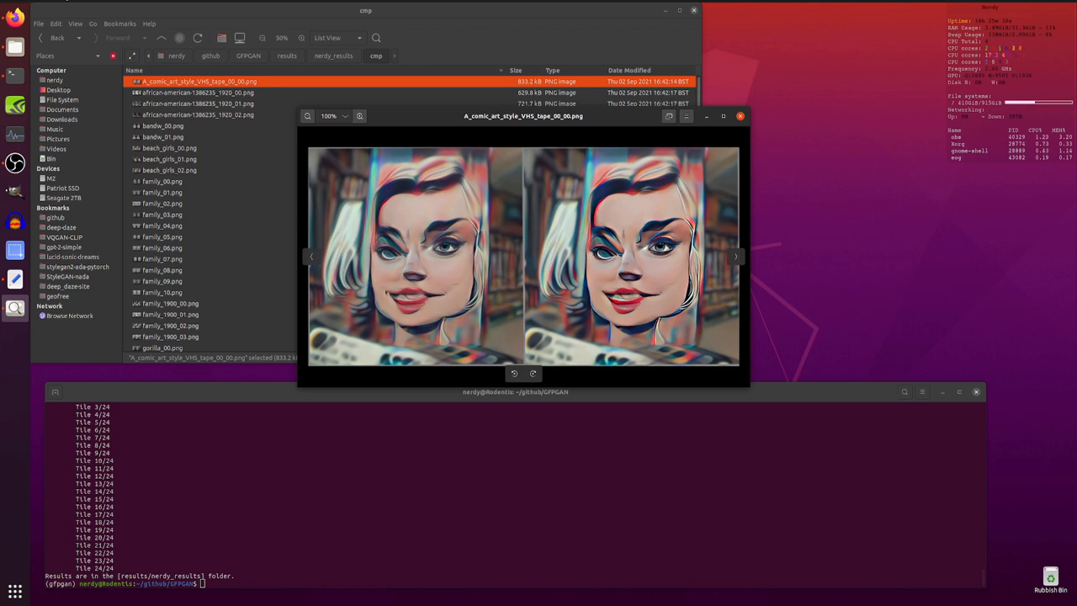
mouse_move(557, 369)
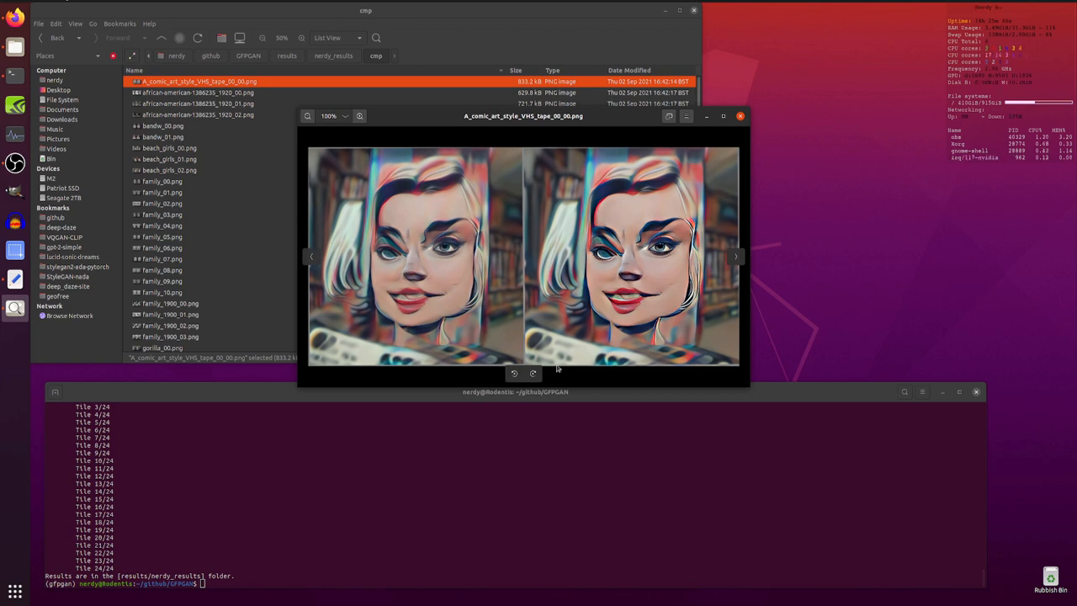
mouse_move(425, 328)
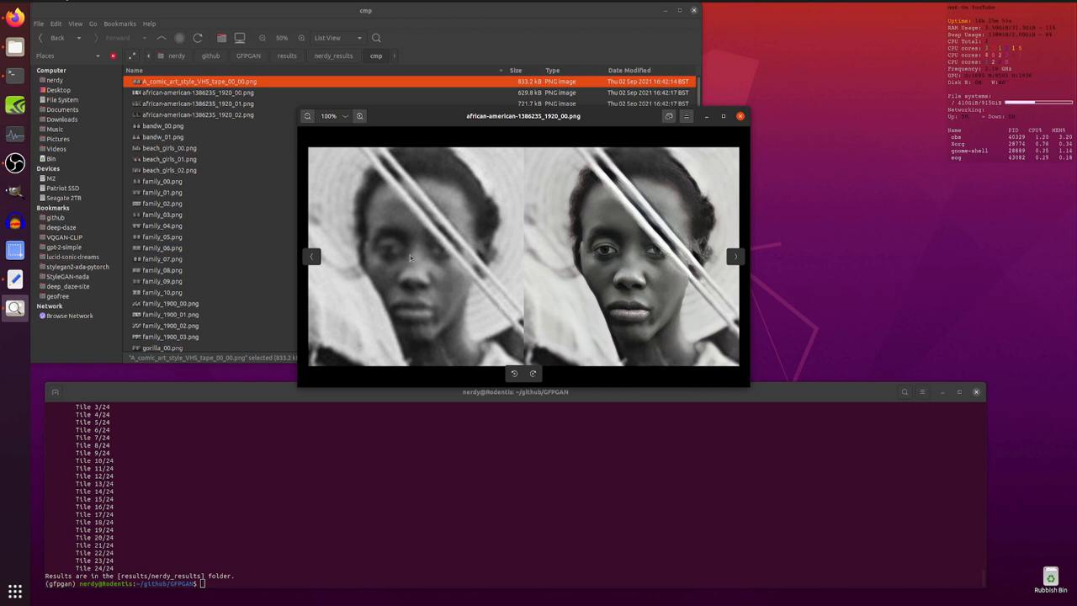
mouse_move(377, 252)
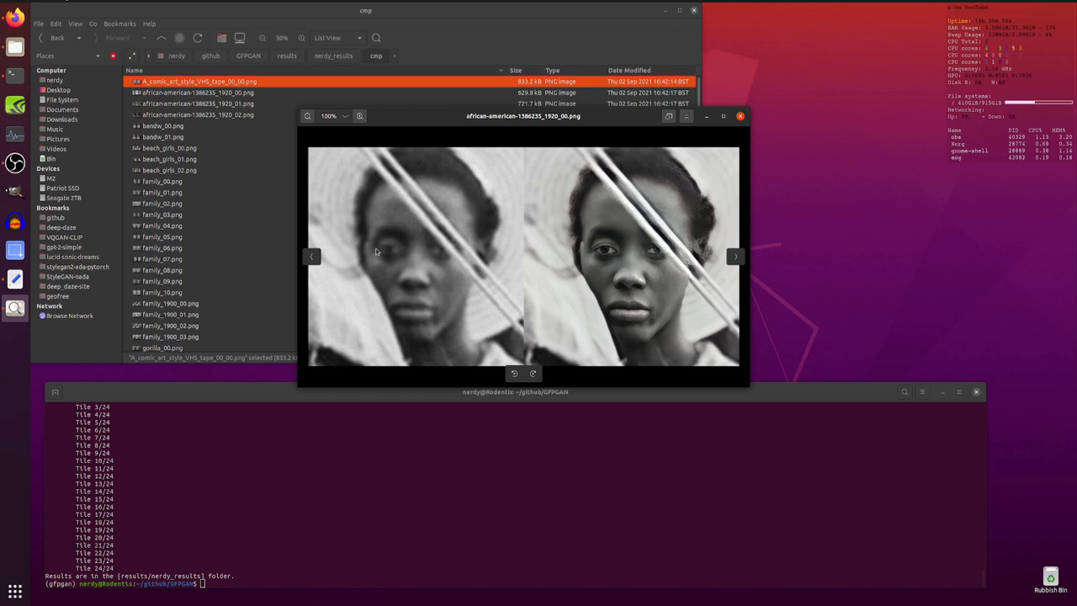
mouse_move(622, 269)
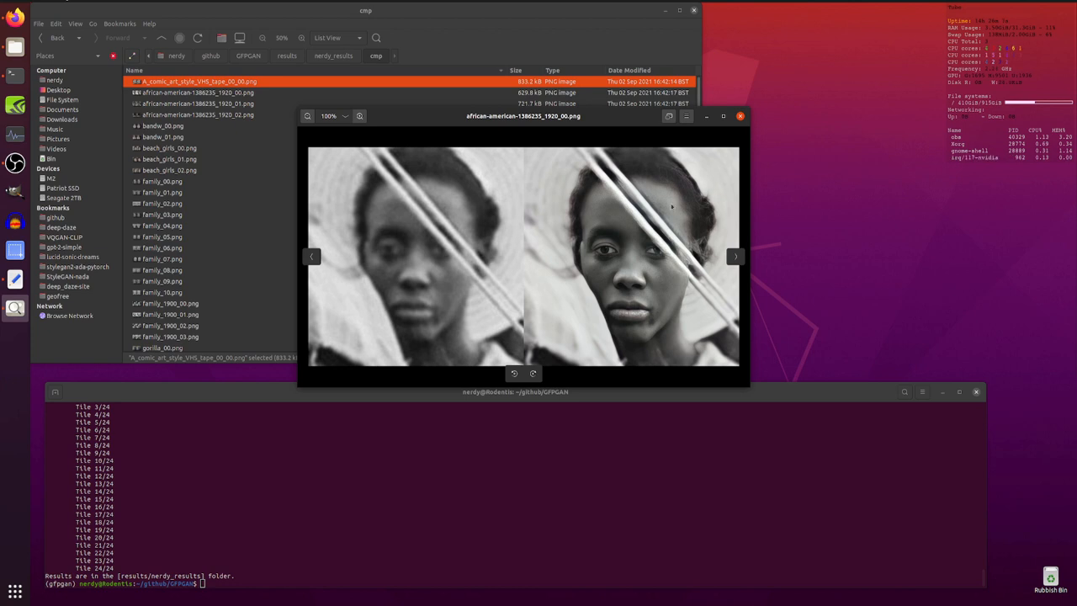
left_click(360, 115)
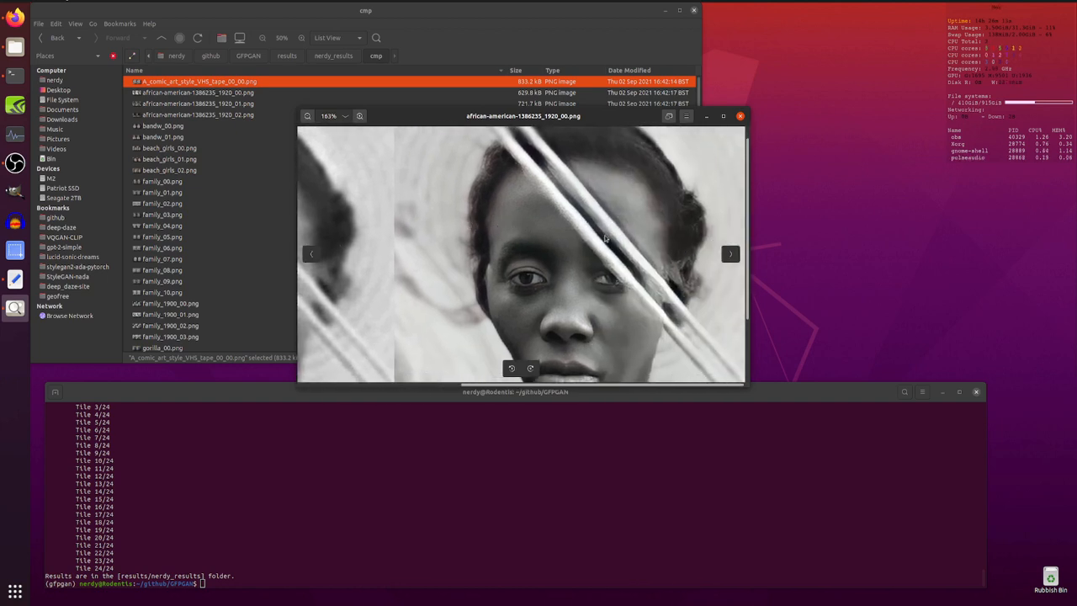
mouse_move(666, 212)
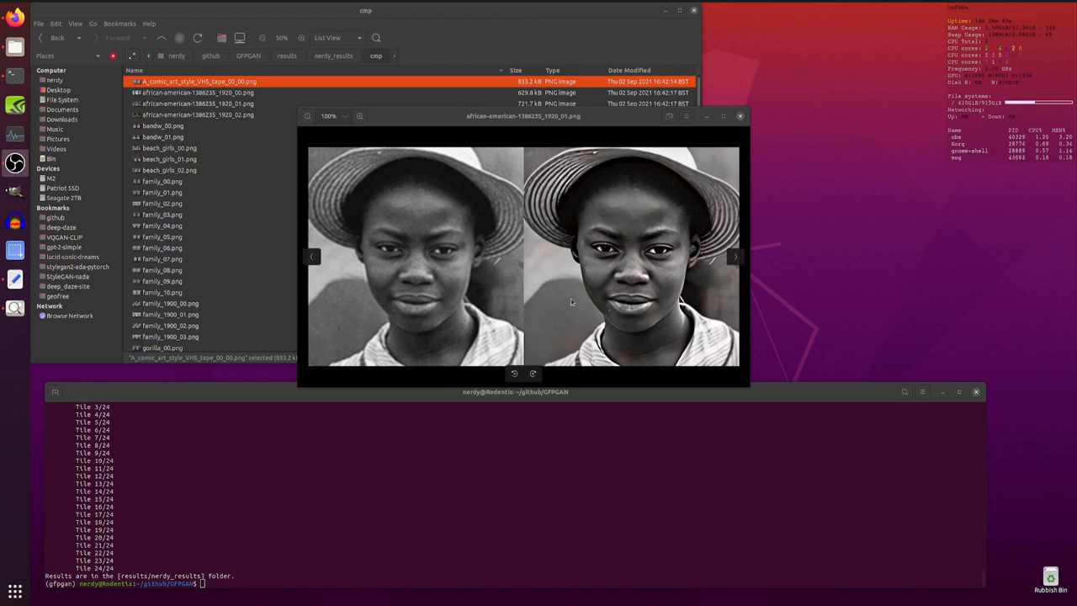
mouse_move(572, 353)
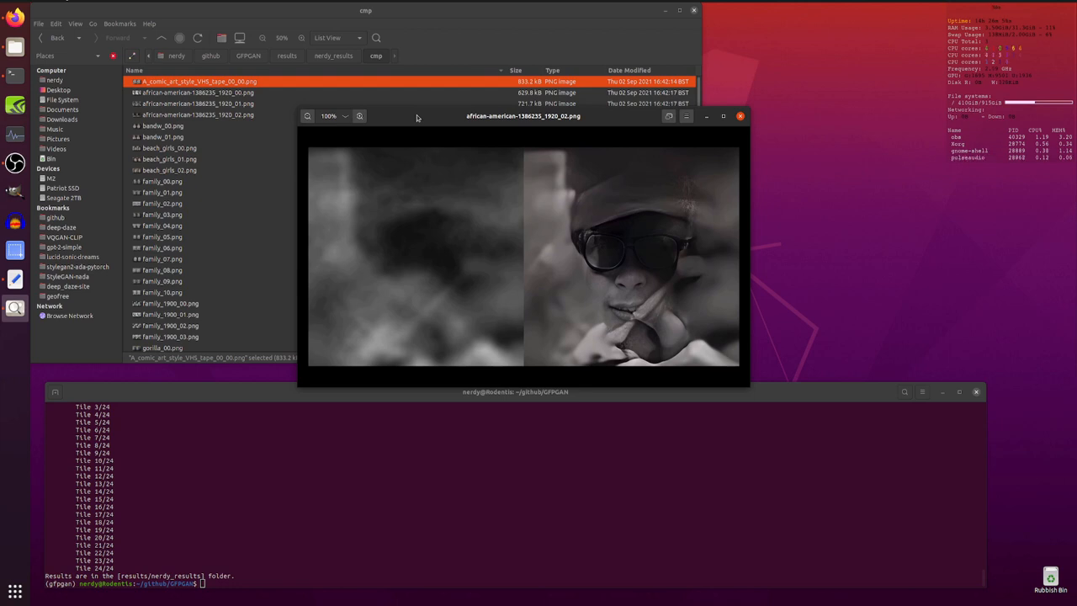
mouse_move(434, 245)
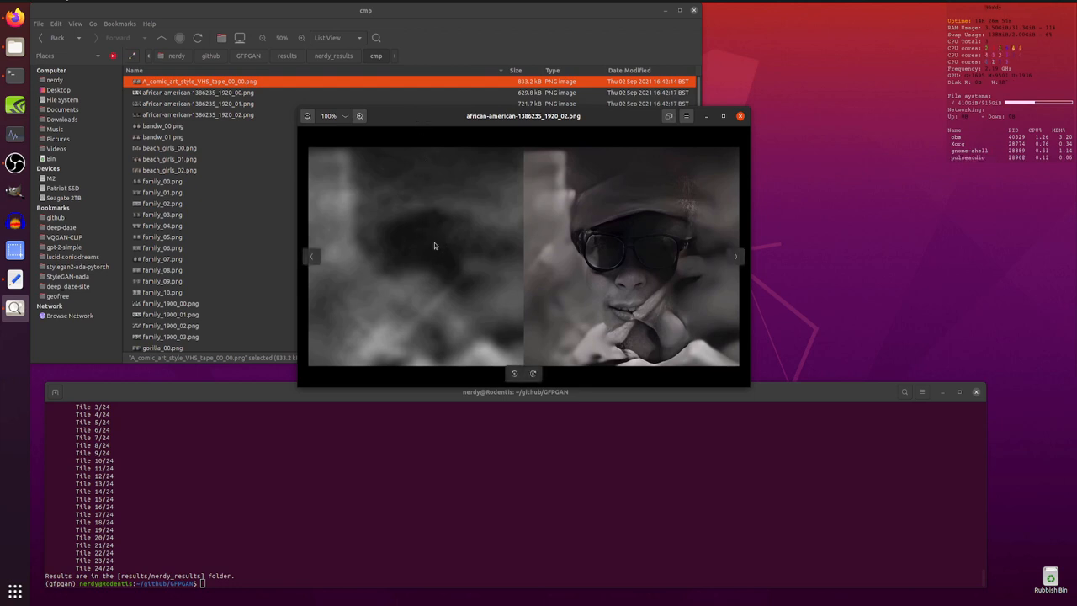
mouse_move(389, 233)
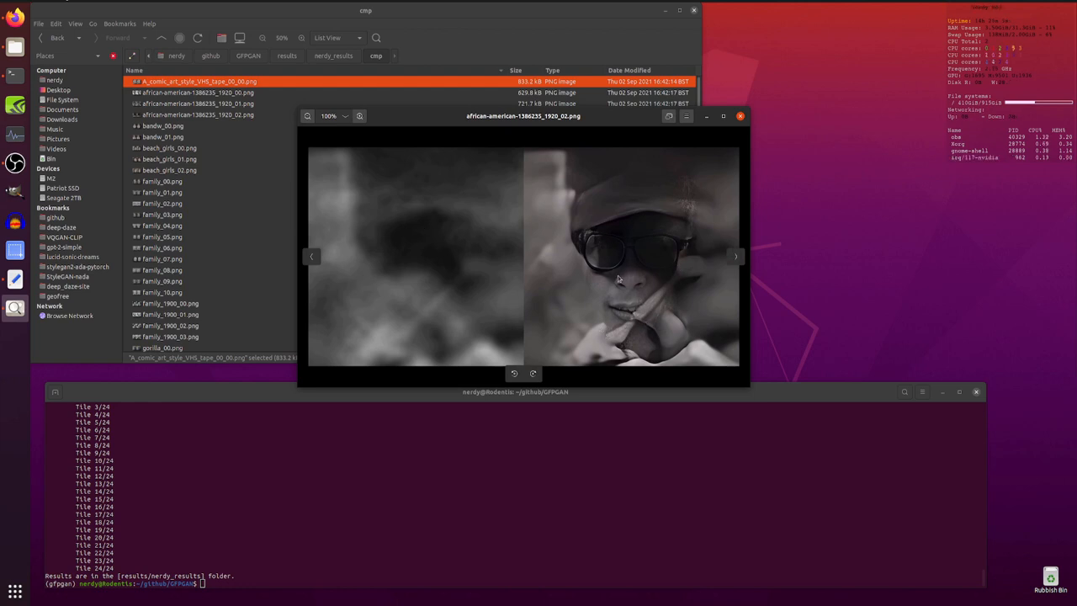
mouse_move(457, 269)
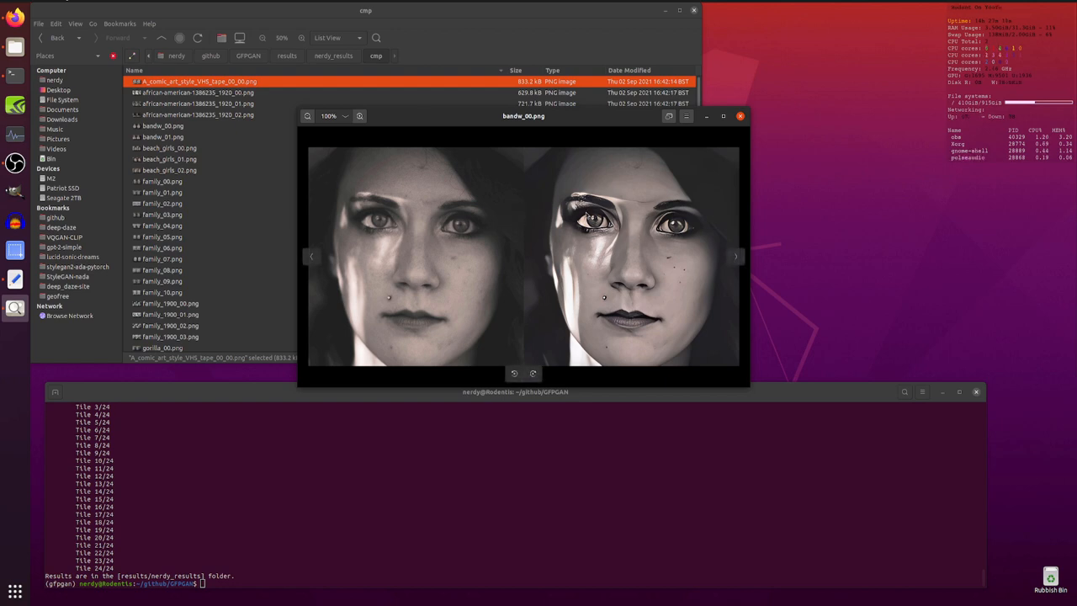
mouse_move(491, 262)
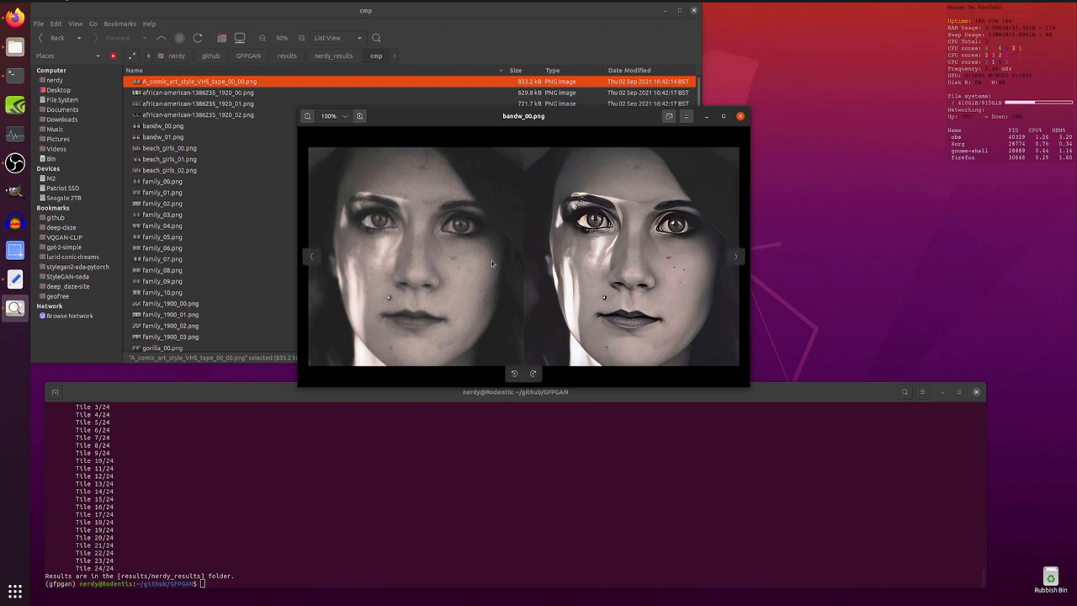
mouse_move(401, 298)
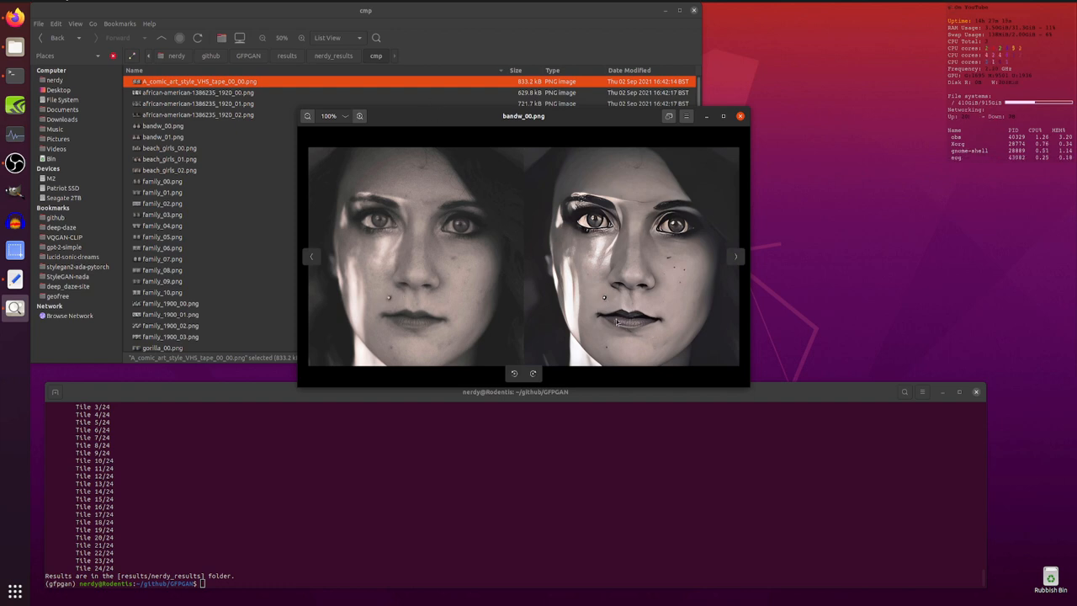
mouse_move(431, 127)
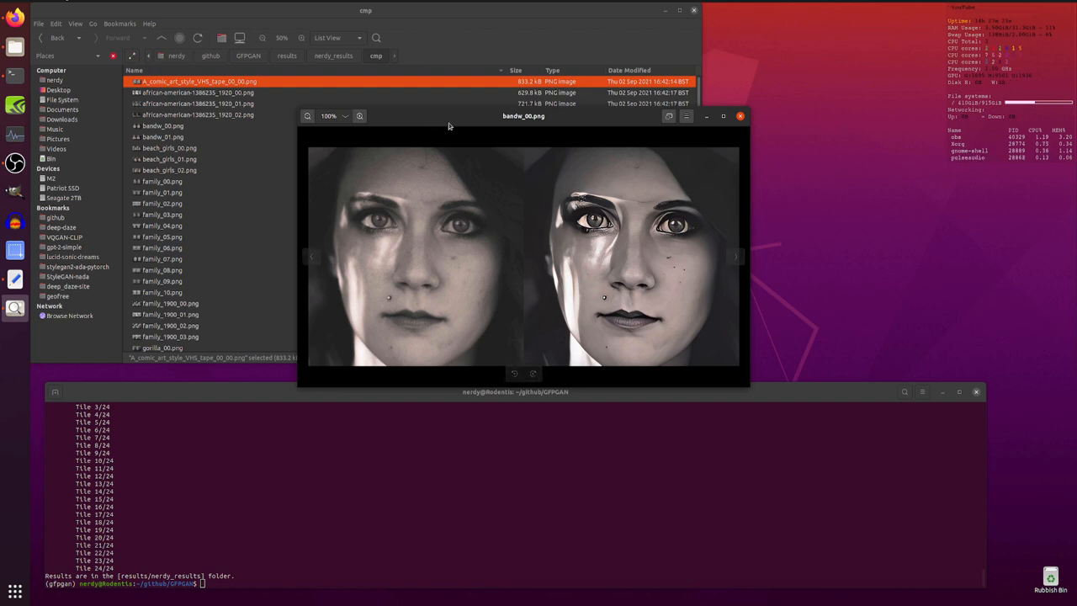
Step through the beach_girls, family and family_1900 comparisons up to family_1900_03.
left_click(735, 256)
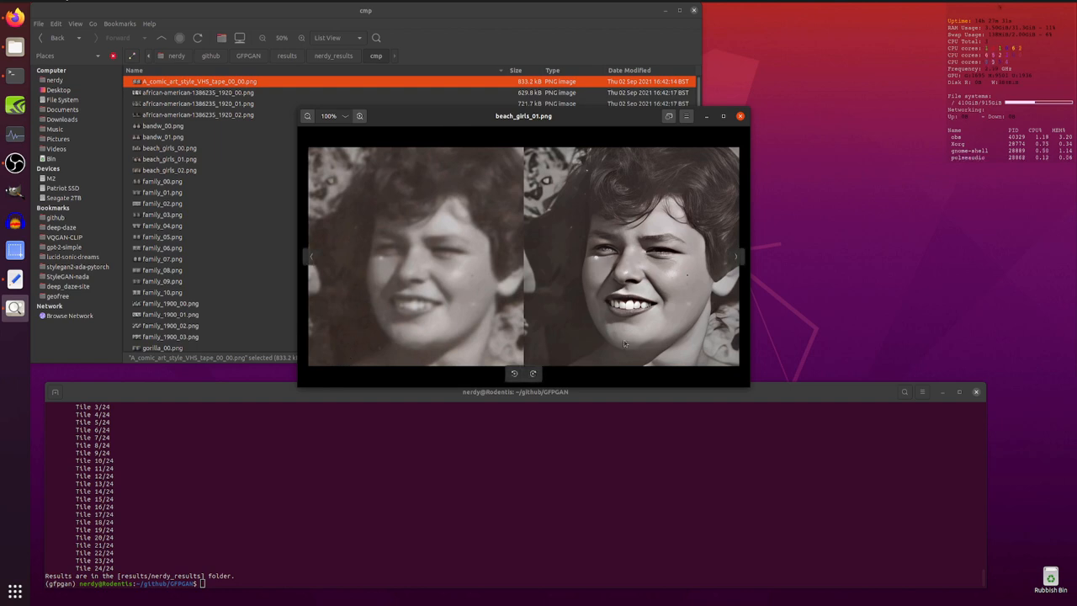
mouse_move(652, 299)
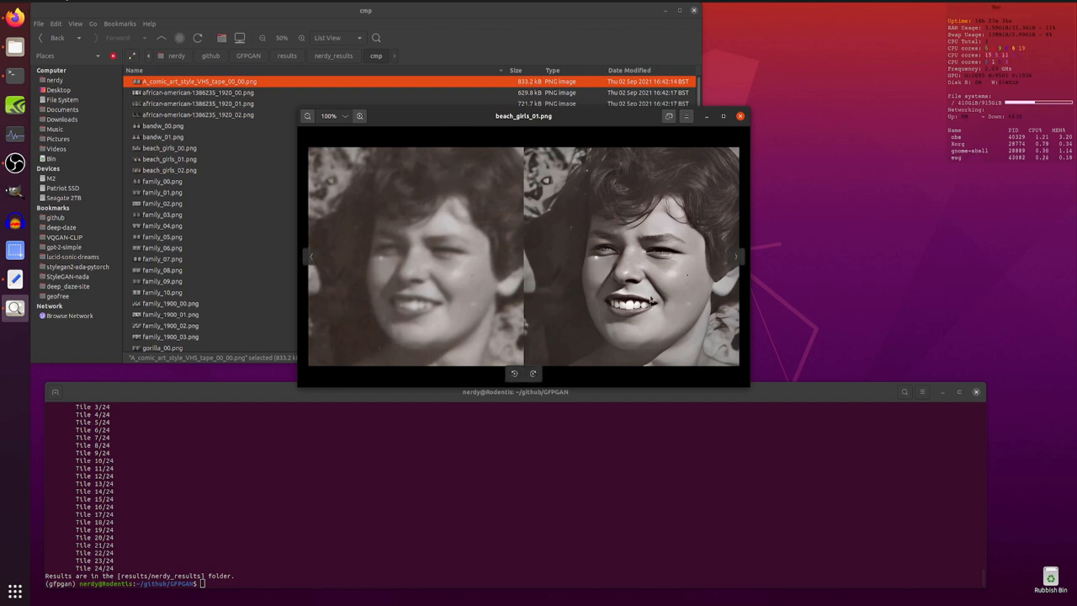
mouse_move(603, 312)
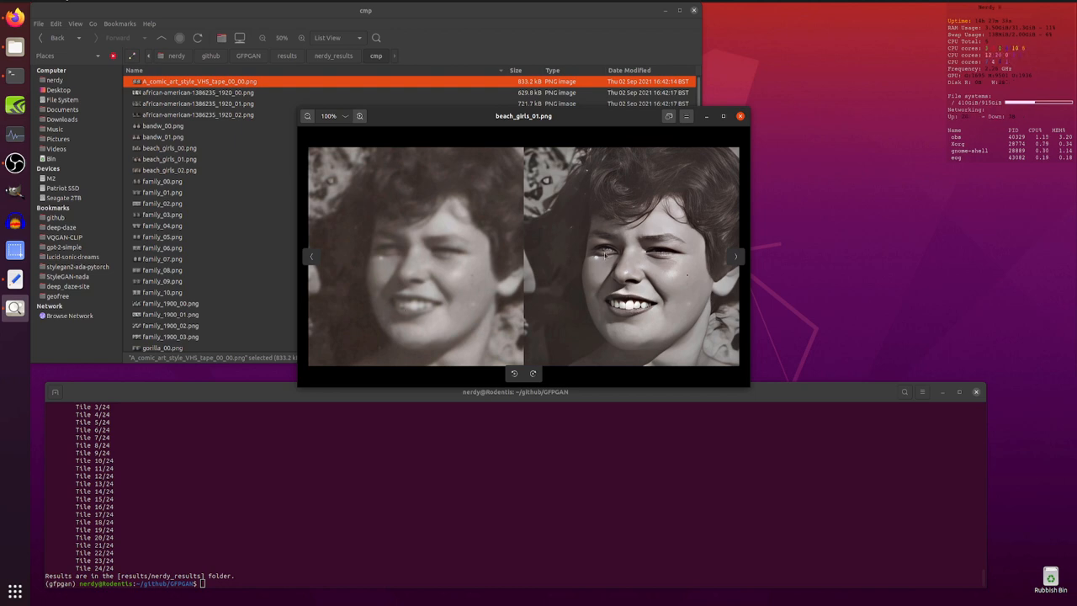
mouse_move(625, 262)
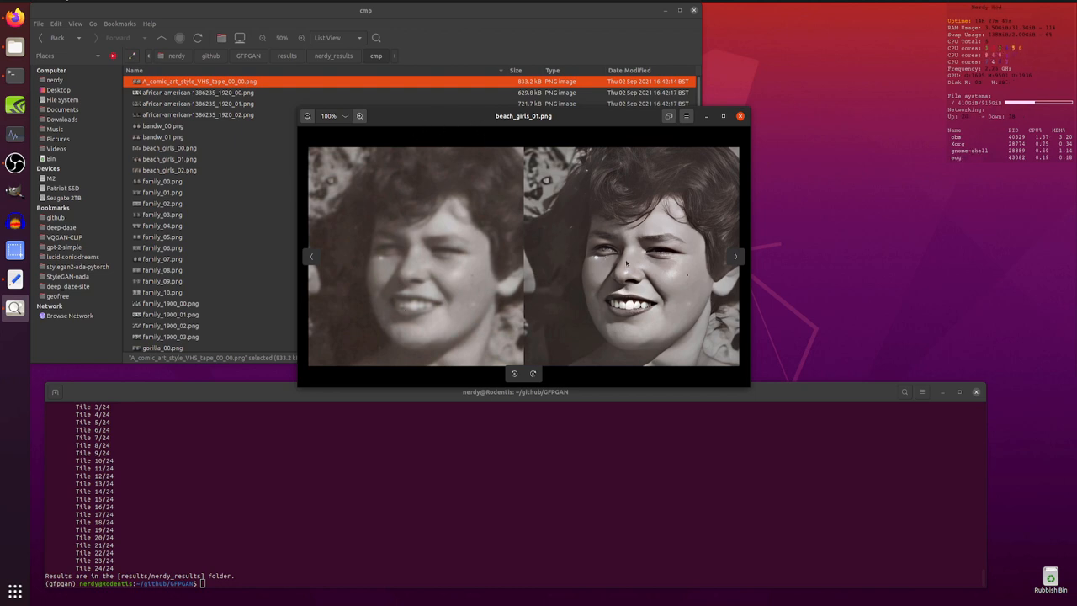
mouse_move(451, 131)
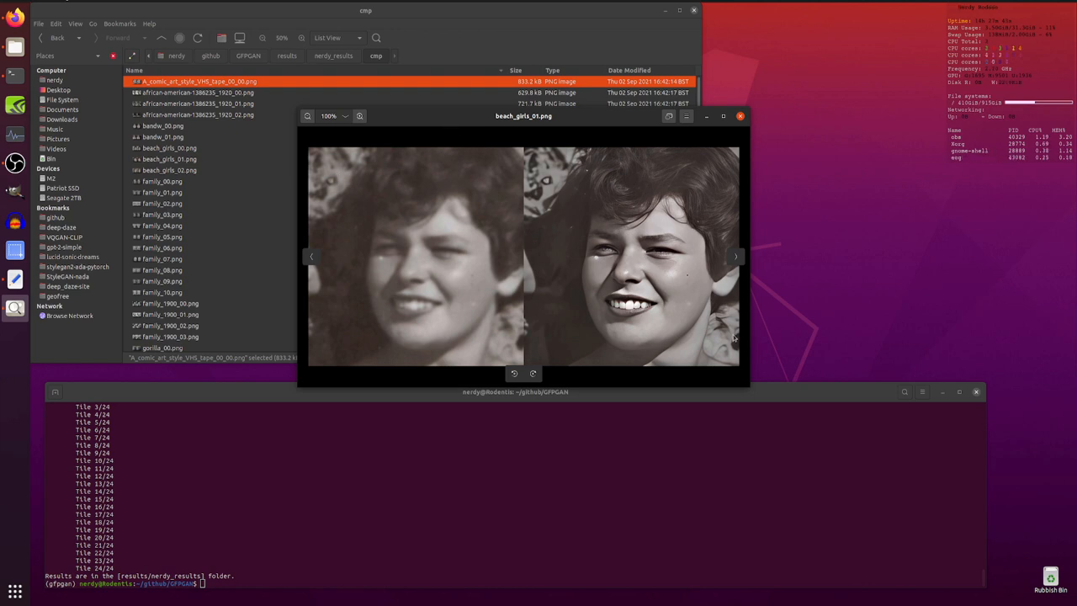
mouse_move(408, 121)
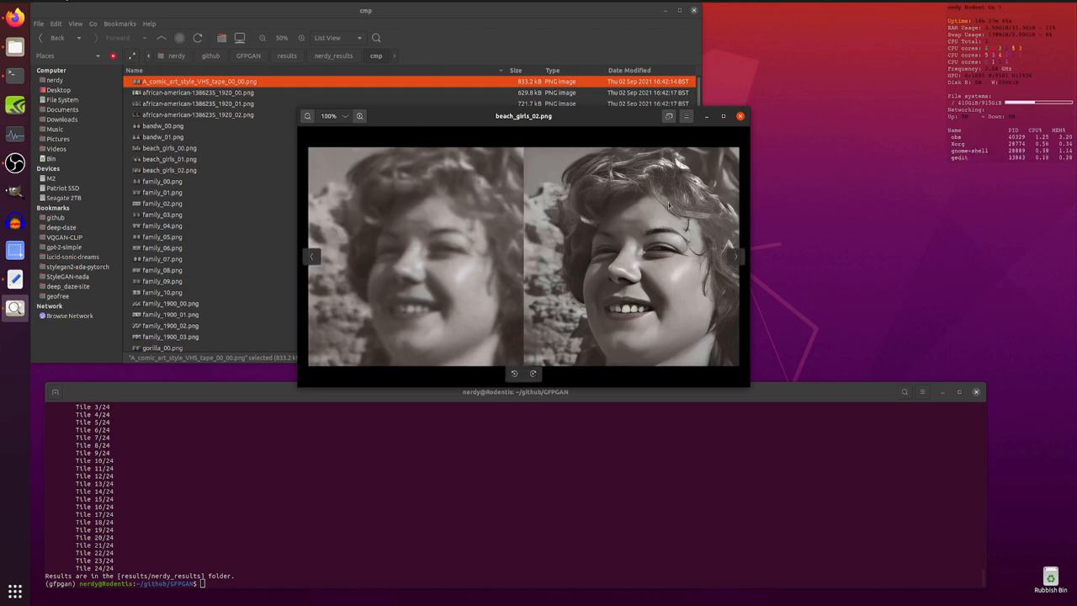
mouse_move(518, 141)
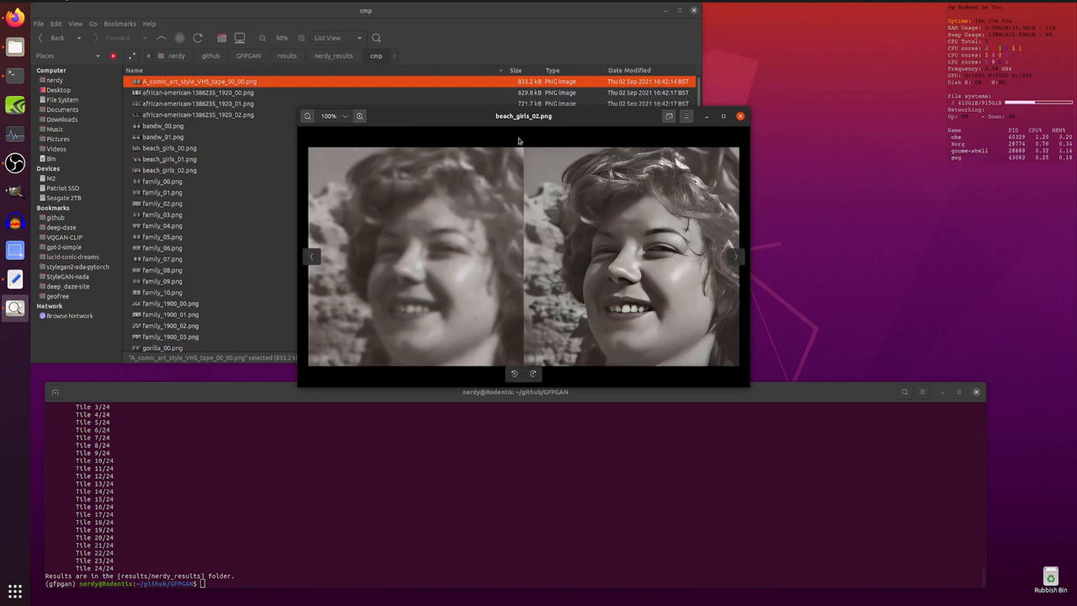
left_click(735, 256)
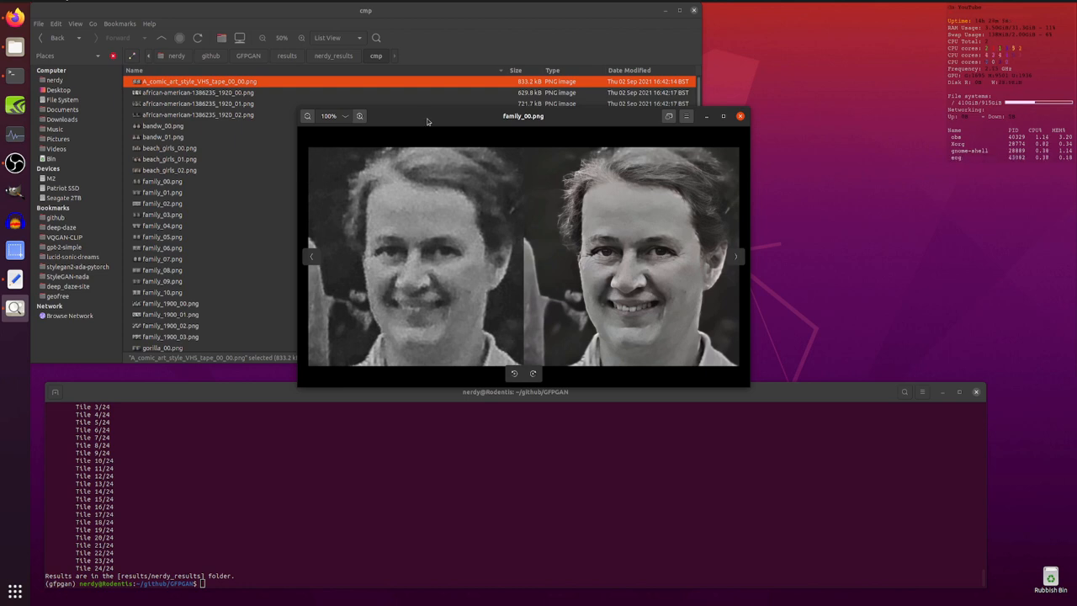
left_click(735, 255)
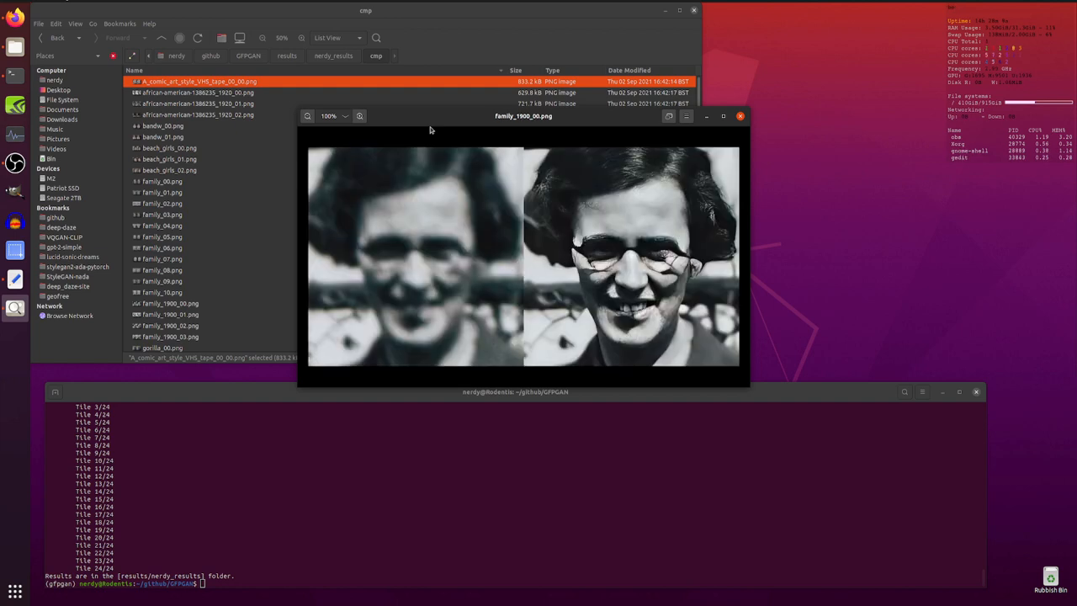
mouse_move(444, 303)
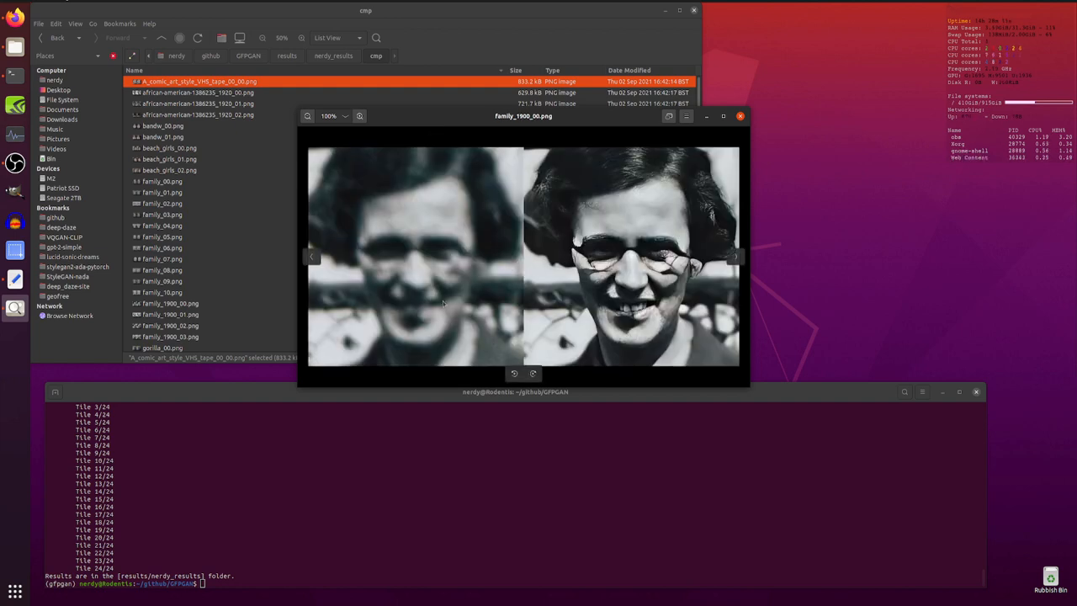
mouse_move(454, 263)
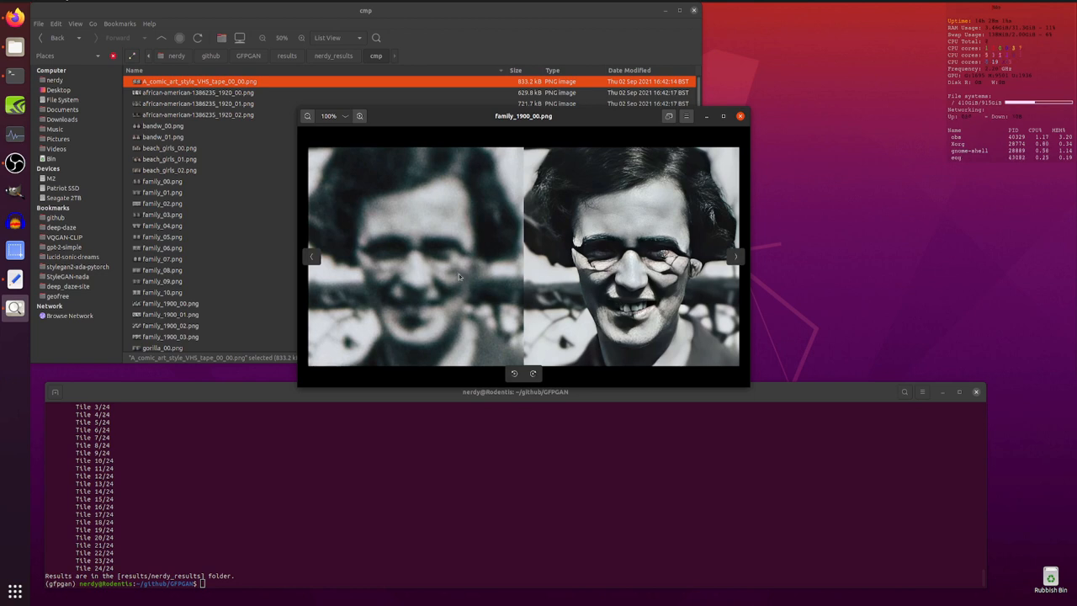
mouse_move(448, 259)
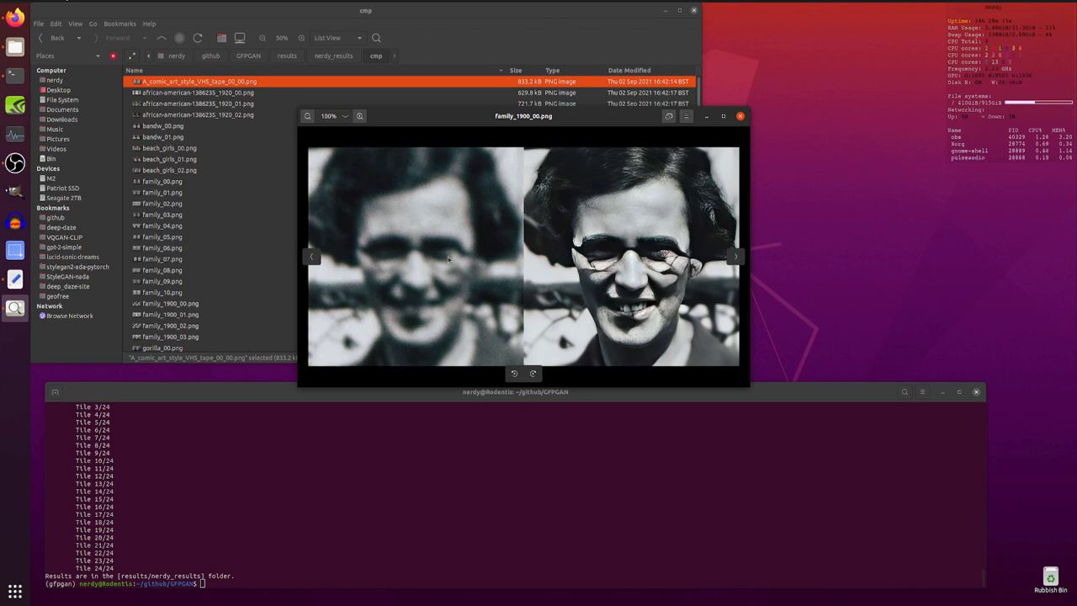
mouse_move(457, 324)
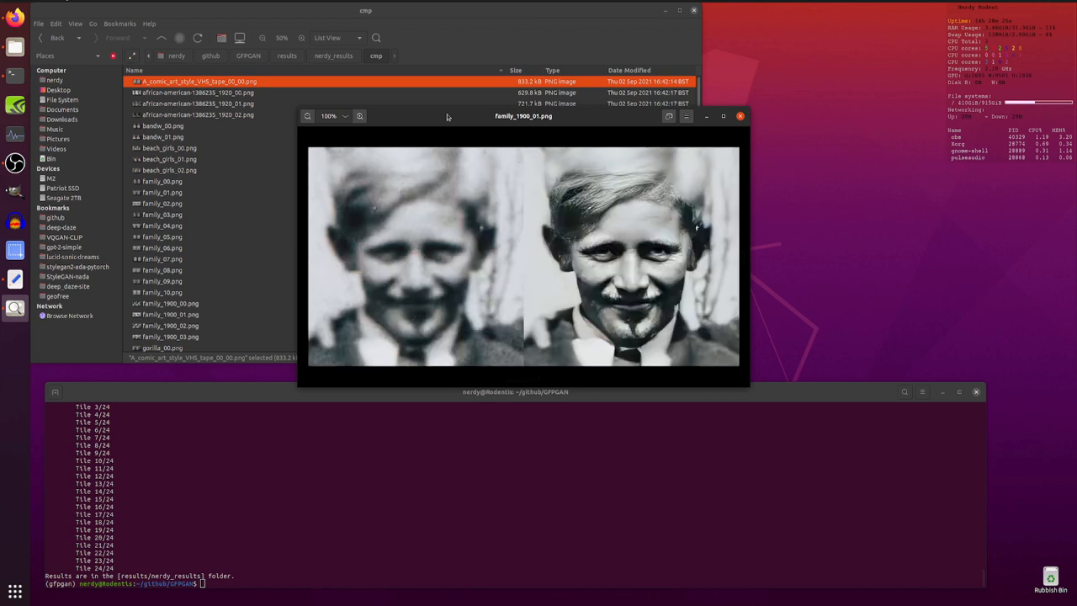
key("Right")
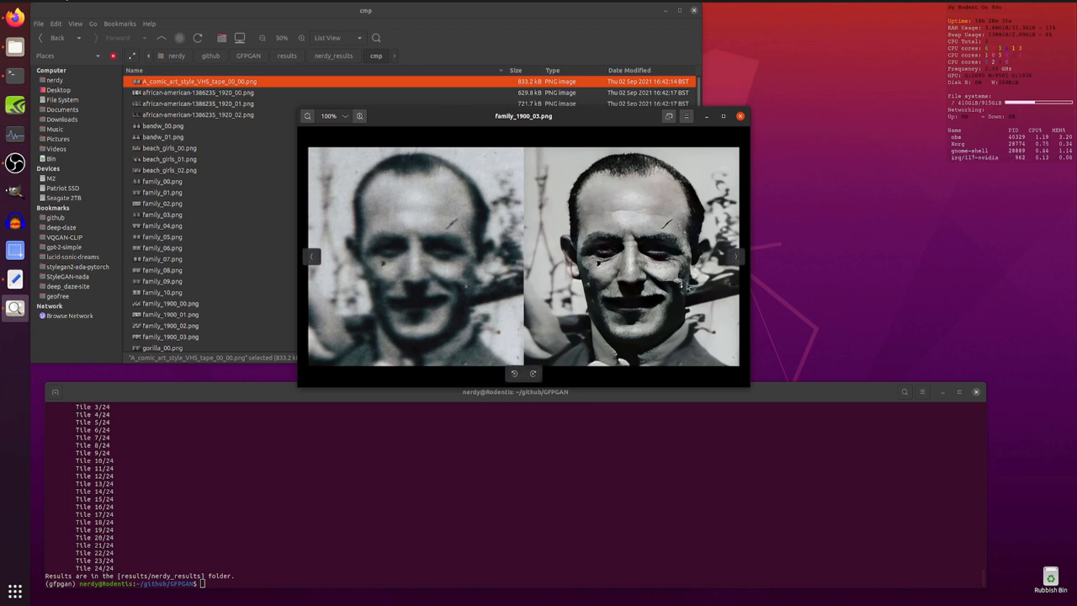
Advance through the gorilla and hair-over-face comparisons to the Mona Lisa one.
left_click(733, 255)
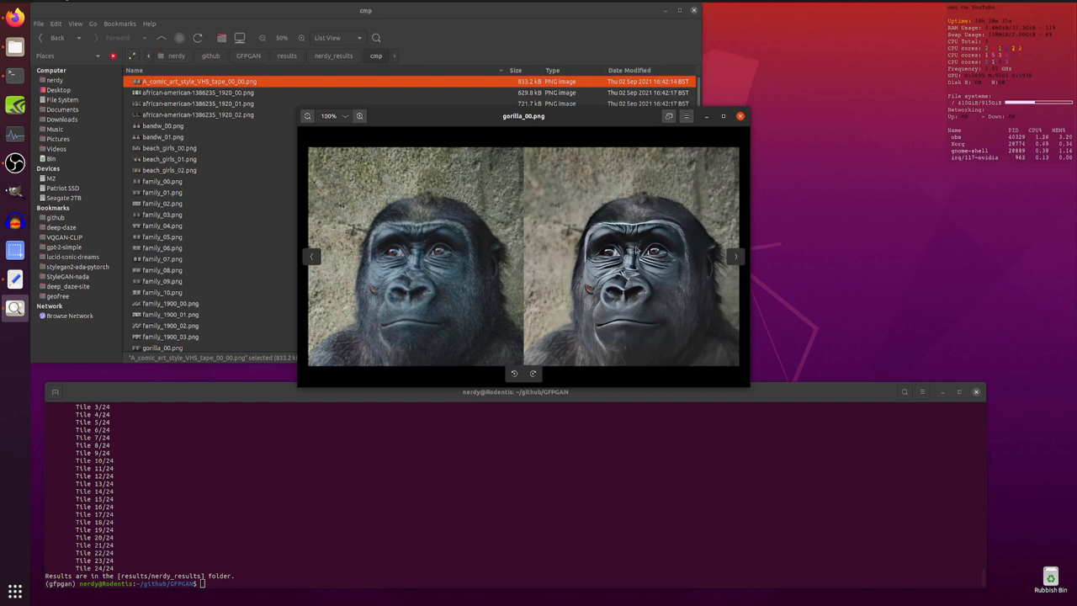
mouse_move(649, 236)
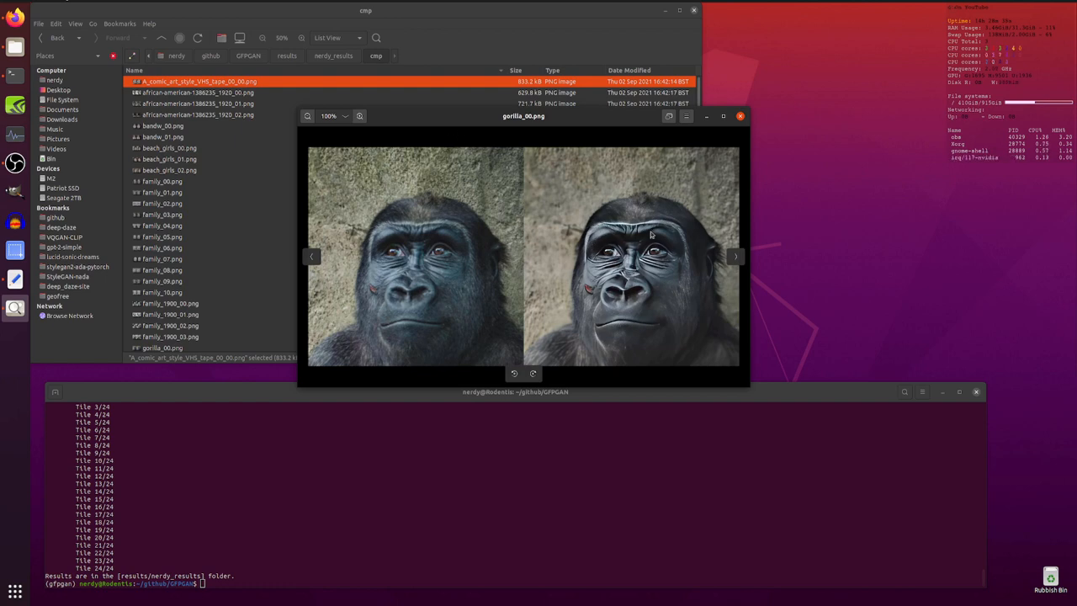
mouse_move(445, 119)
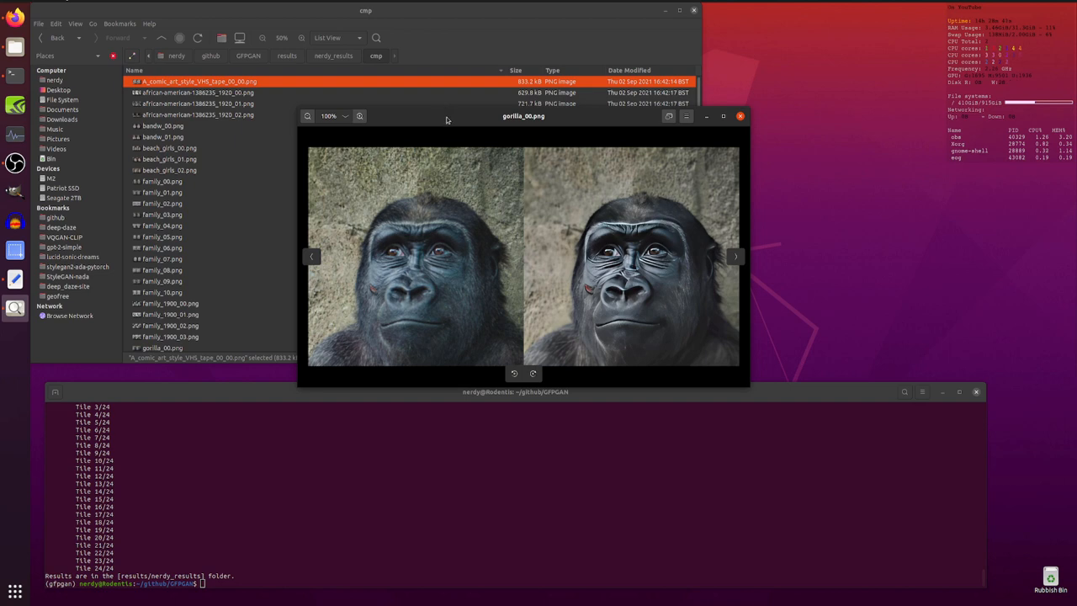
left_click(734, 256)
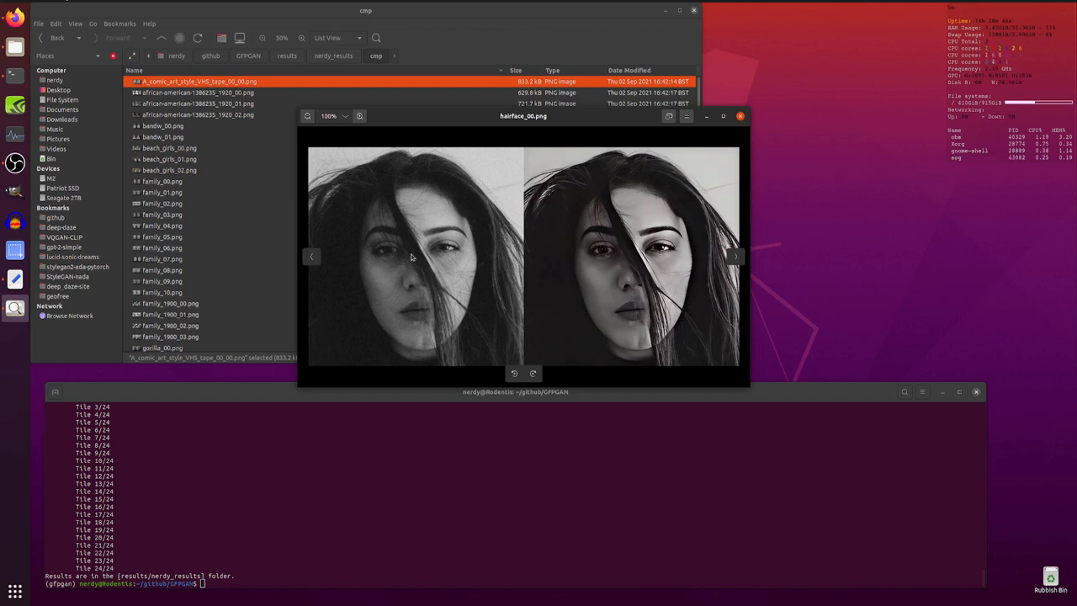
mouse_move(592, 323)
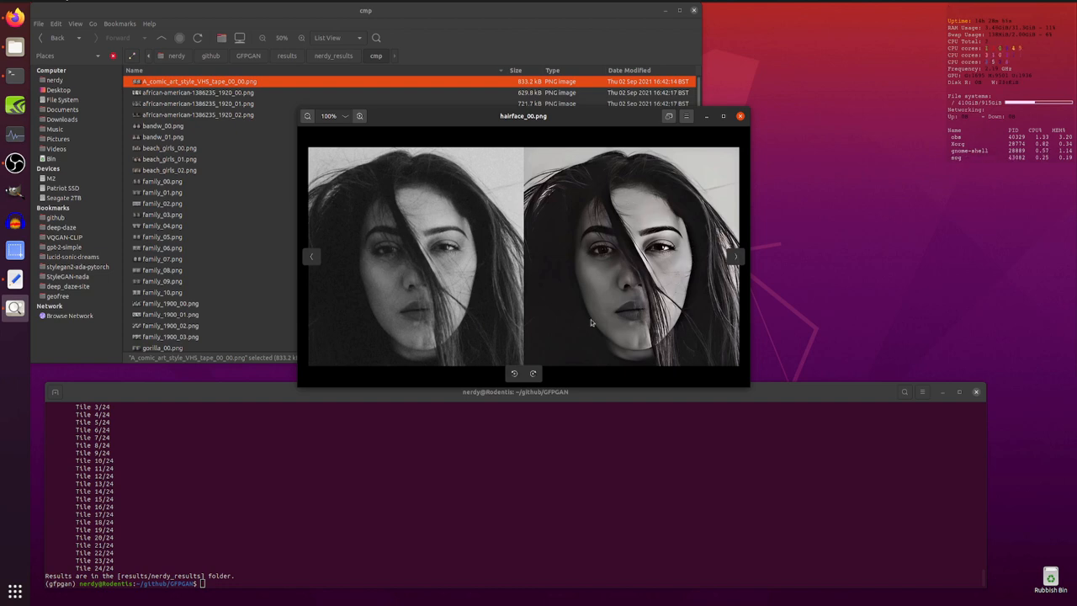
mouse_move(480, 123)
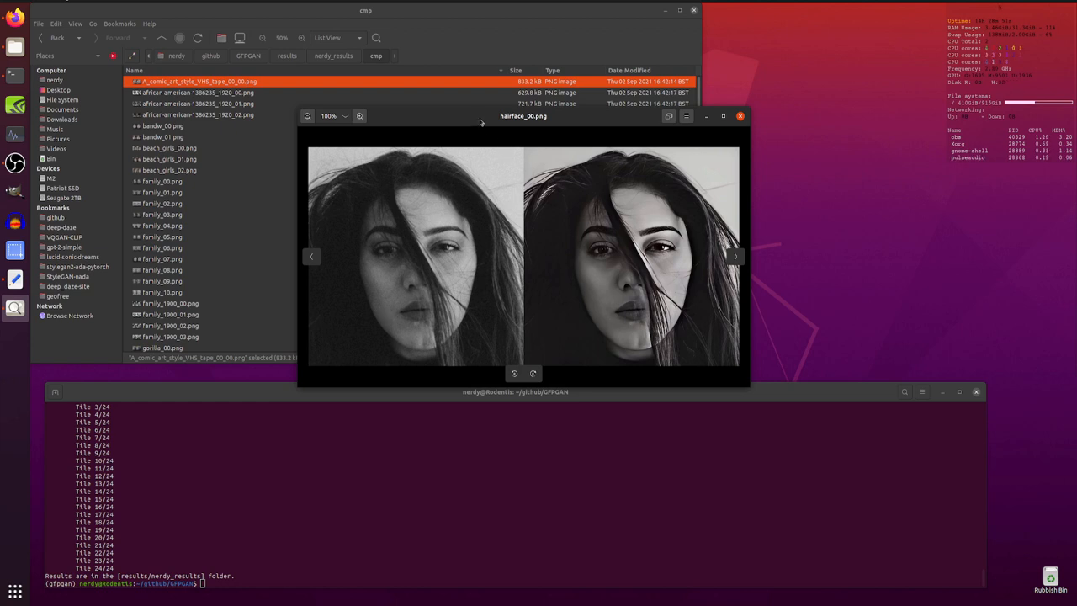
left_click(734, 256)
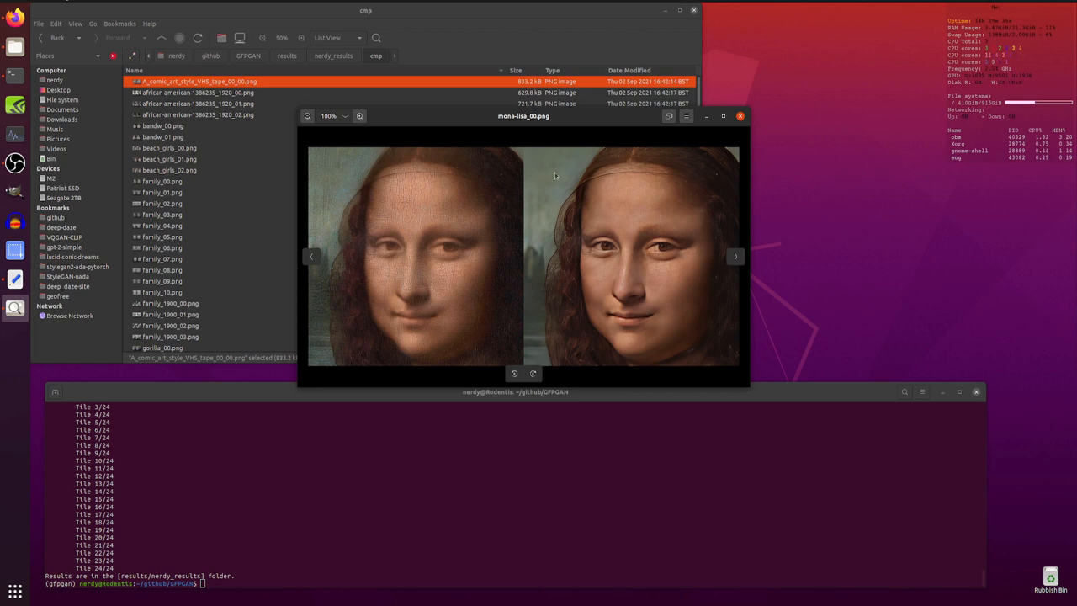
mouse_move(565, 222)
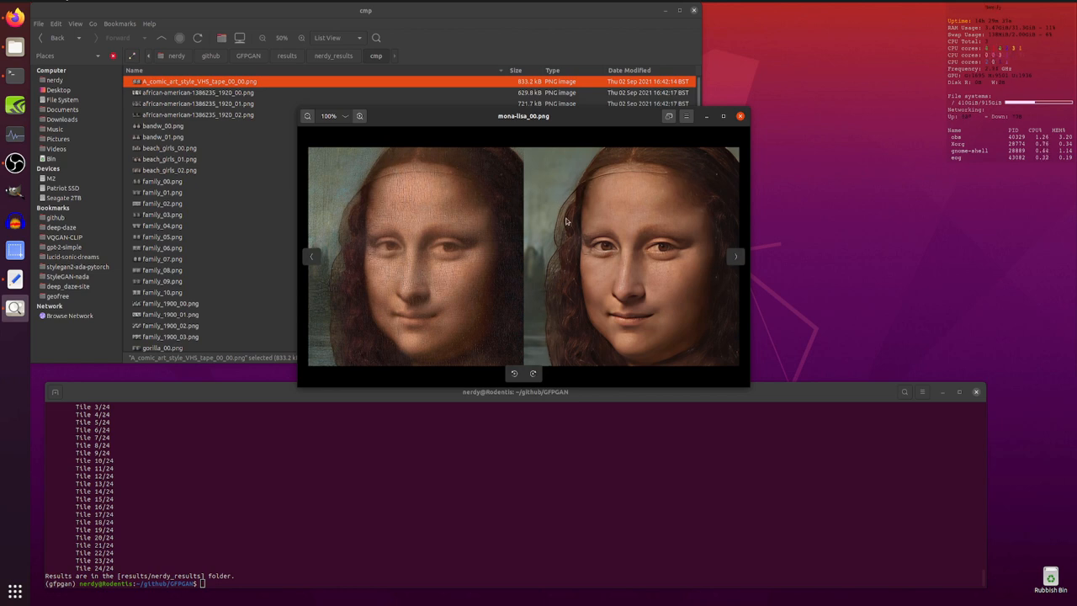
mouse_move(438, 126)
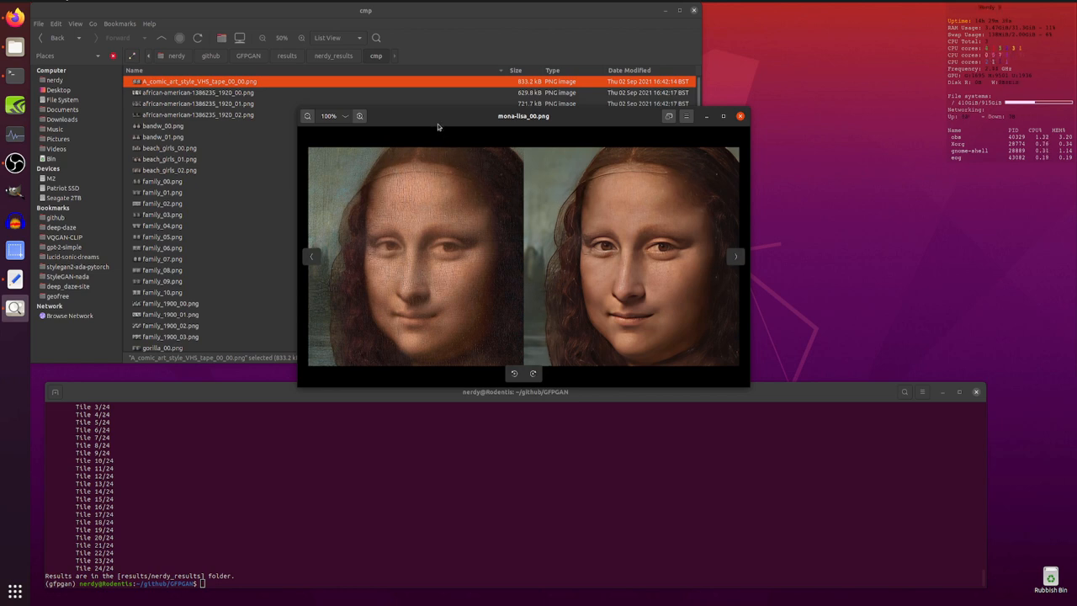
Step through the tiny_family, tiny_photos and very_dark comparisons to reach the comic-art portrait.
left_click(733, 255)
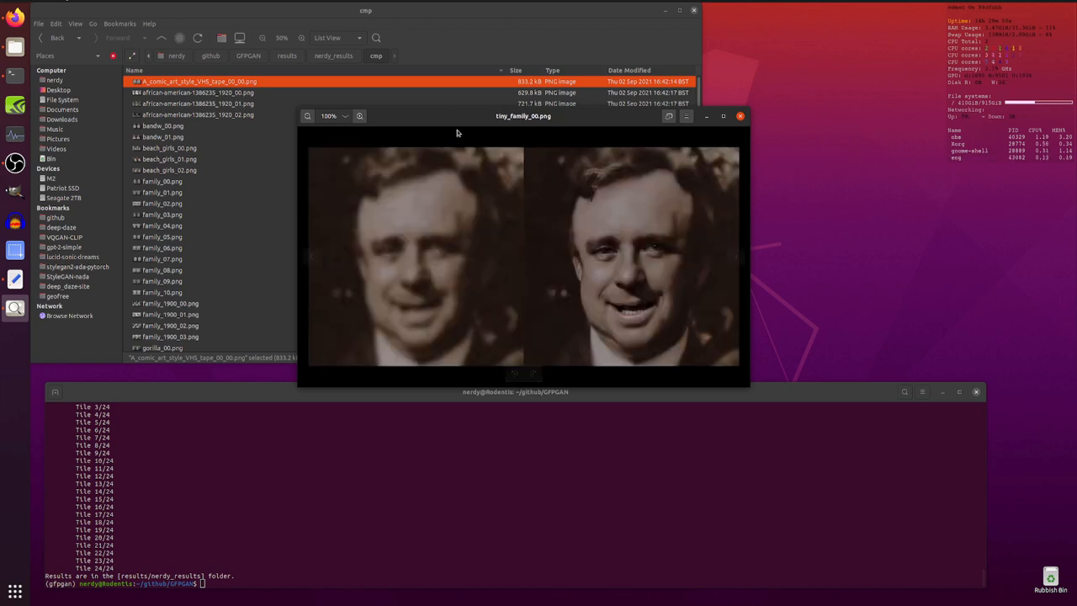
left_click(531, 374)
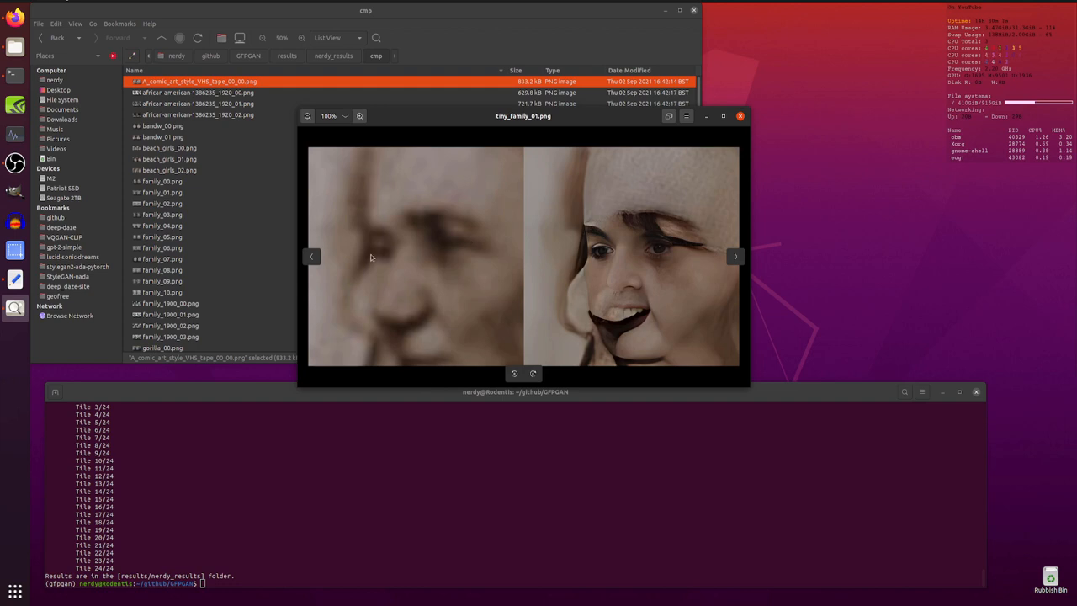
mouse_move(593, 242)
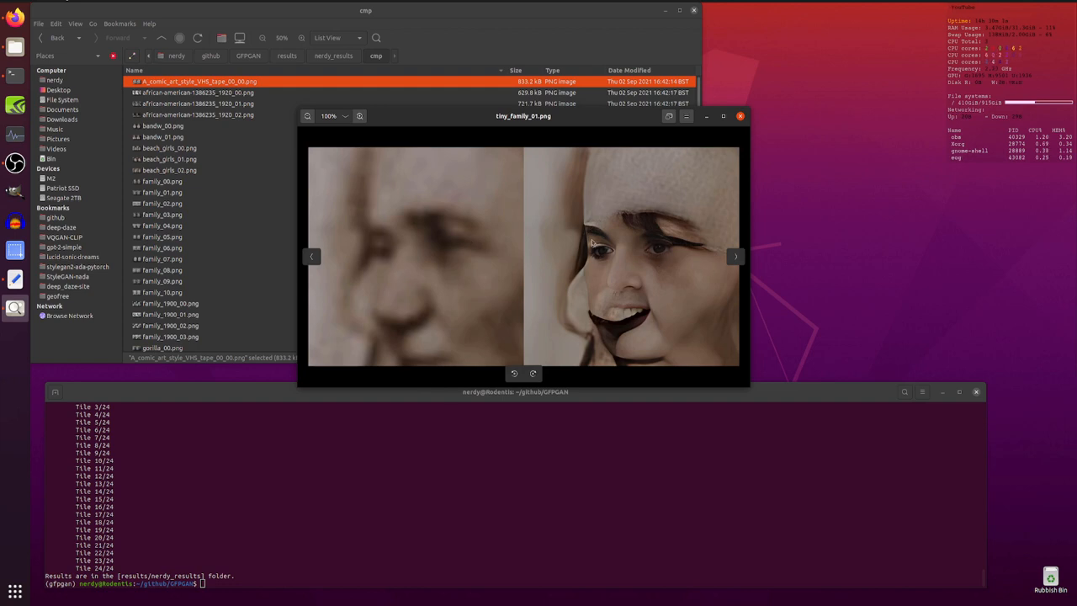
left_click(733, 256)
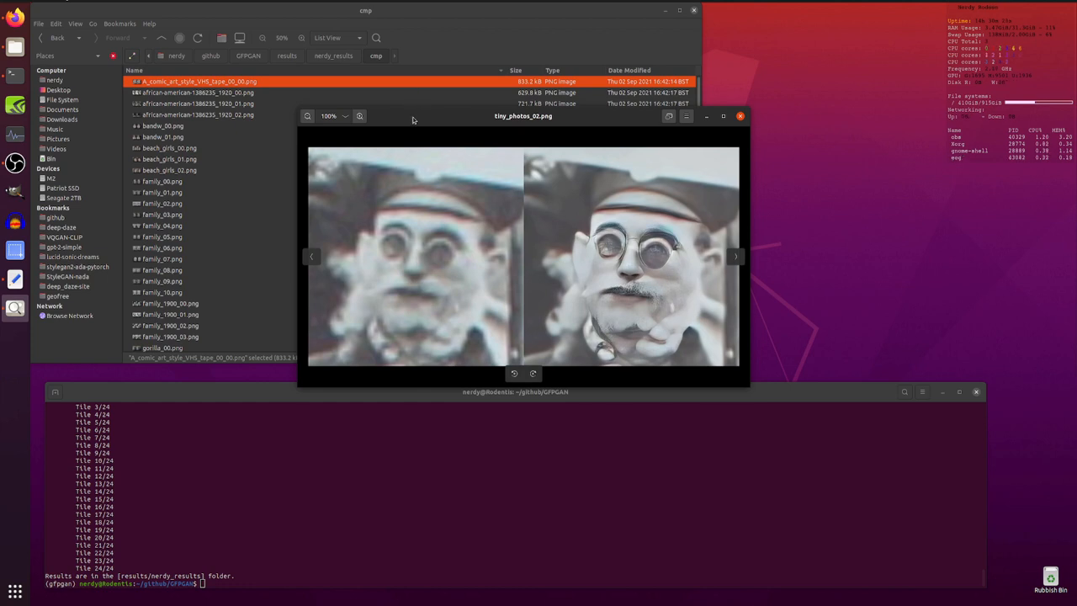
left_click(733, 256)
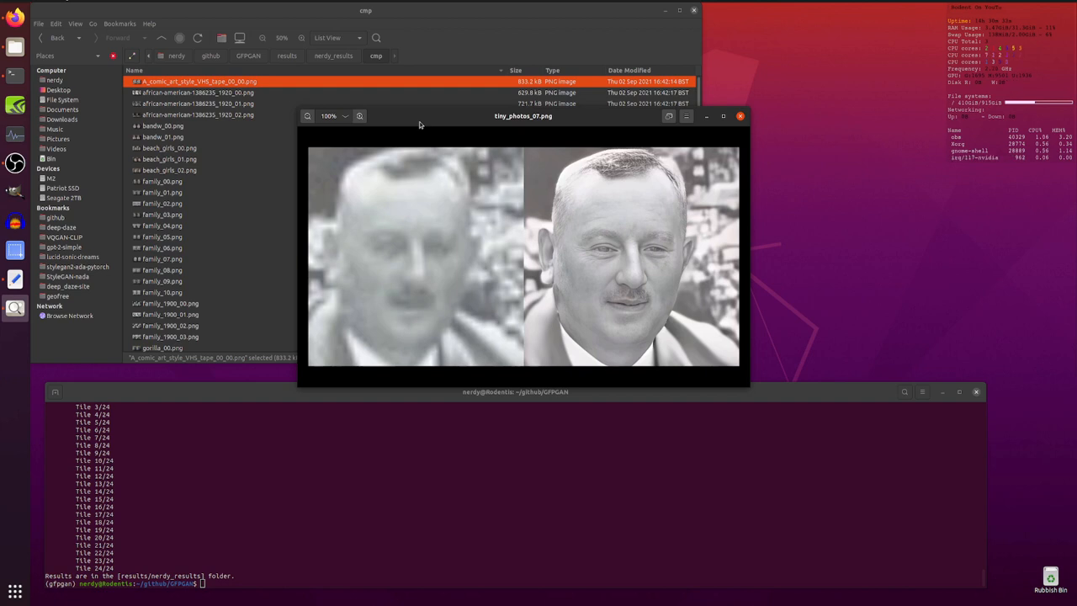
mouse_move(609, 256)
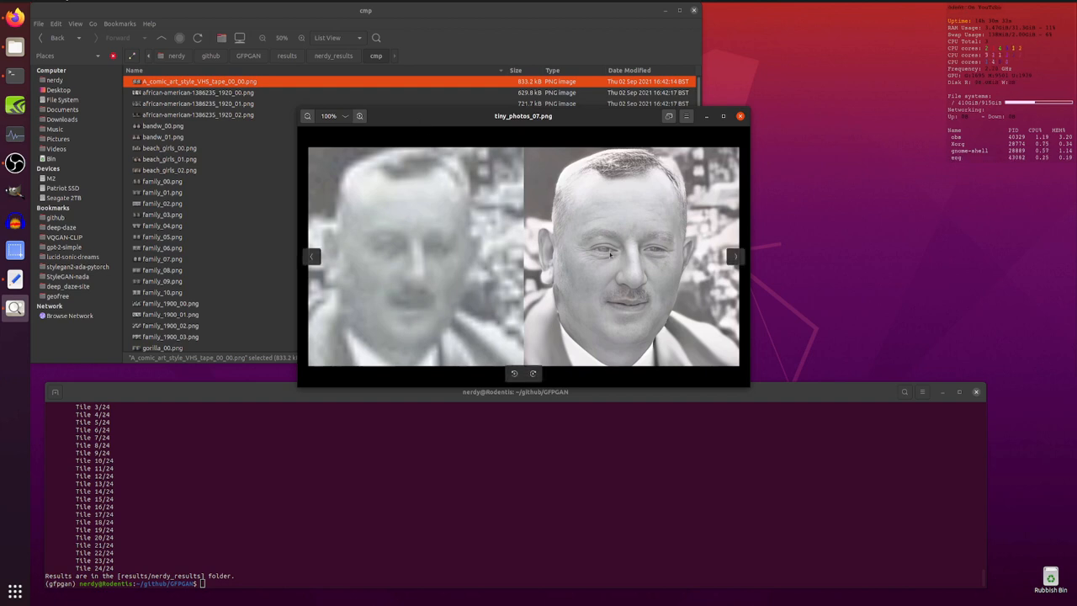
mouse_move(436, 124)
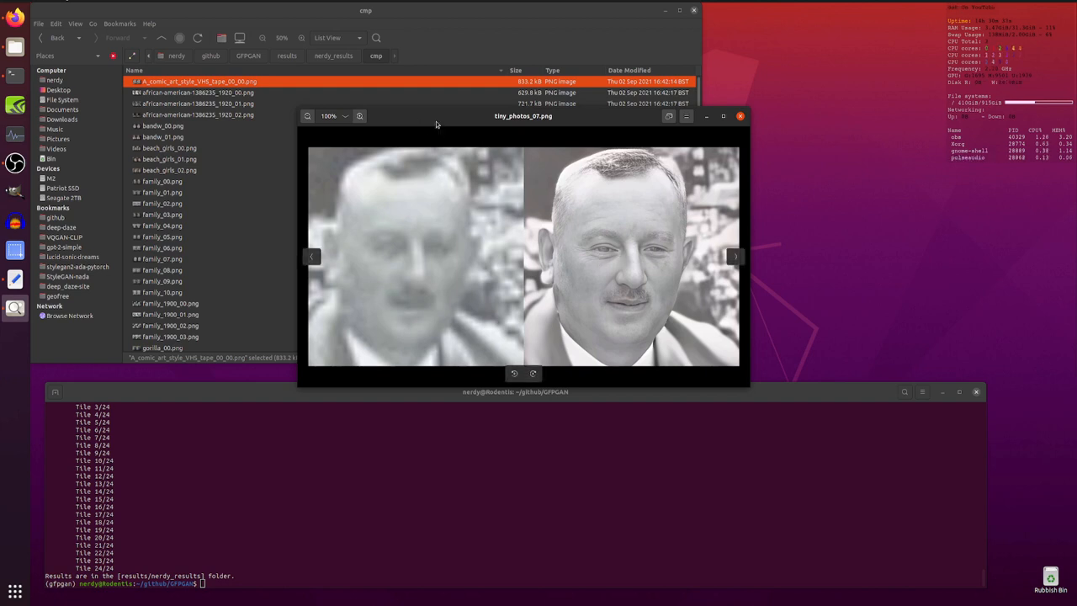
left_click(733, 255)
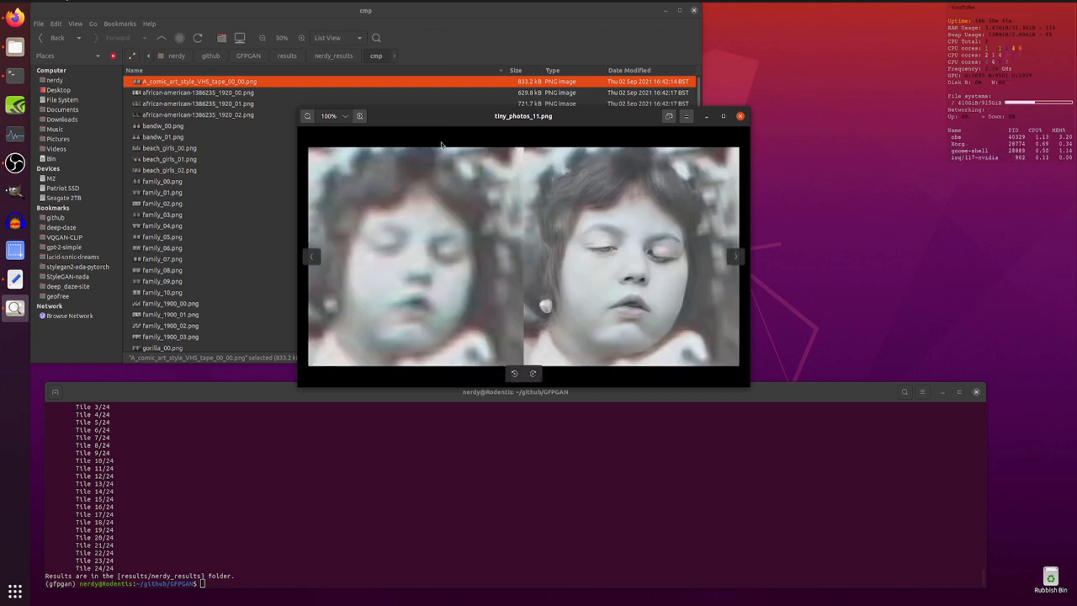
left_click(733, 256)
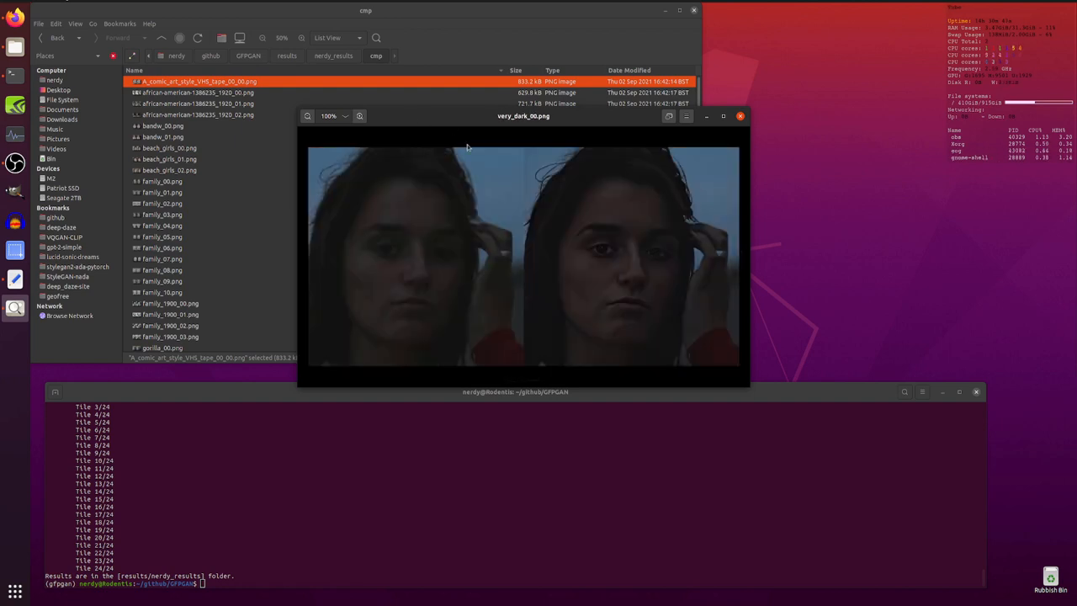
mouse_move(596, 301)
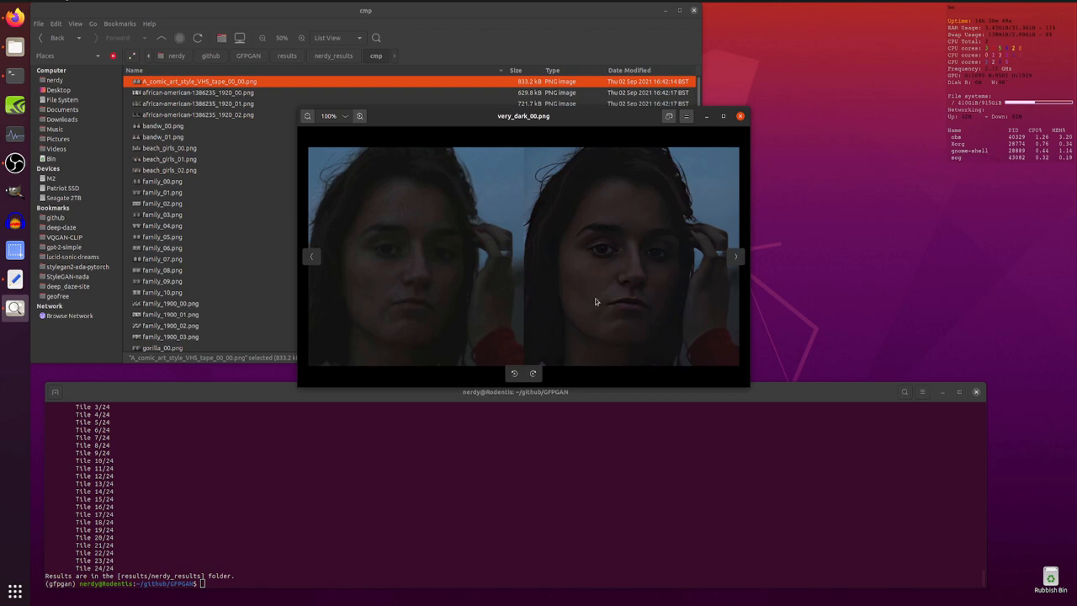
mouse_move(669, 303)
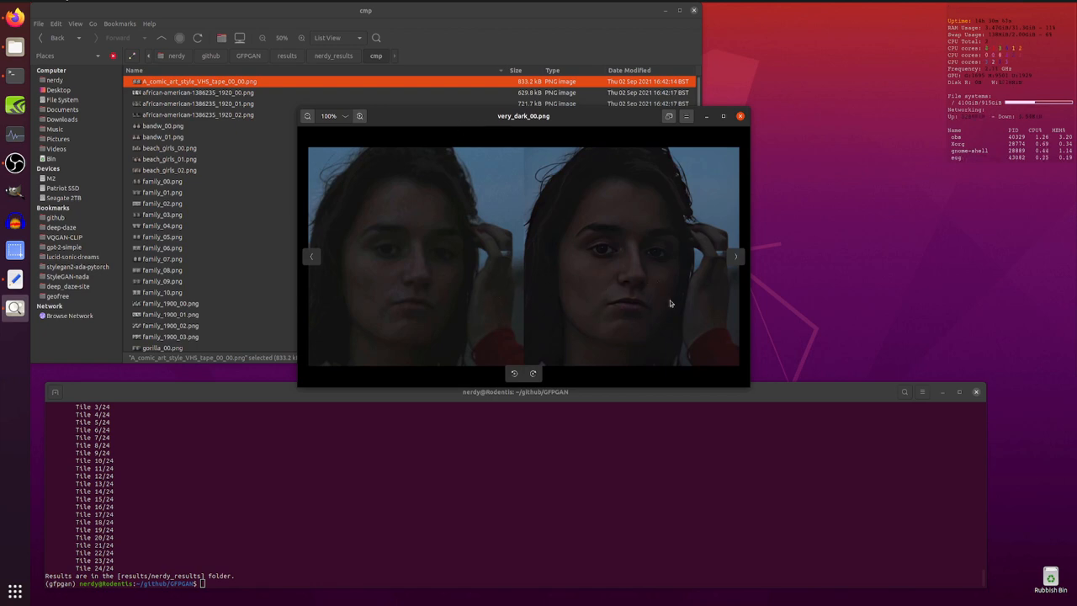
mouse_move(462, 132)
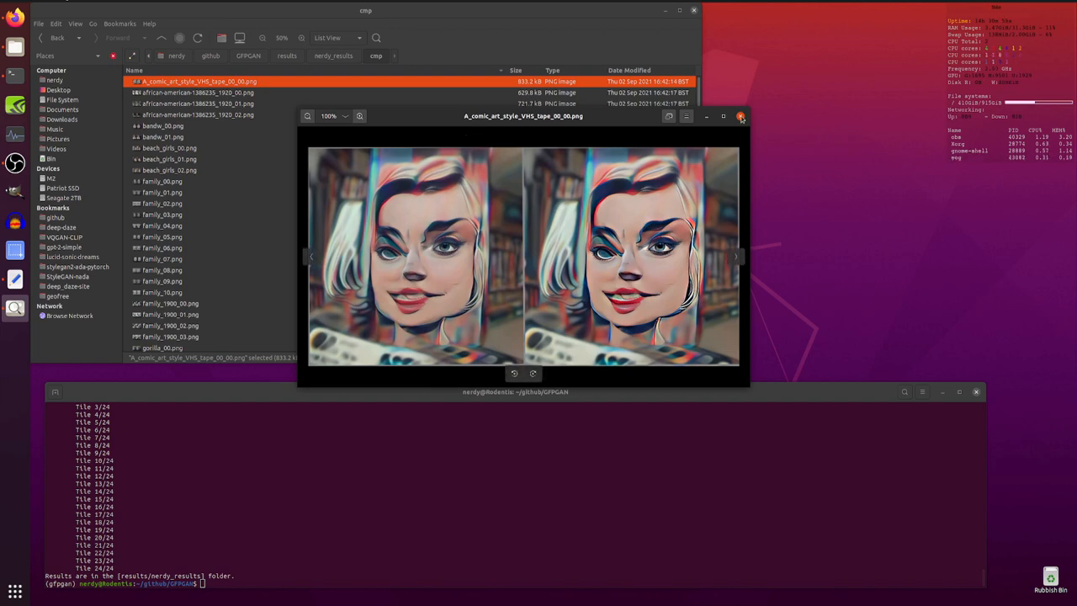
Close the comparisons, open the full restored comic-art image and check its Image Properties.
left_click(740, 116)
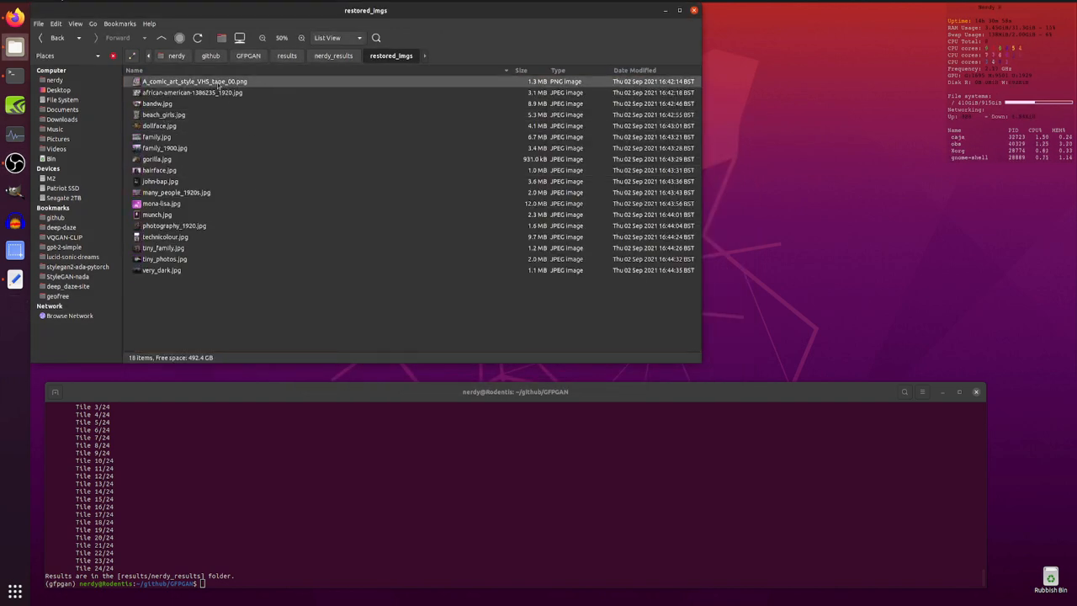
double_click(195, 81)
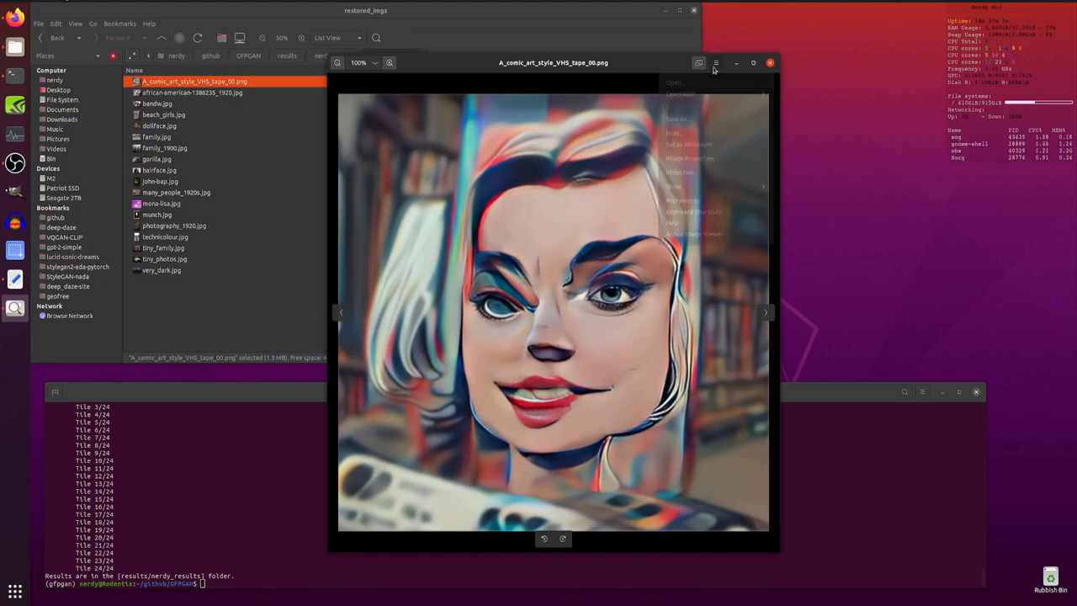
left_click(716, 62)
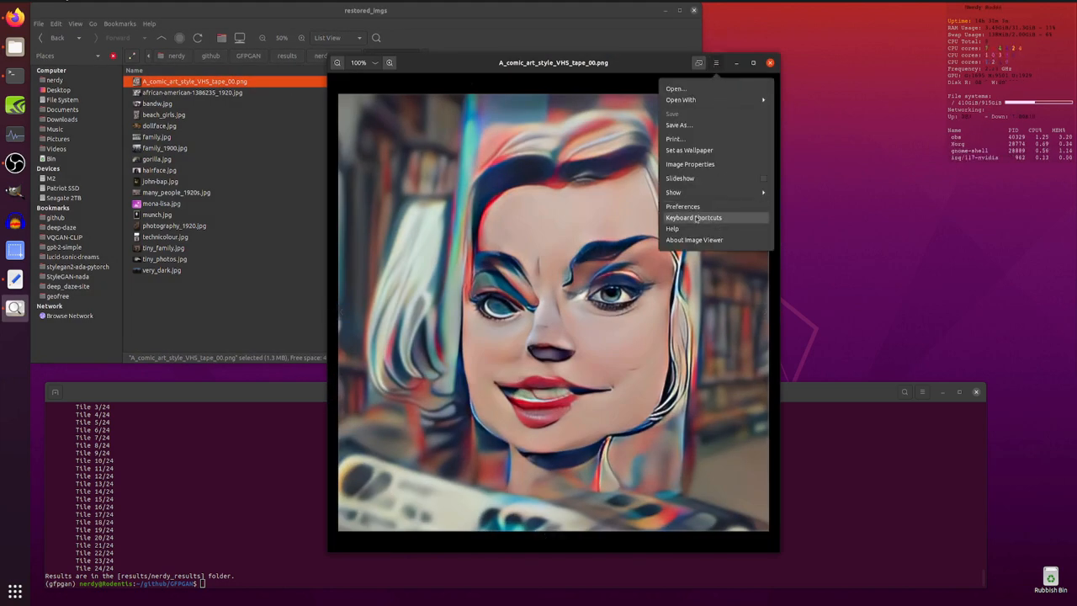
left_click(690, 164)
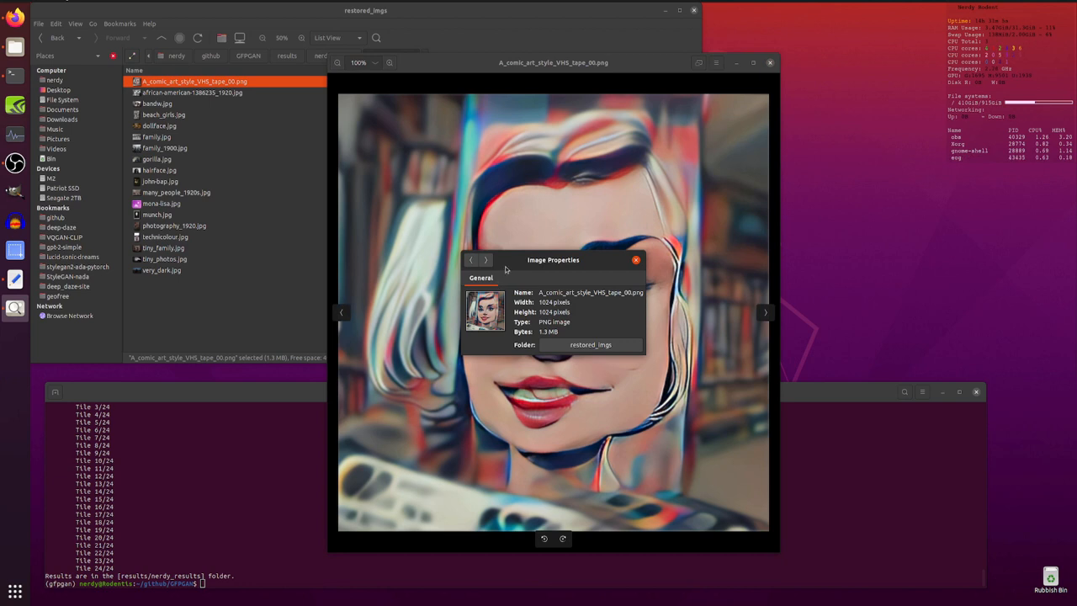
left_click(636, 259)
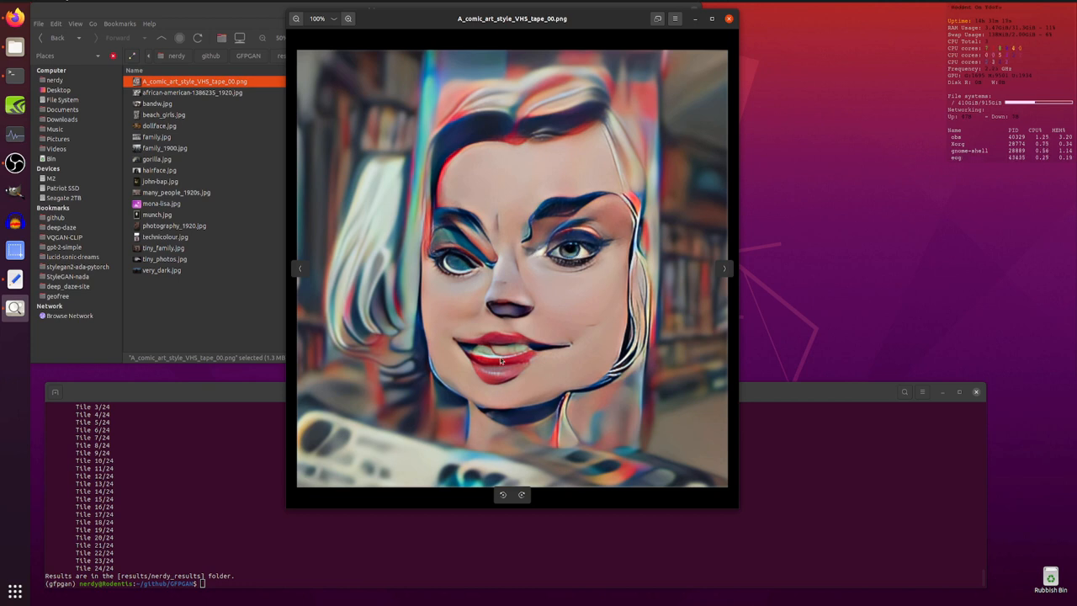
mouse_move(791, 138)
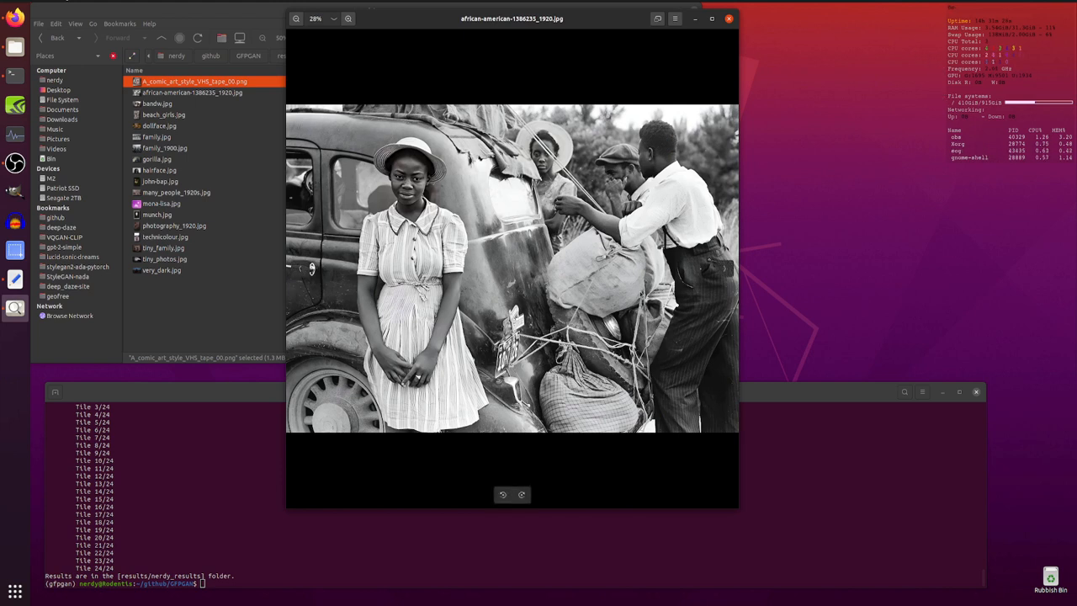
mouse_move(535, 278)
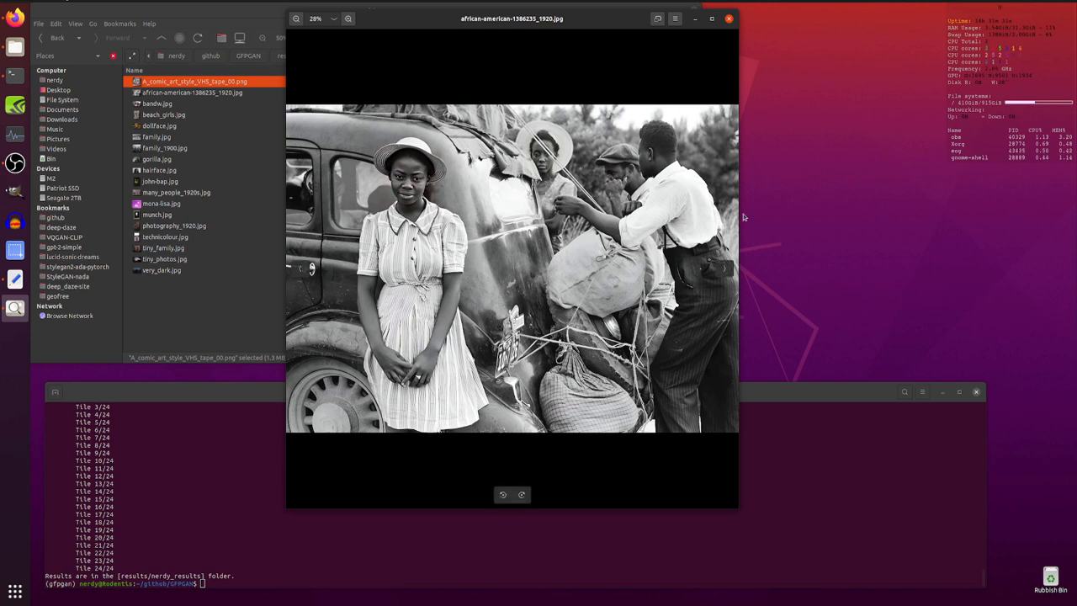
mouse_move(318, 176)
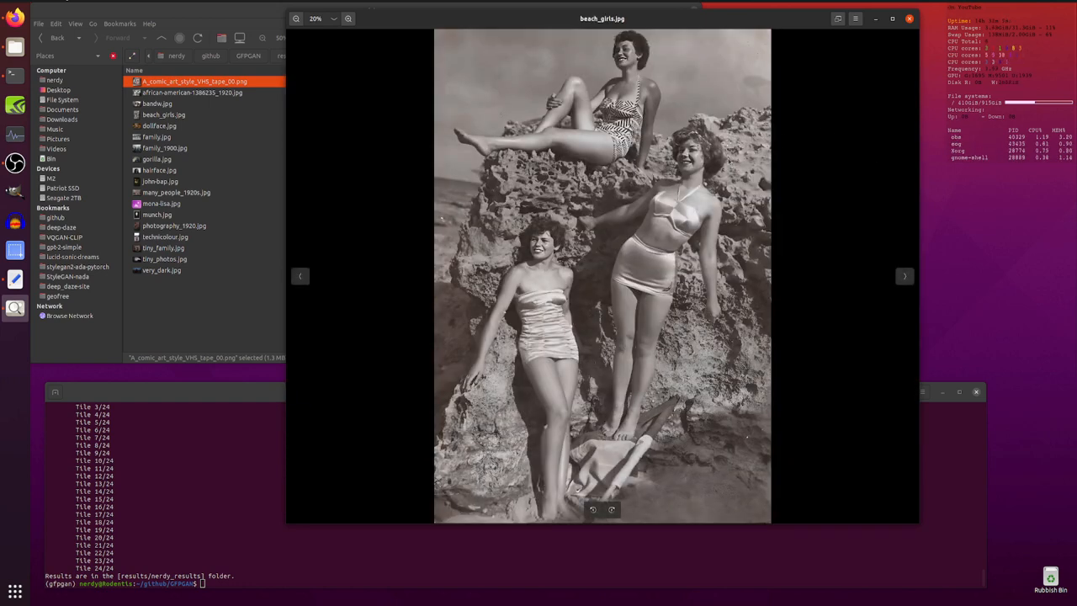
Zoom into the restored beach_girls faces, check its Image Properties, and move to the next image.
left_click(346, 18)
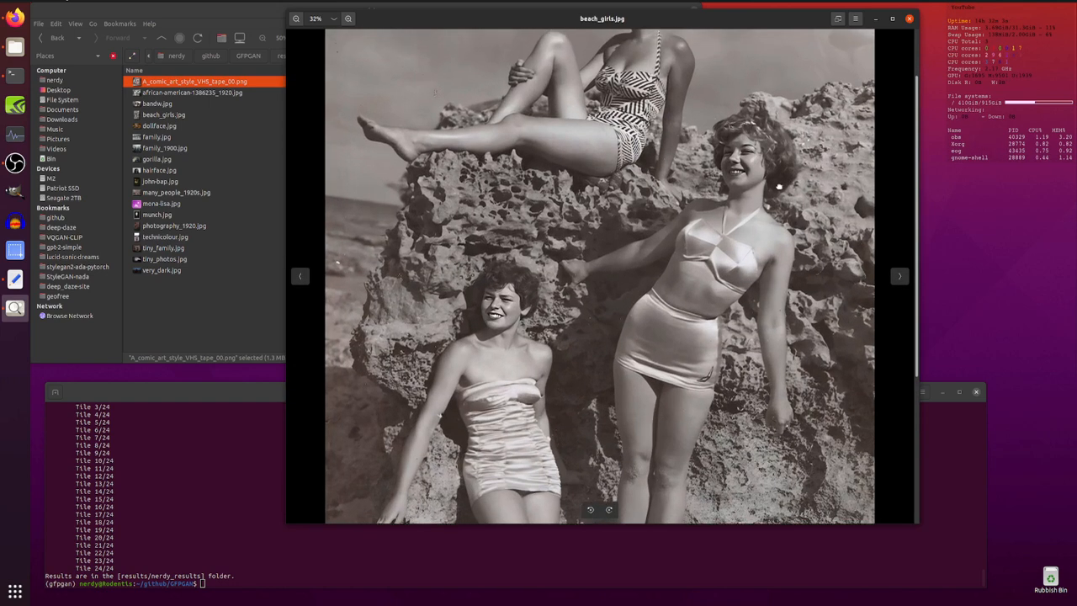
left_click(347, 19)
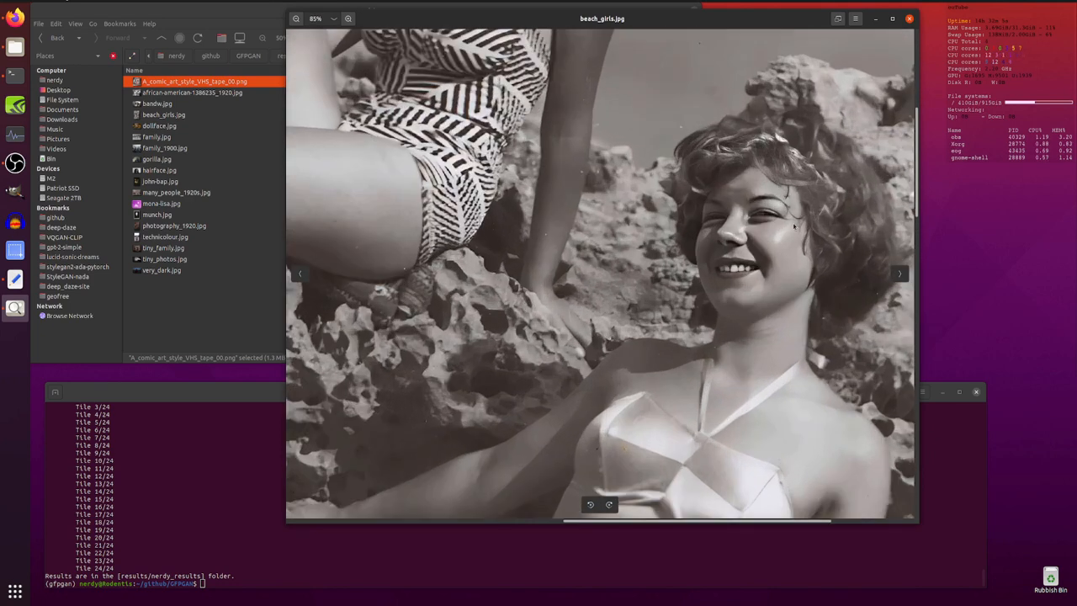
left_click(854, 19)
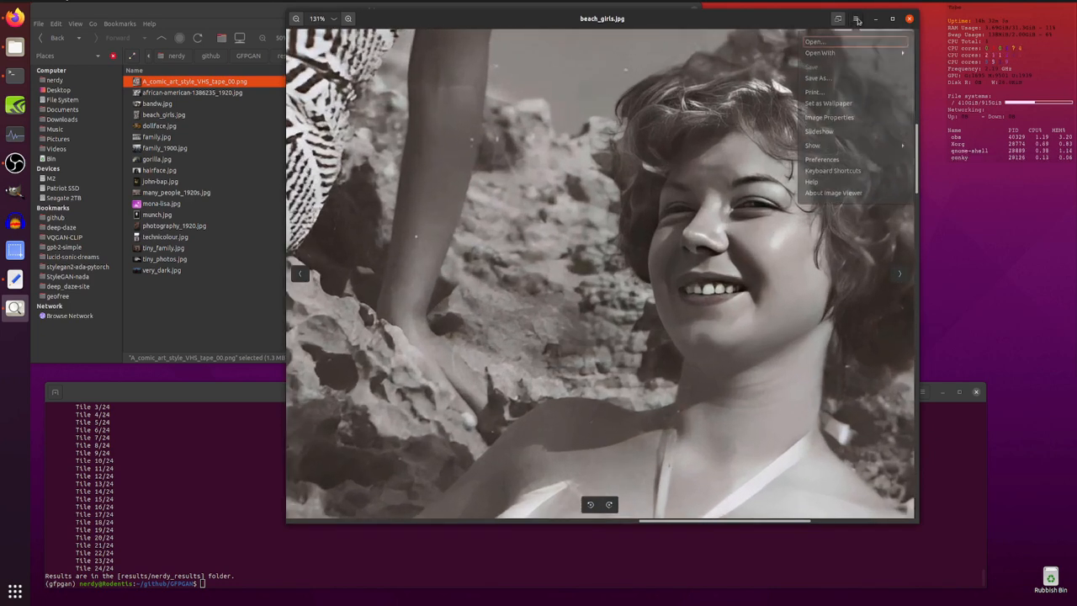
left_click(828, 118)
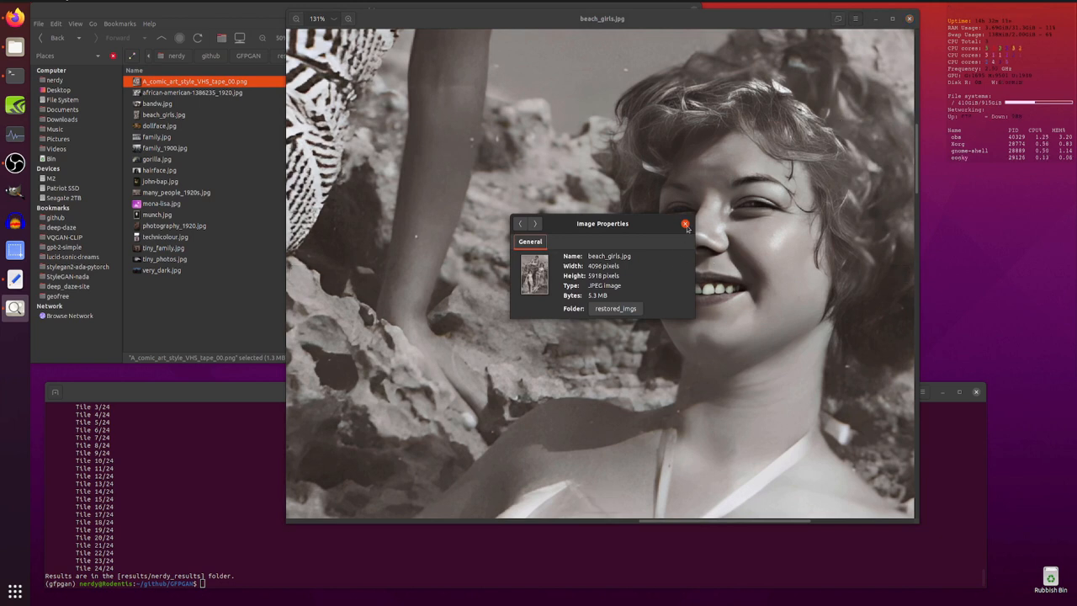
left_click(686, 224)
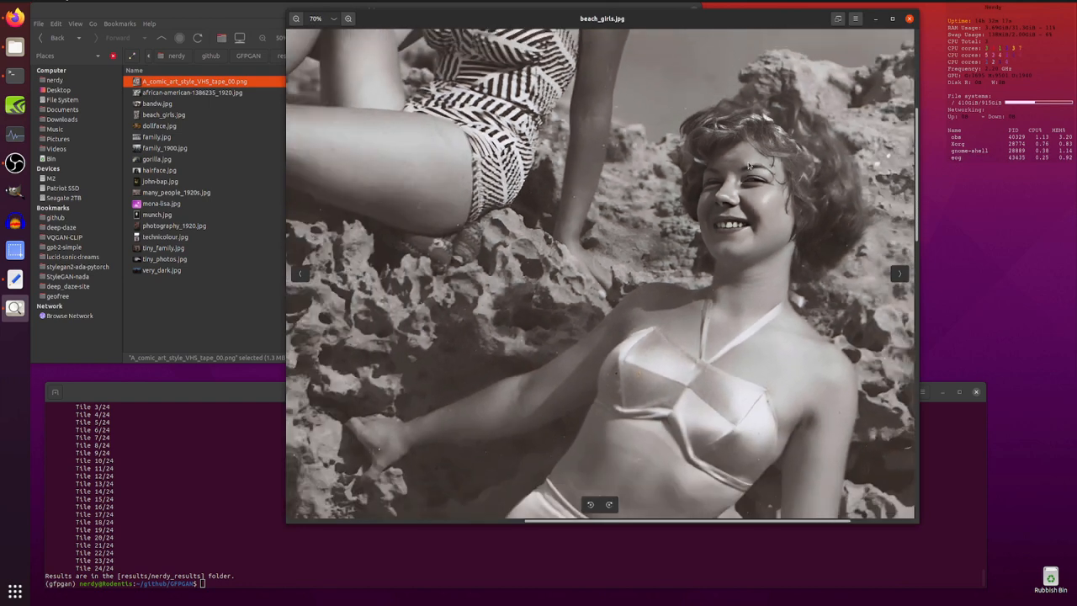
left_click(296, 19)
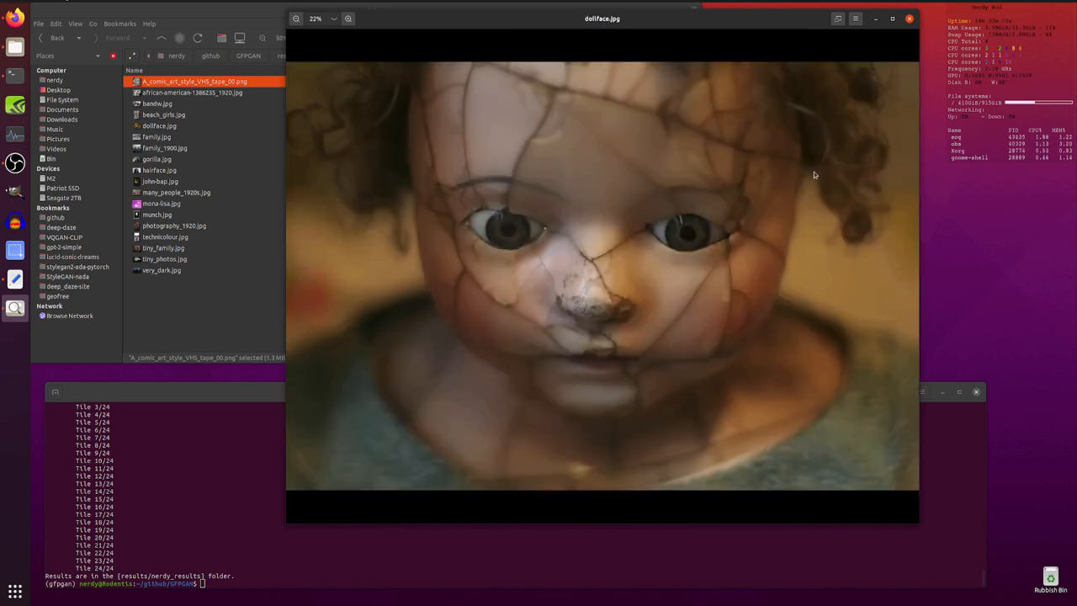
mouse_move(871, 188)
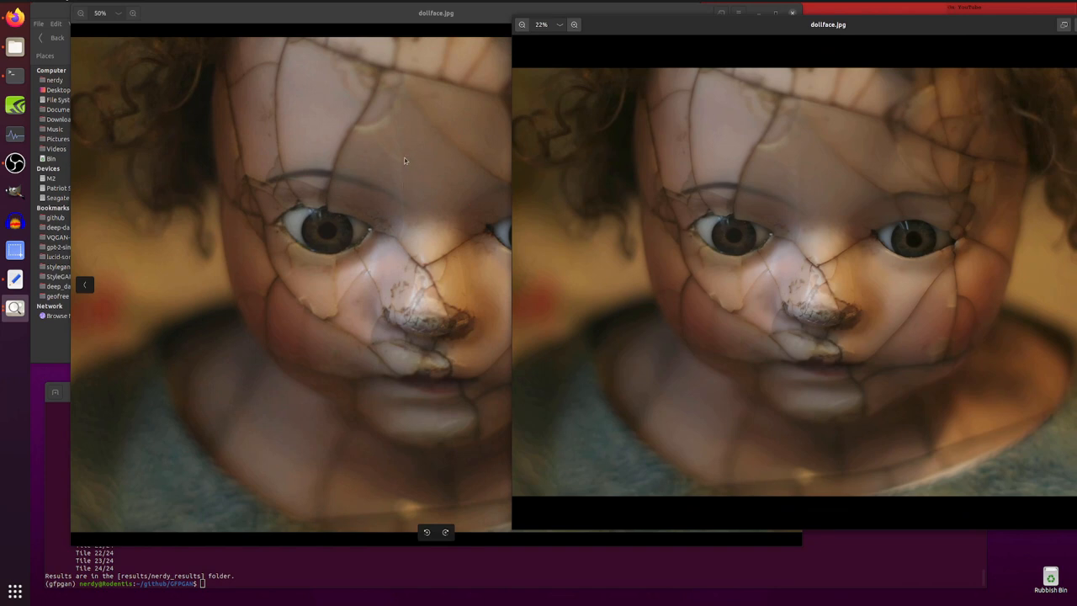
mouse_move(148, 289)
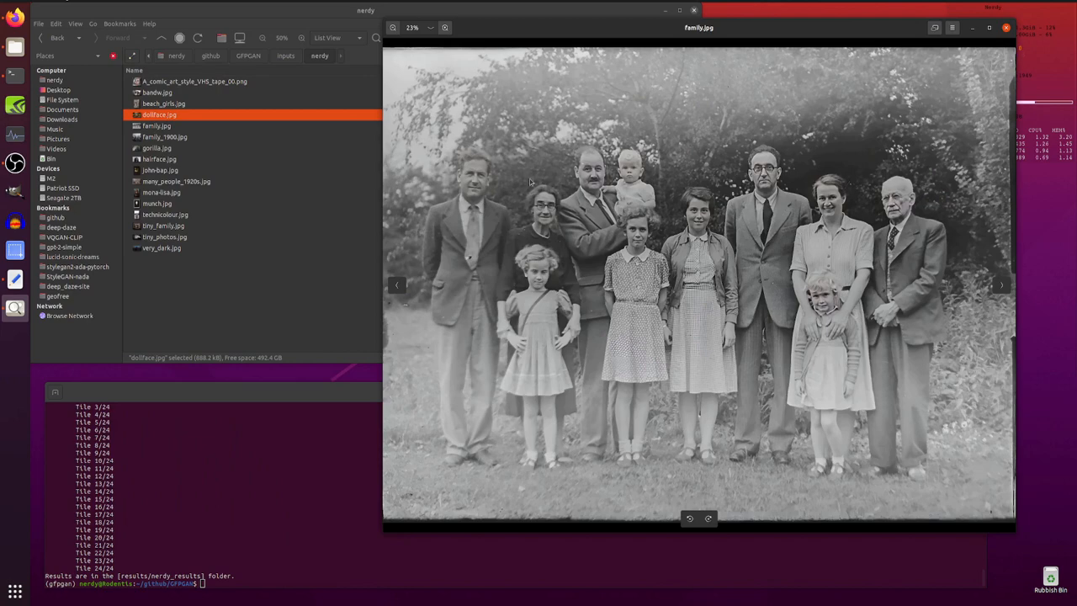
mouse_move(868, 315)
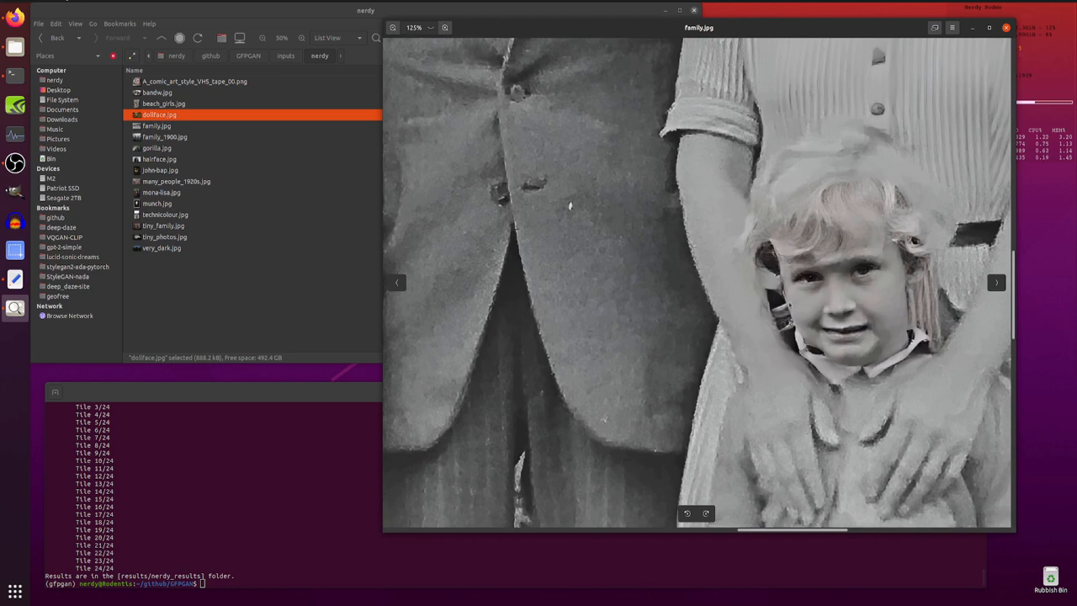
mouse_move(760, 280)
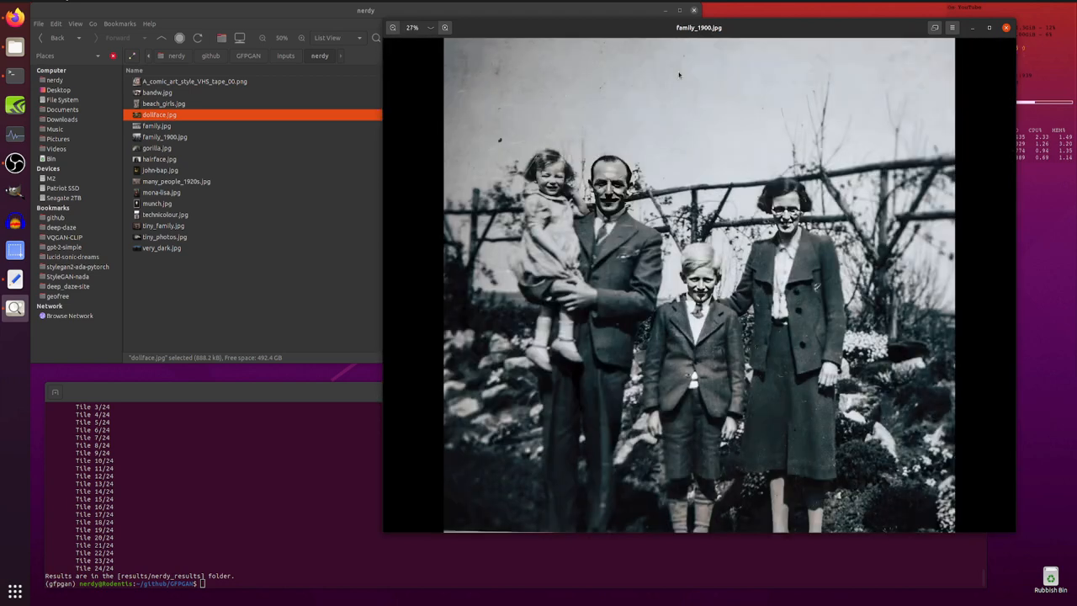
mouse_move(592, 125)
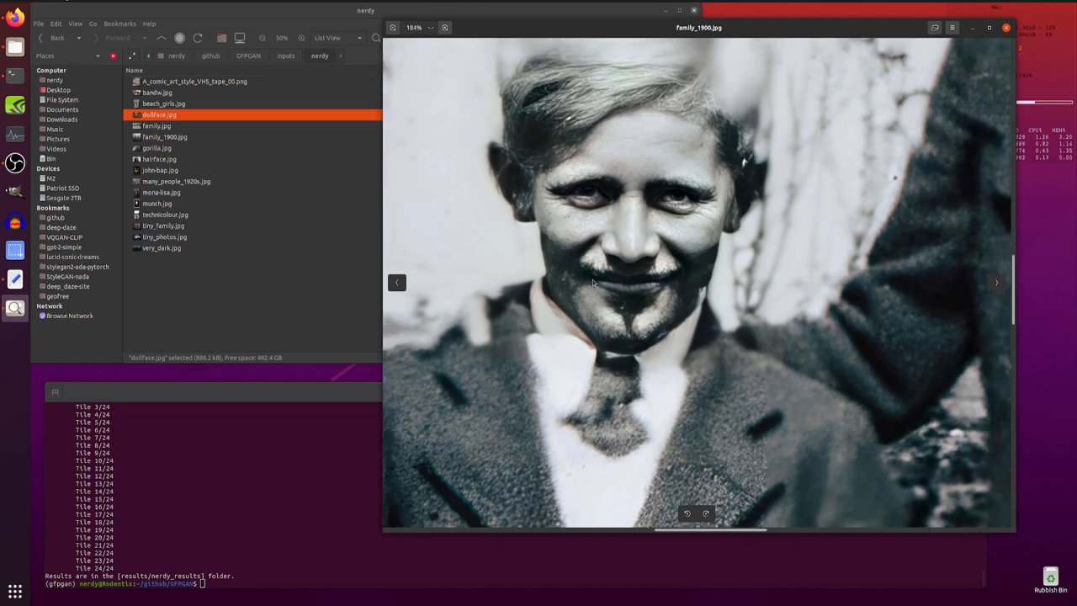
mouse_move(669, 273)
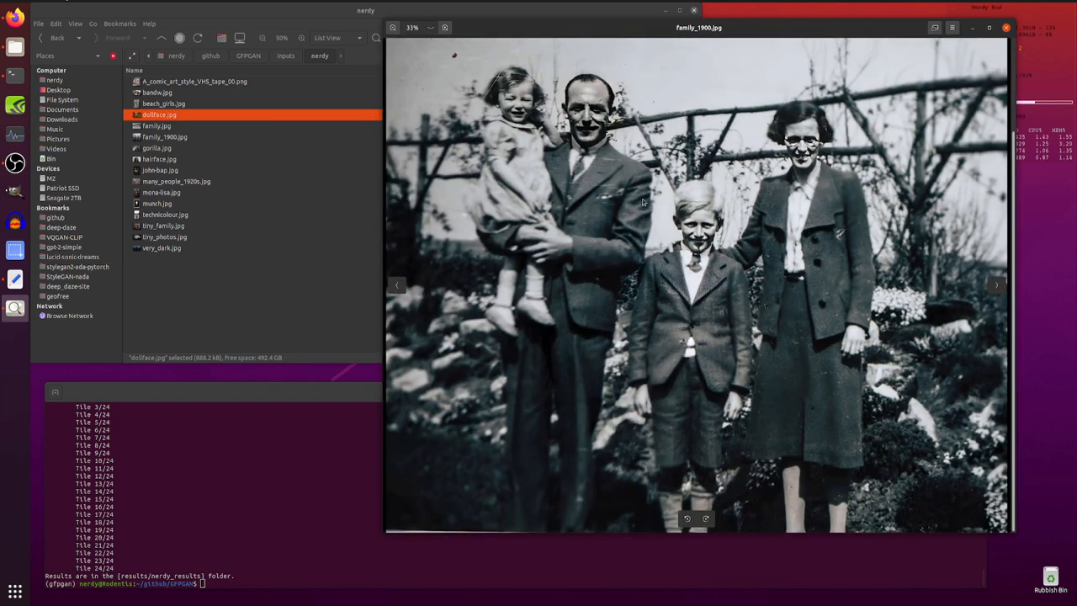
mouse_move(713, 311)
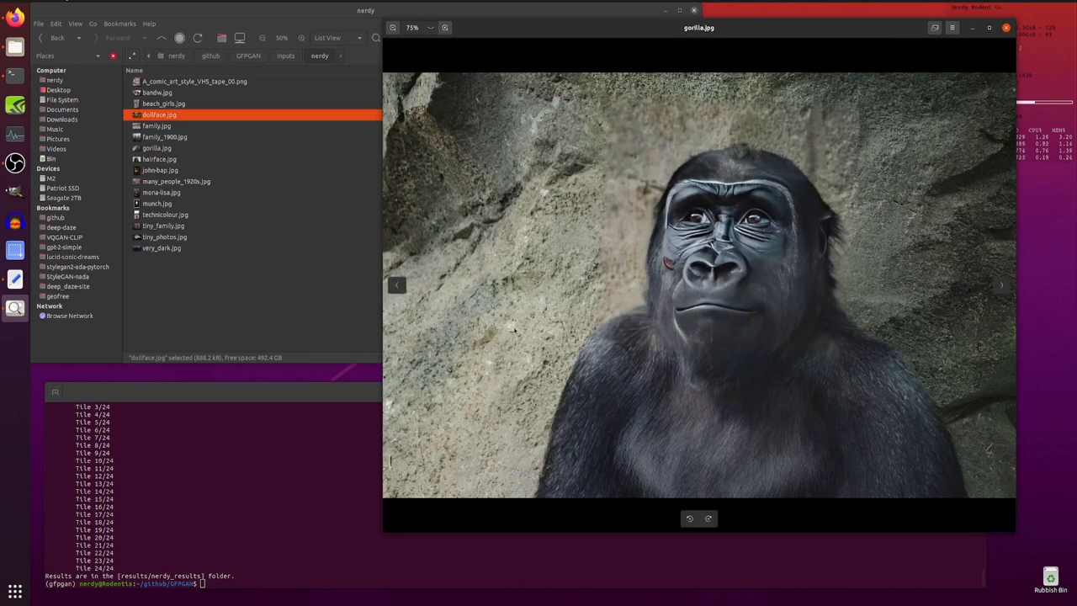
Advance past the restored gorilla and hairface photos to john-bap.jpg.
left_click(1000, 284)
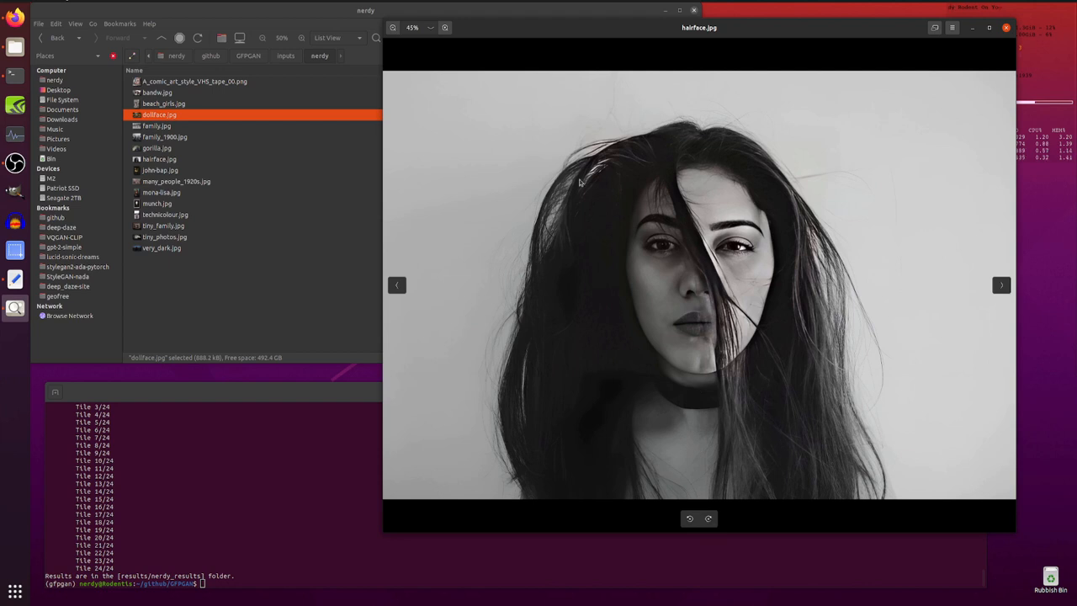
left_click(1001, 284)
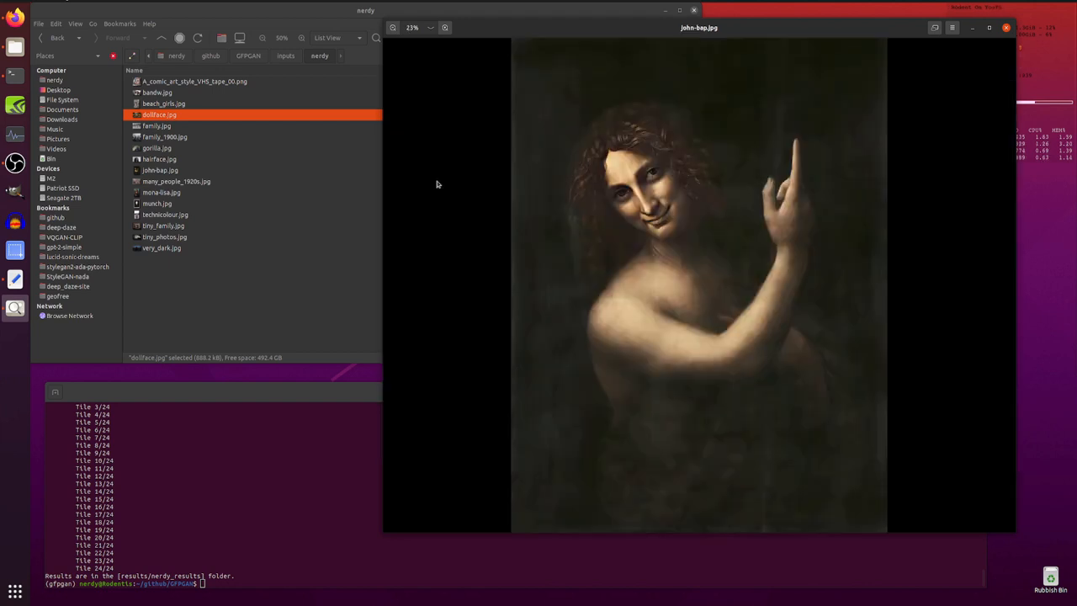
mouse_move(447, 212)
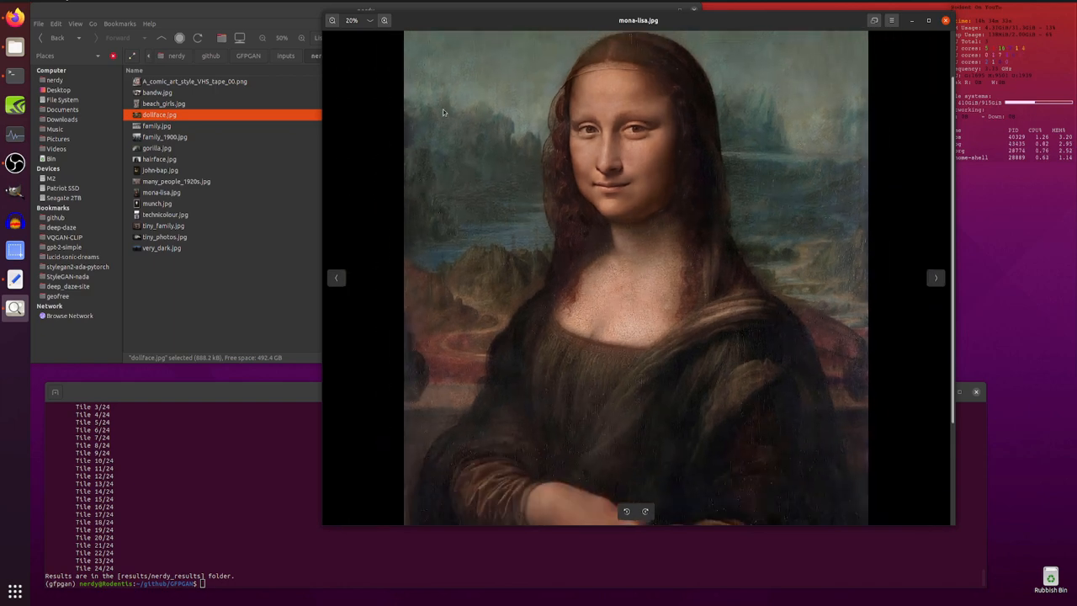
Advance past munch.jpg to photography_1920.jpg and review its Image Properties.
left_click(935, 278)
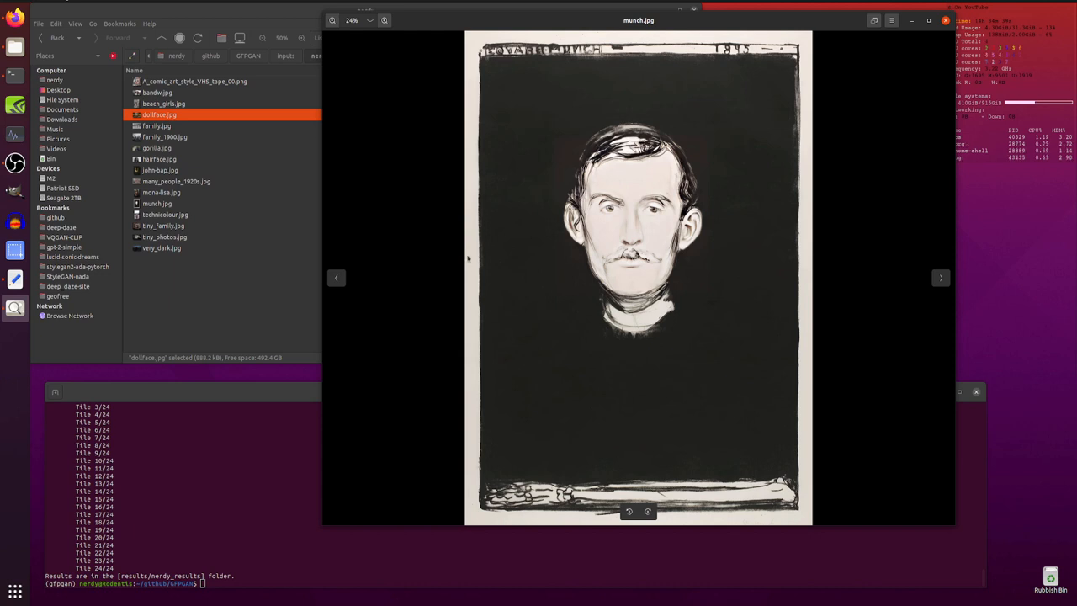
left_click(938, 278)
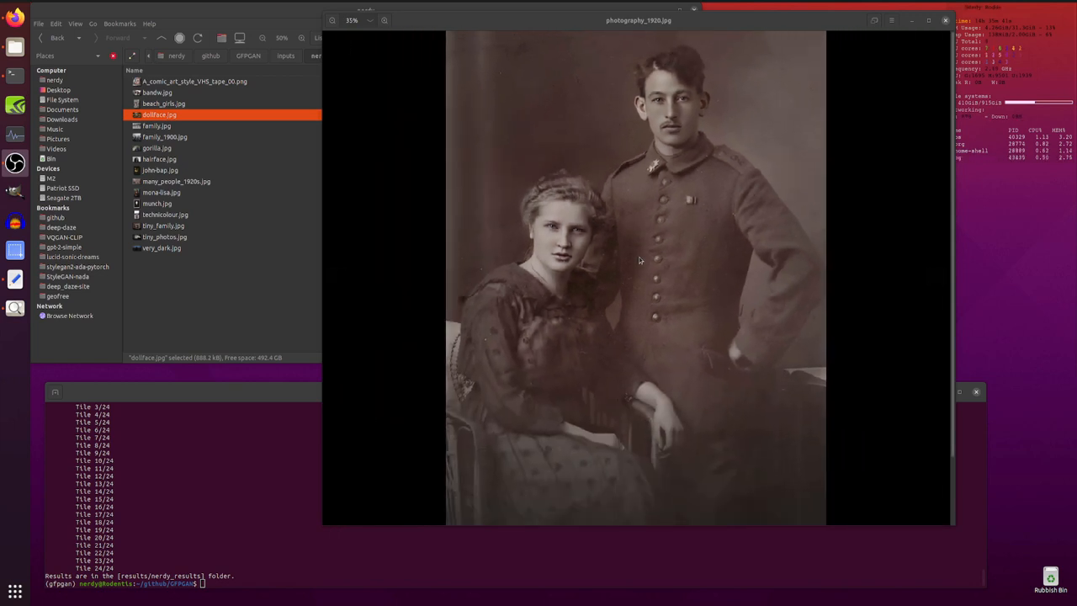
mouse_move(710, 25)
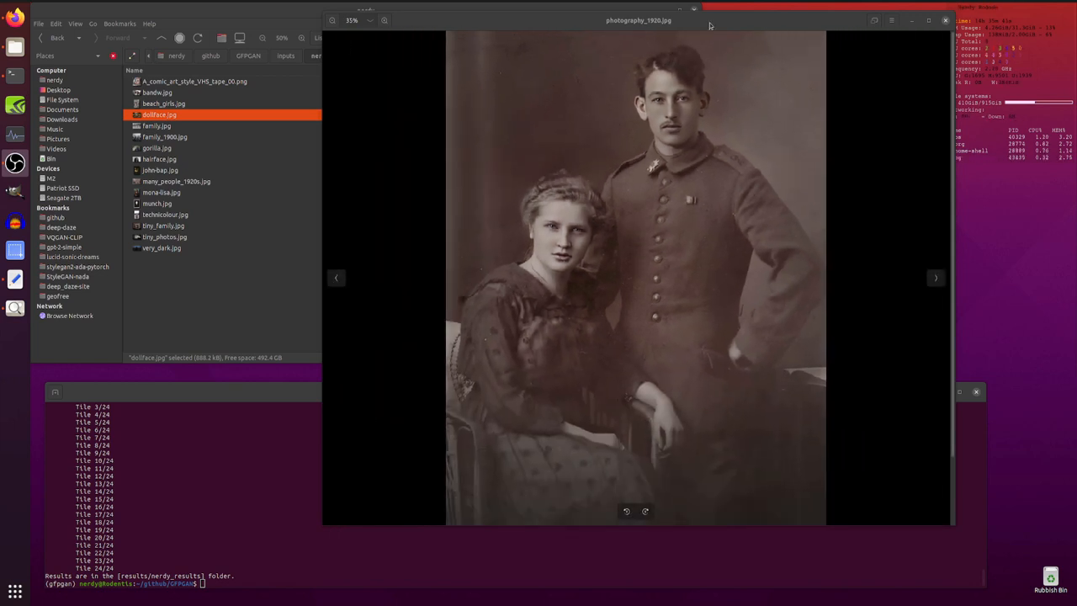
left_click(874, 21)
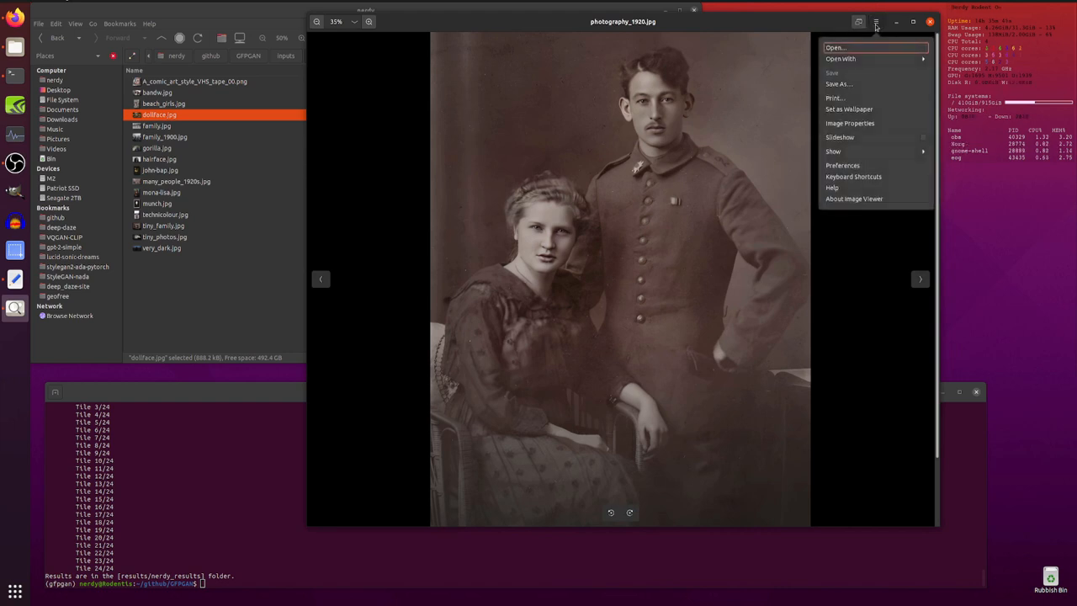
left_click(849, 123)
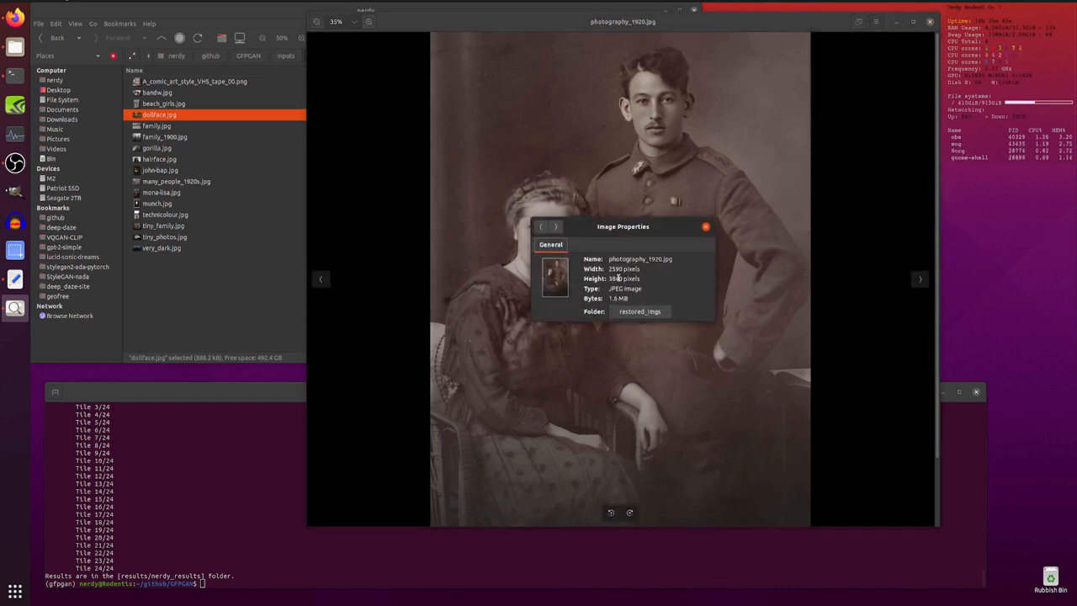
left_click(705, 225)
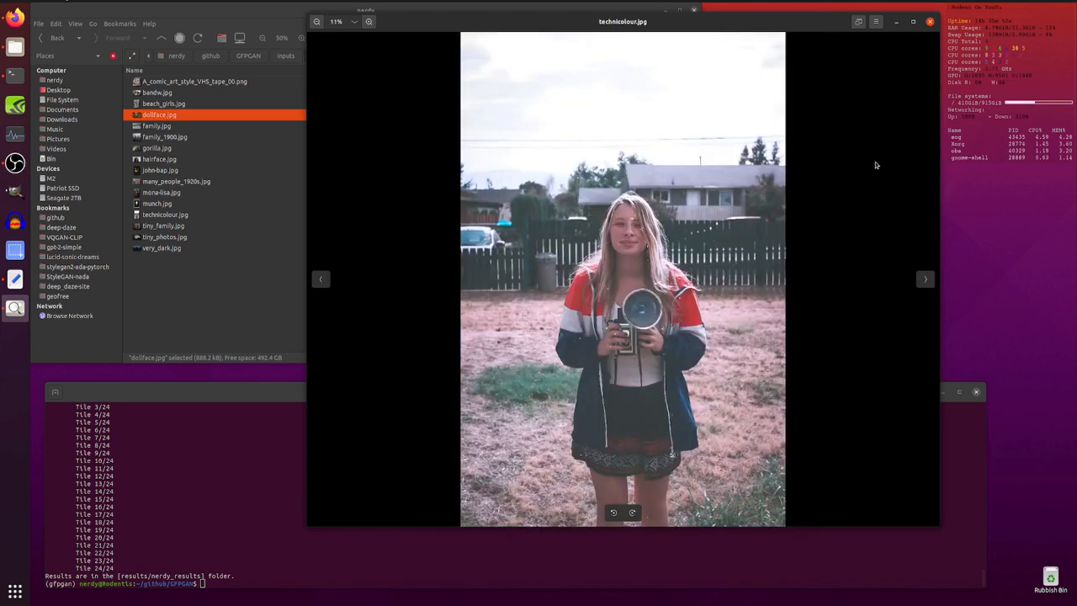
mouse_move(816, 218)
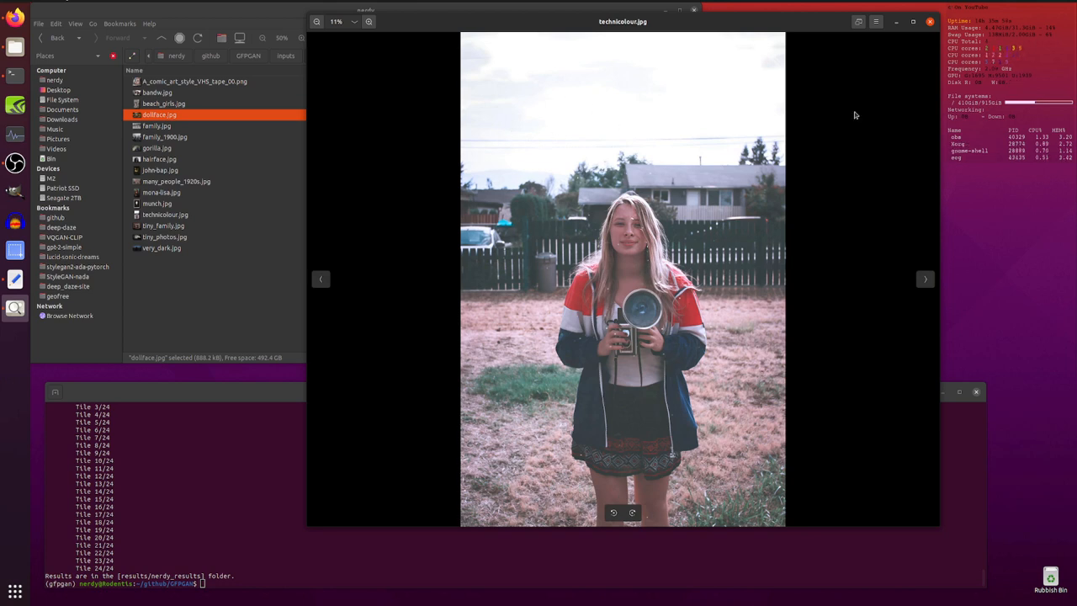
mouse_move(747, 198)
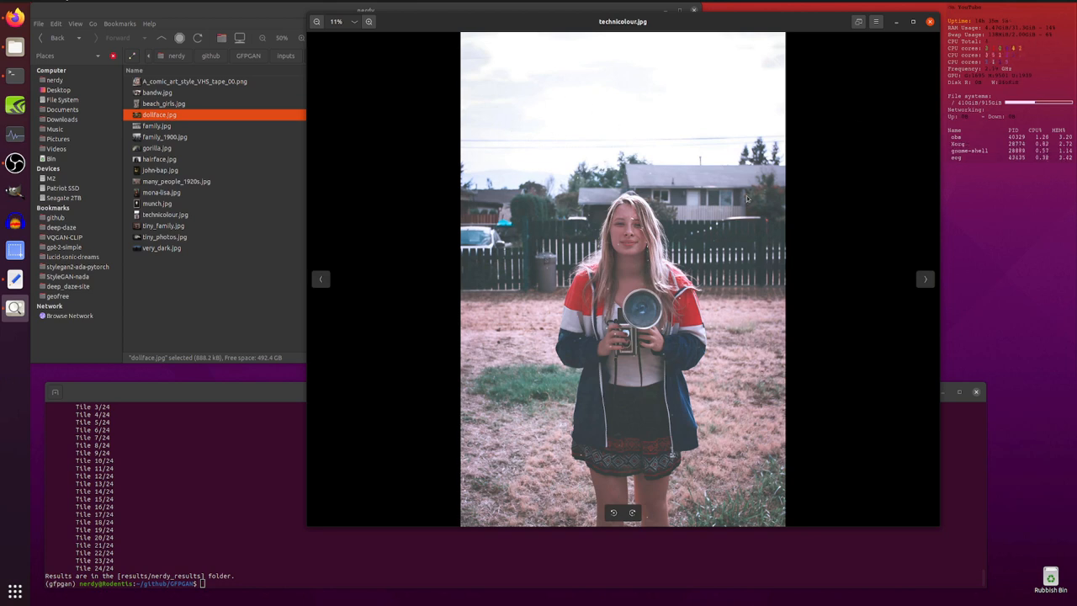
mouse_move(501, 327)
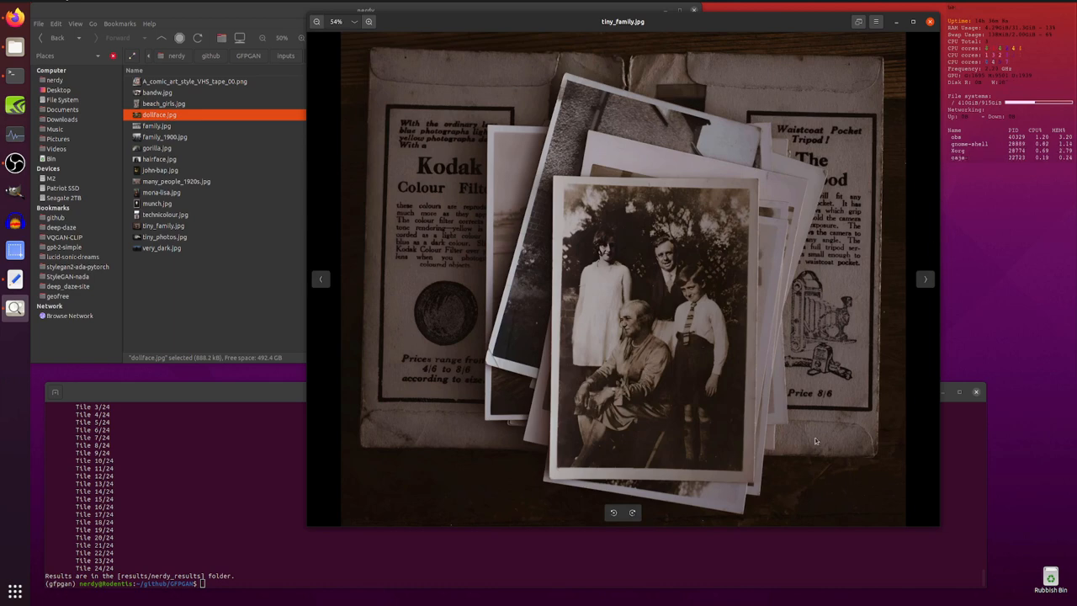
mouse_move(740, 392)
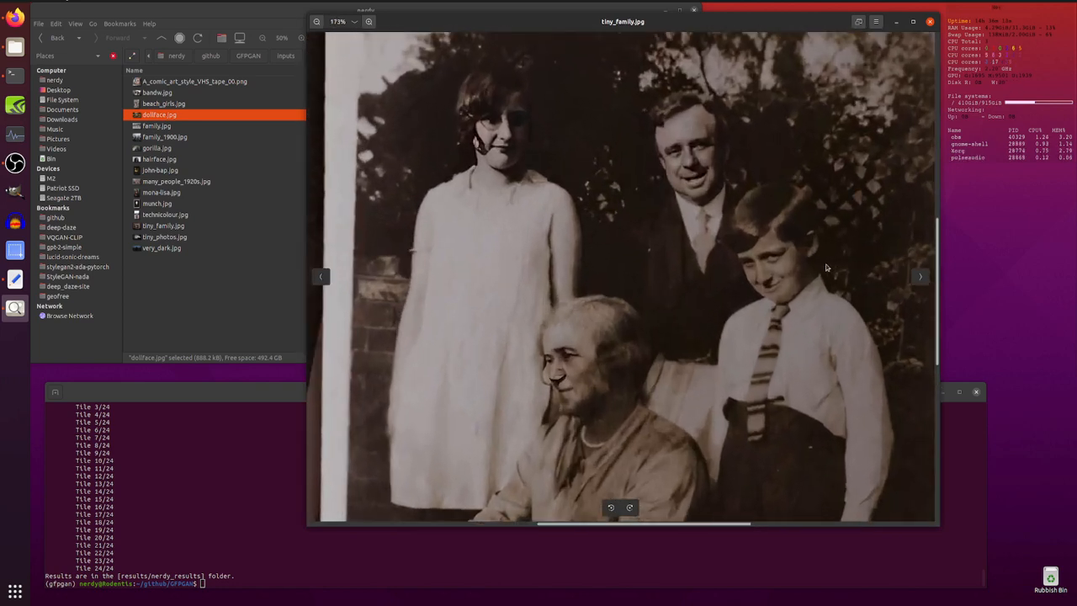
mouse_move(774, 291)
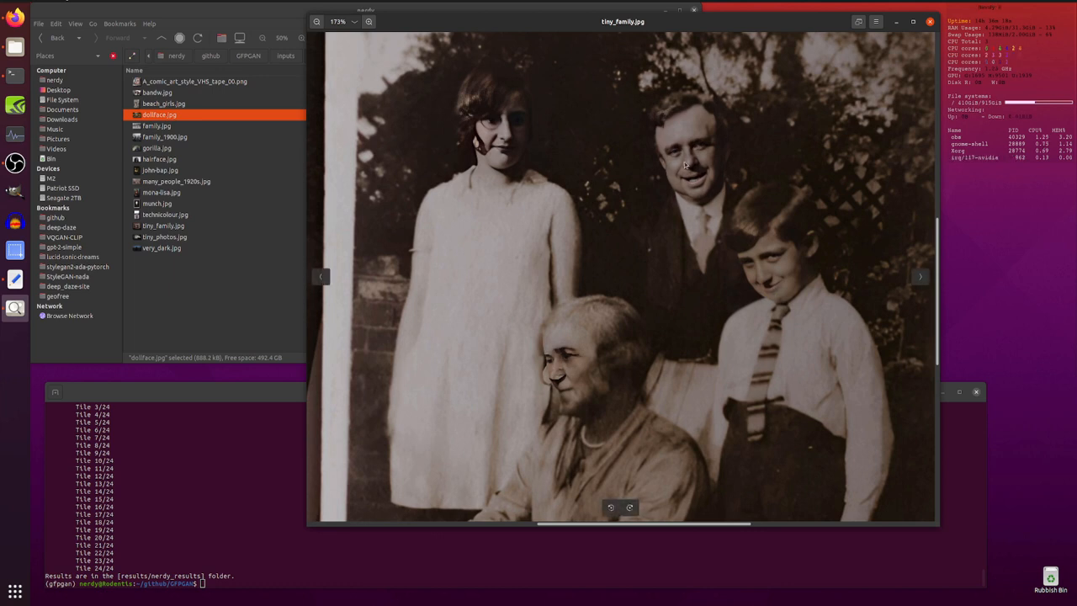
mouse_move(726, 157)
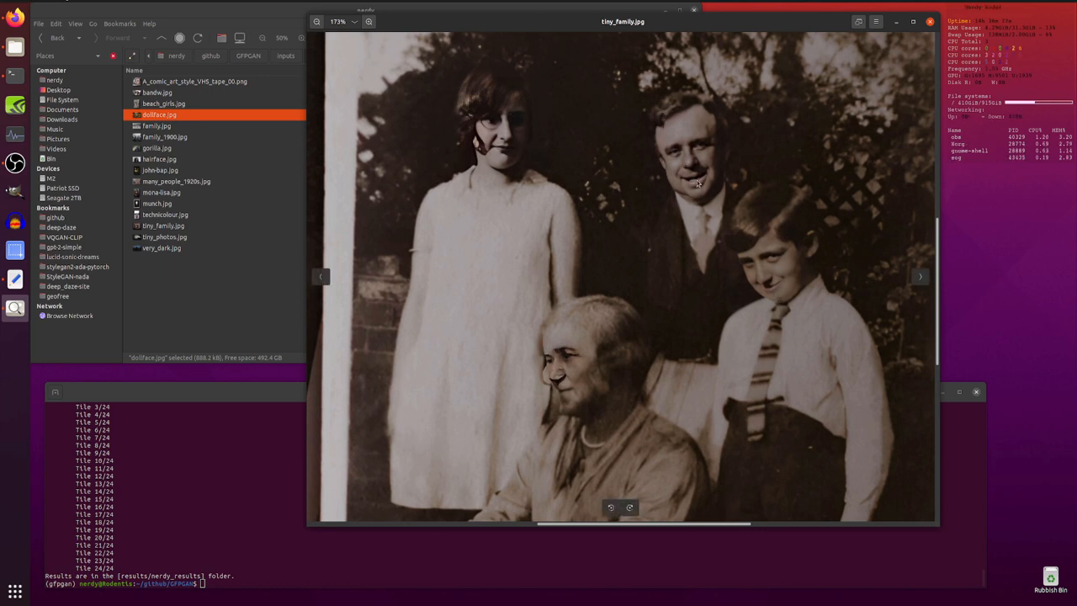
Zoom in on the restored faces in tiny_family.jpg.
left_click(368, 20)
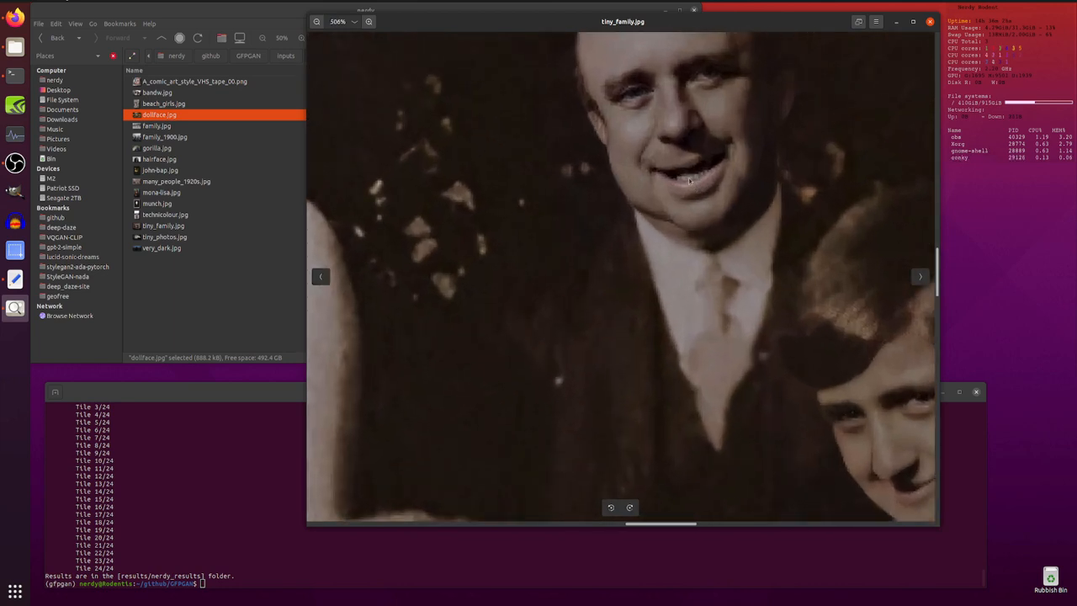
mouse_move(666, 84)
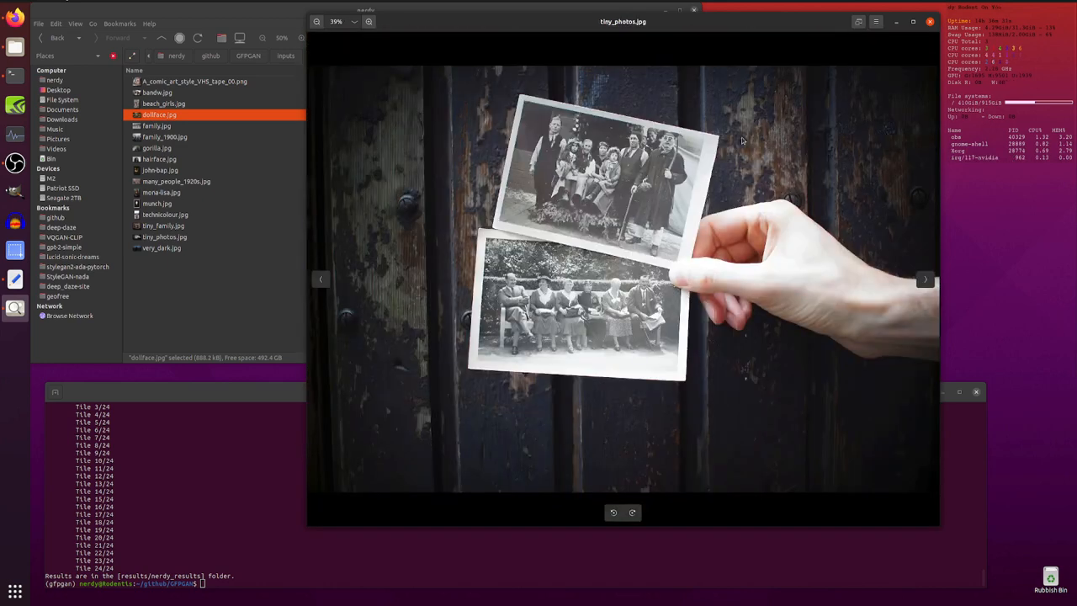
Move on to tiny_photos.jpg, the hand holding two old prints.
left_click(369, 21)
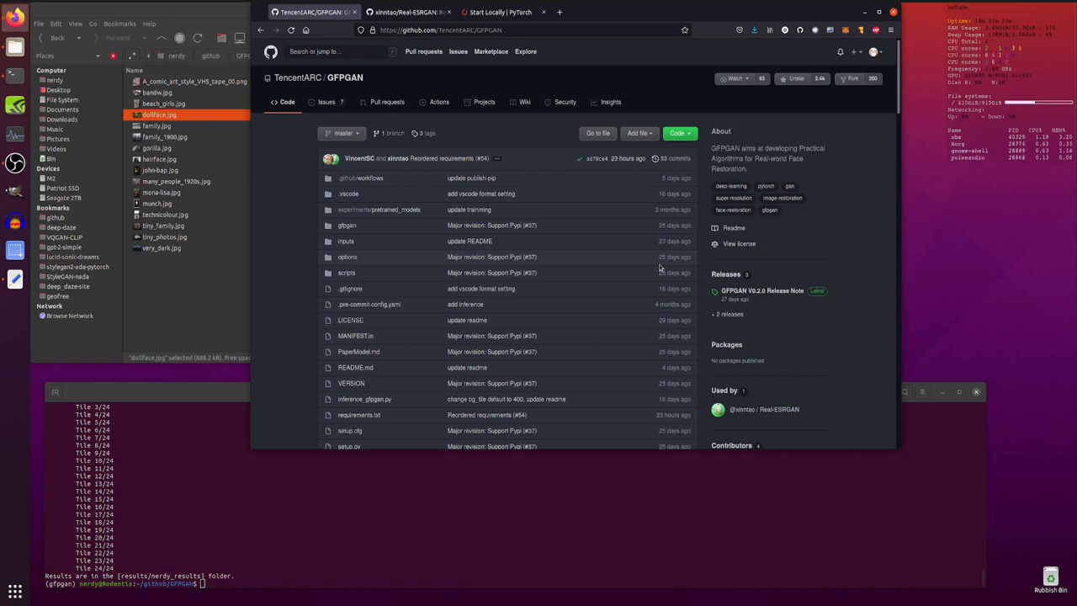
mouse_move(376, 128)
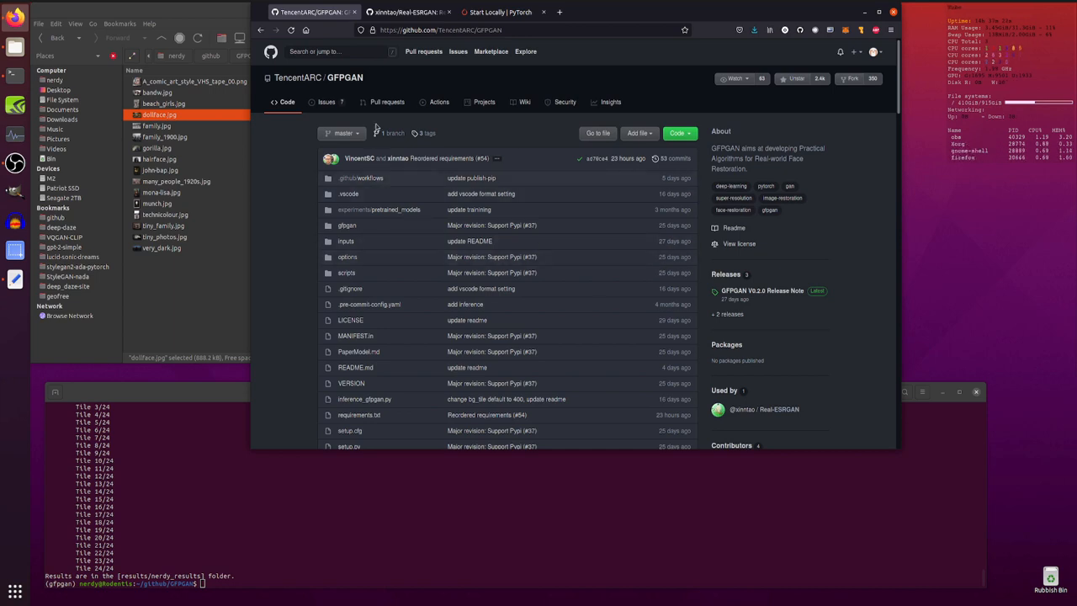
left_click(407, 12)
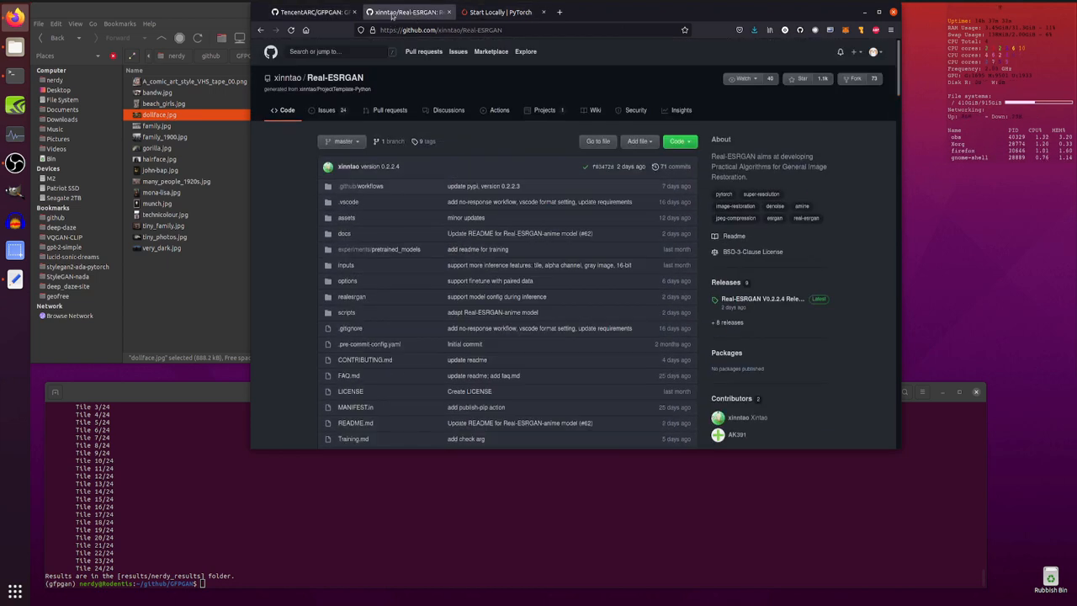
left_click(312, 12)
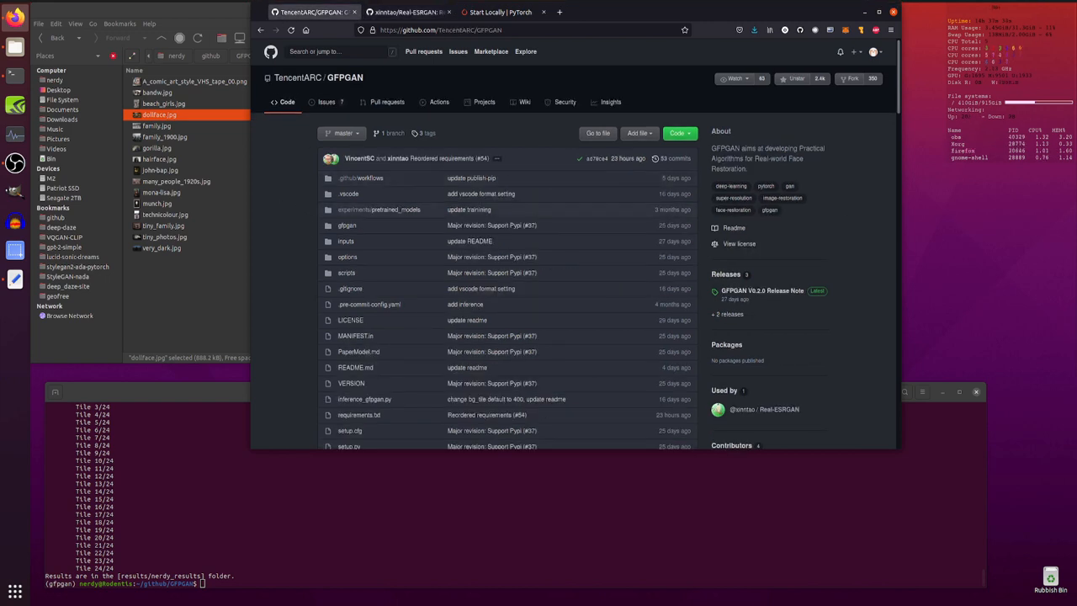